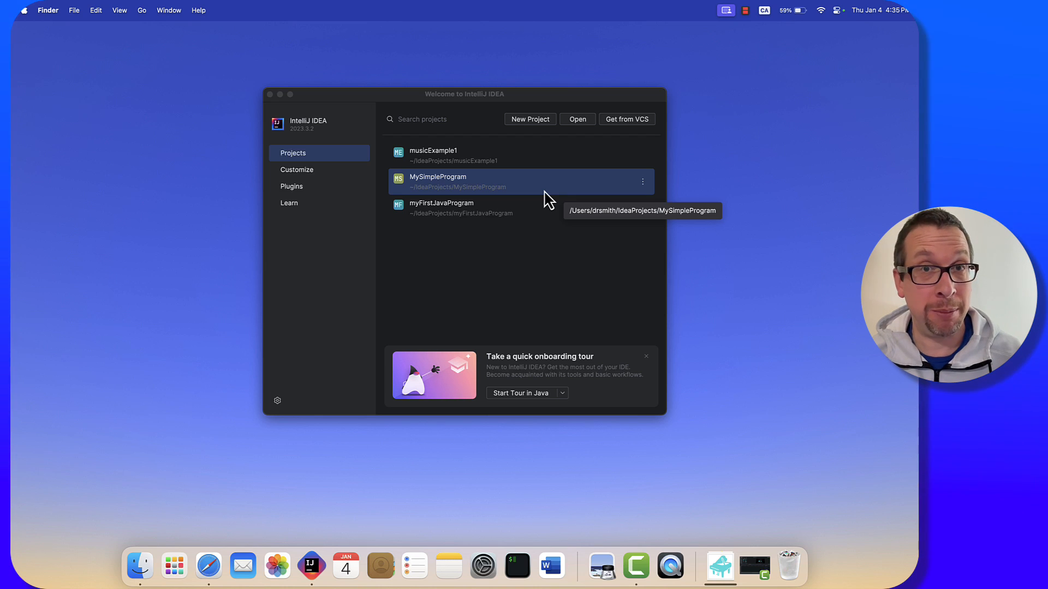
{"action": "mouse_move", "coordinate": [530, 119]}
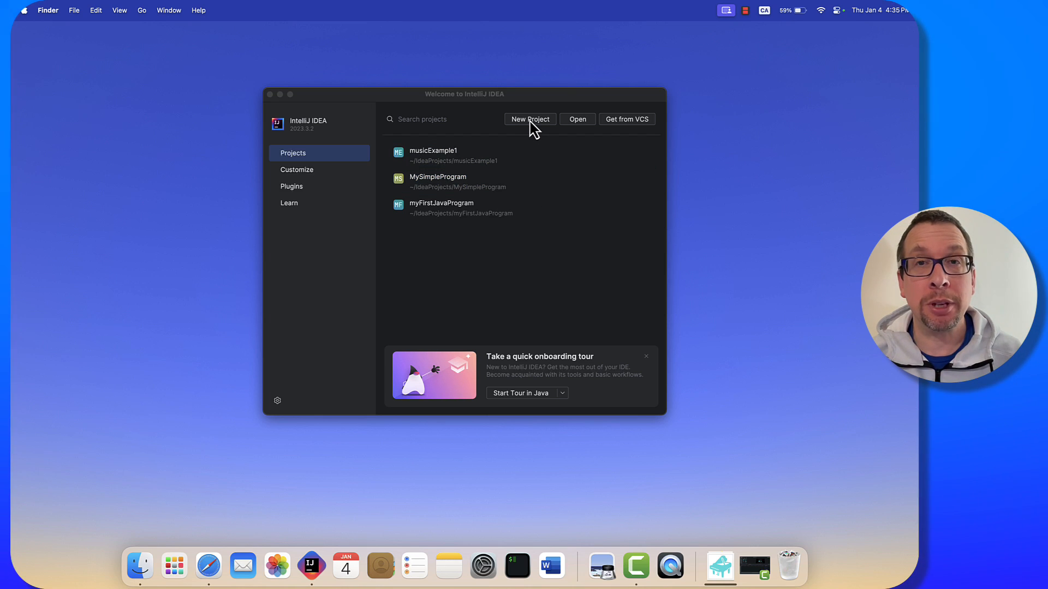
Start a new Java project named myMusicExample.
{"action": "left_click", "coordinate": [529, 119]}
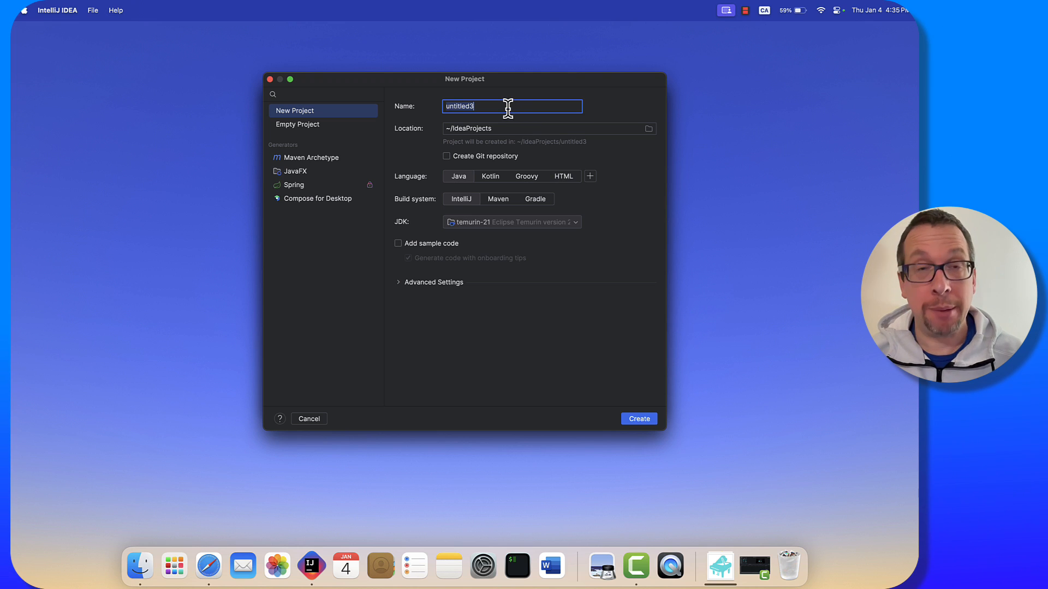
{"action": "type", "text": "myMusicExample"}
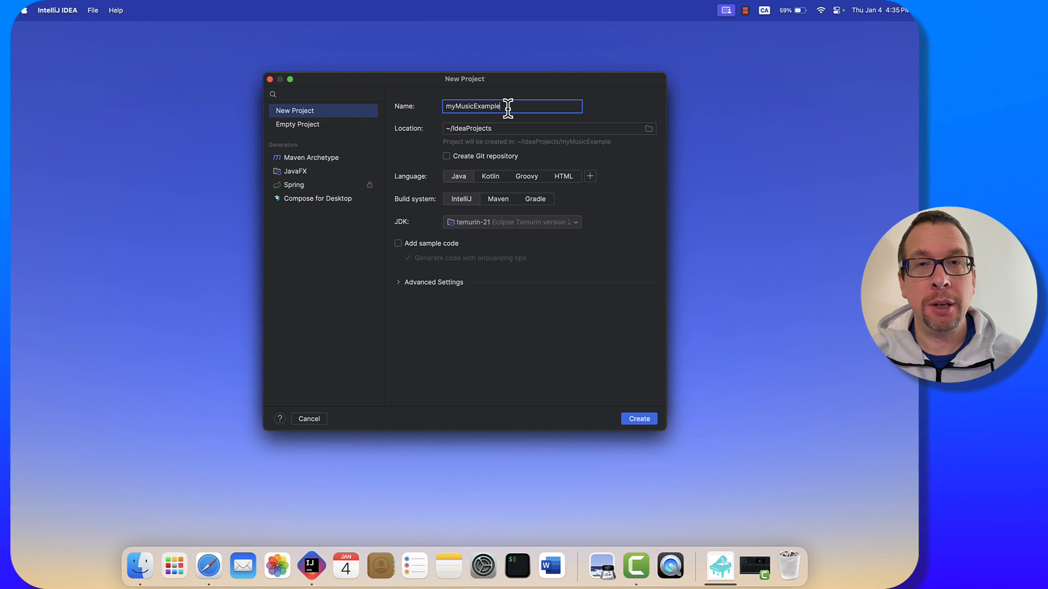
Create the project, add an eecs1021 package under src, and add a myMusicClass class.
{"action": "left_click", "coordinate": [637, 419]}
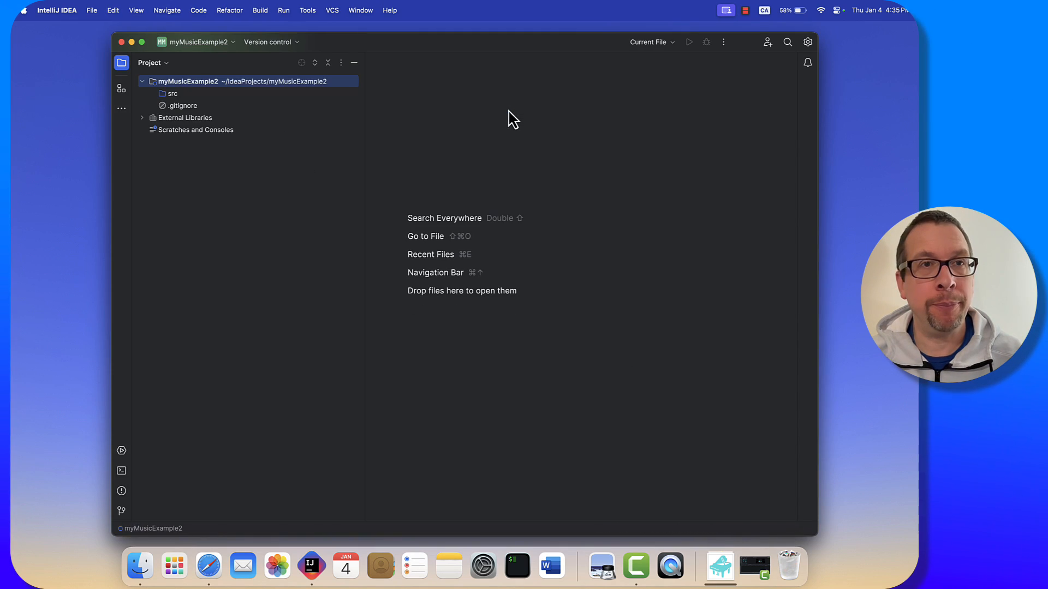
{"action": "left_click", "coordinate": [172, 93]}
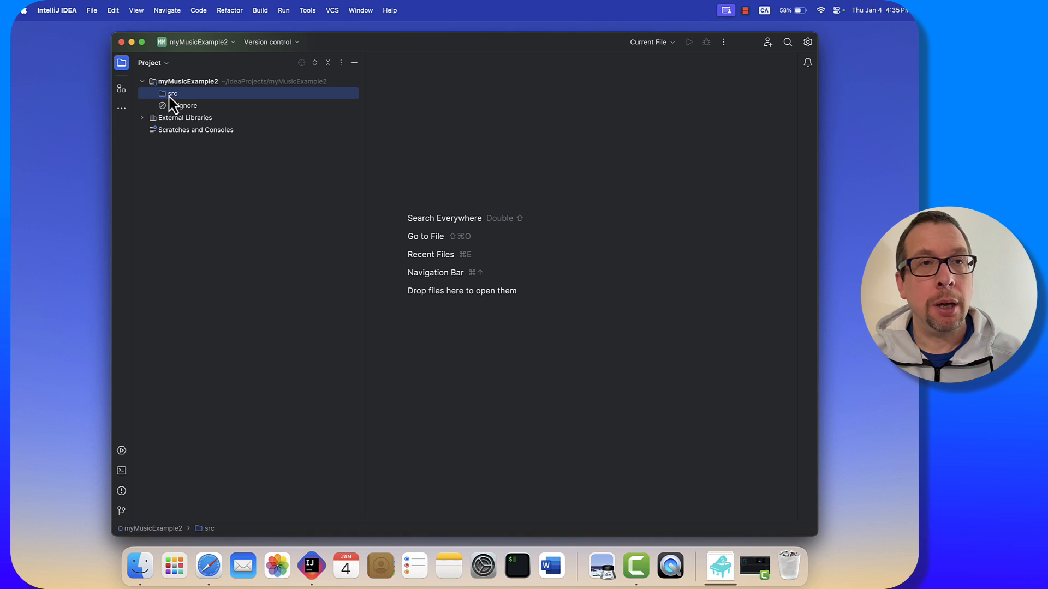
{"action": "right_click", "coordinate": [172, 93]}
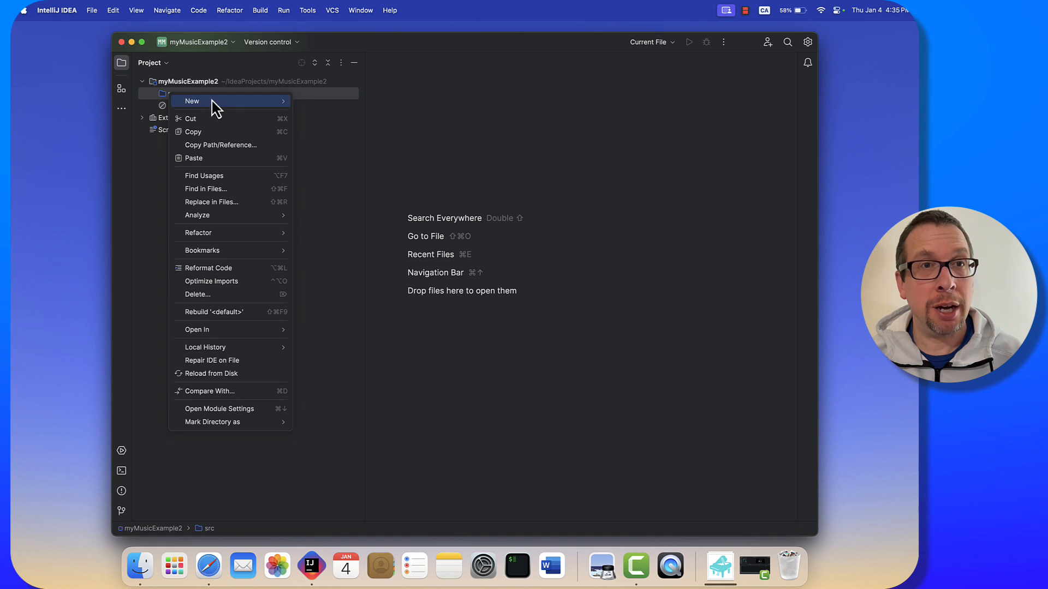
{"action": "left_click", "coordinate": [193, 101]}
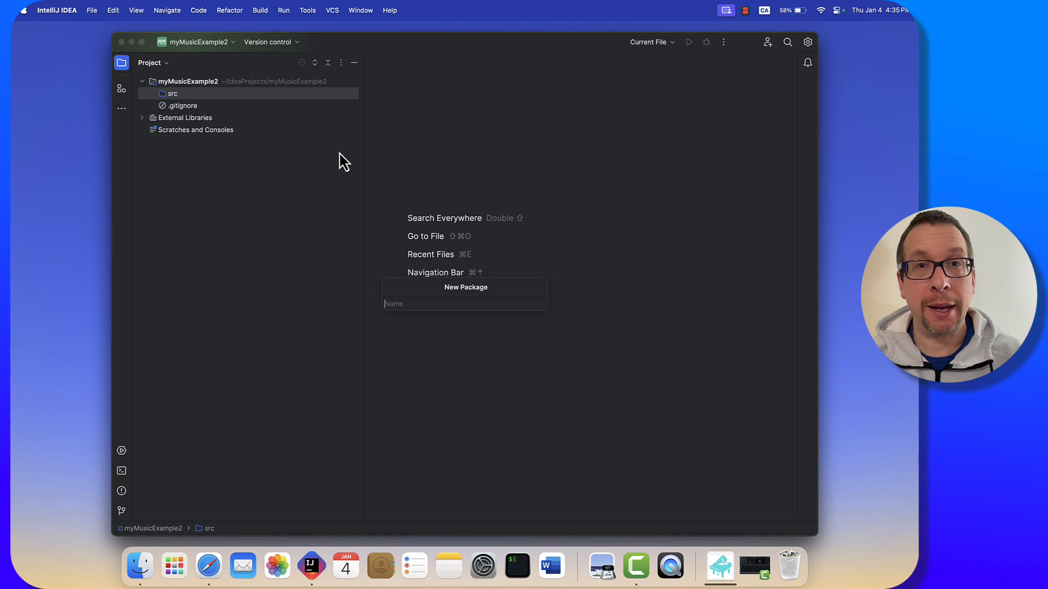
{"action": "type", "text": "eecs2"}
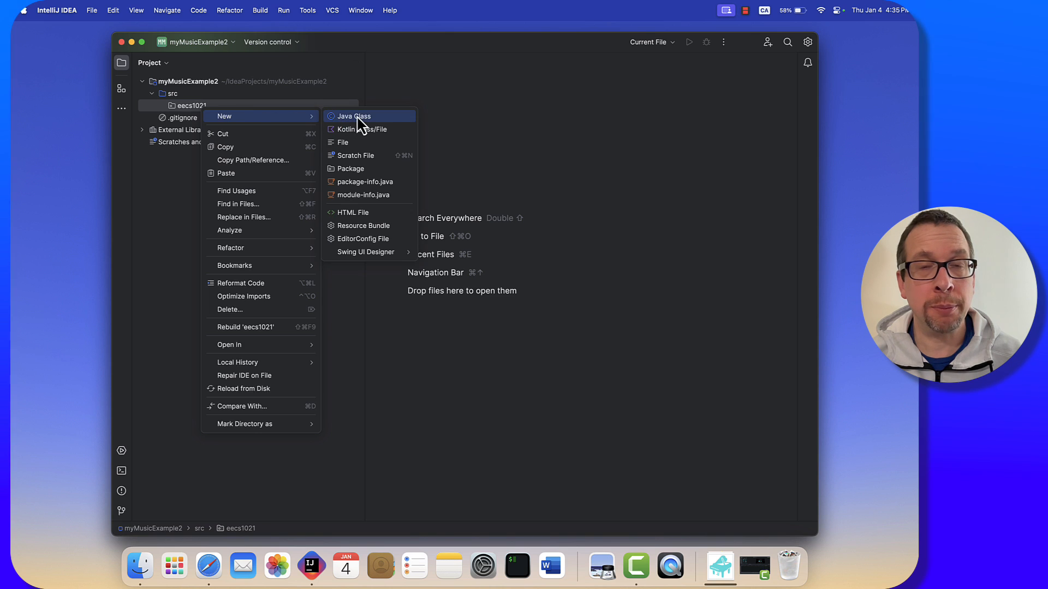
{"action": "left_click", "coordinate": [353, 116]}
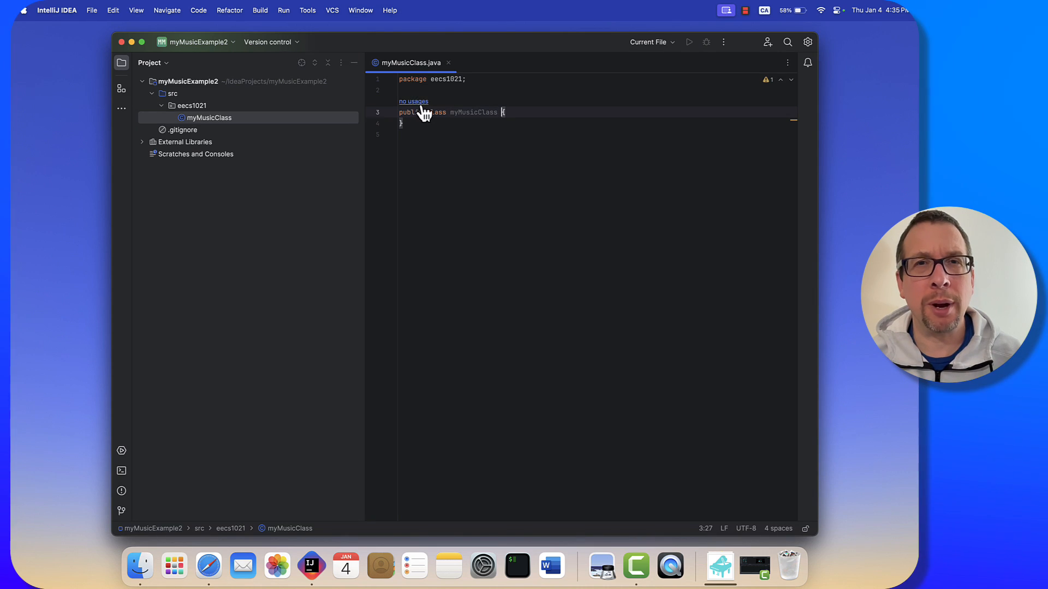
Add a main method with a println of "An example print statement.".
{"action": "key", "text": "enter"}
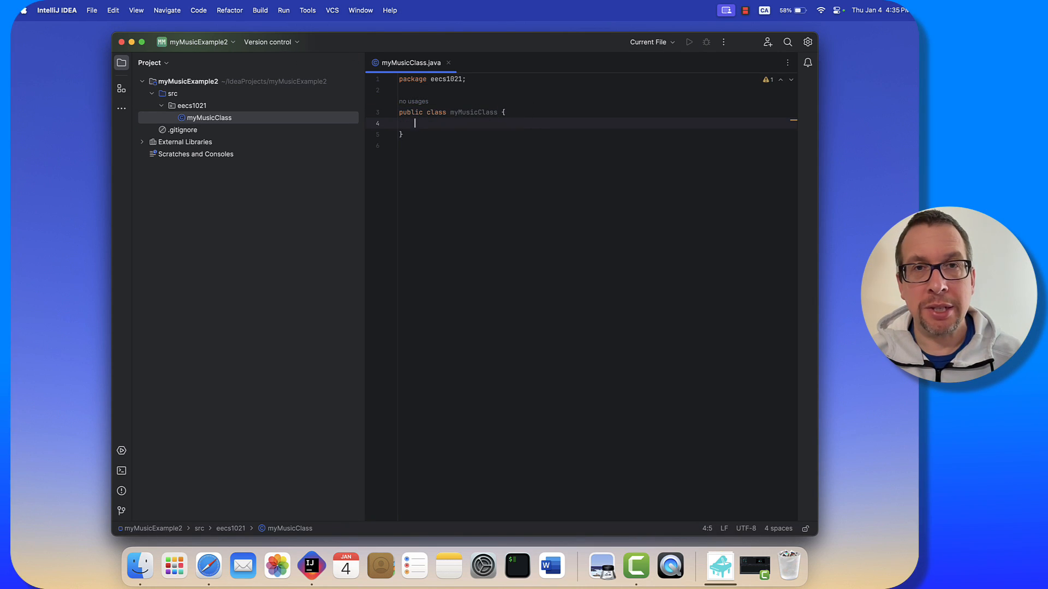
{"action": "type", "text": "main(String[] args) {"}
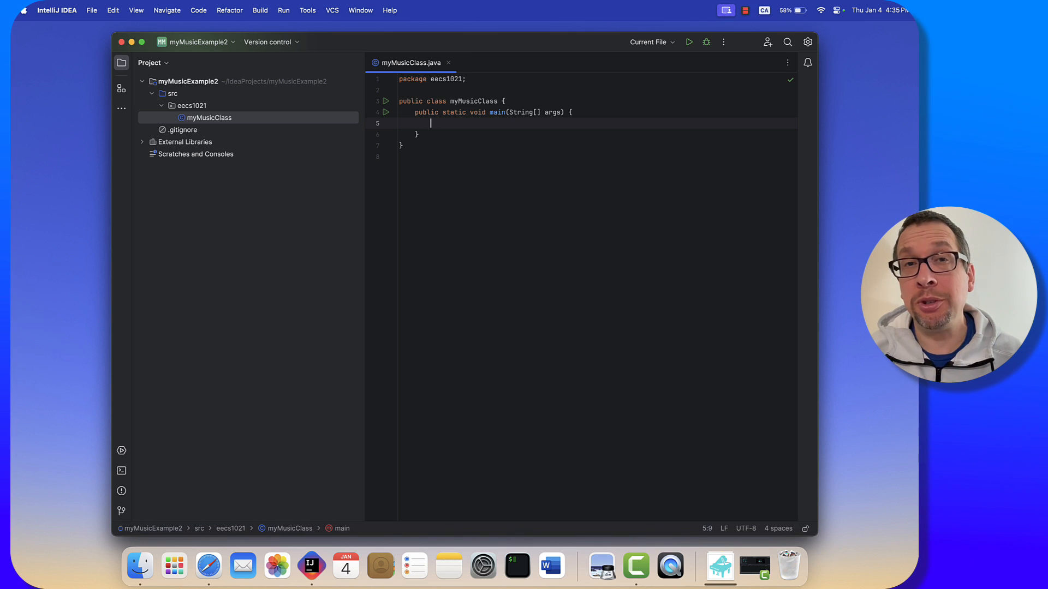
{"action": "type", "text": "s"}
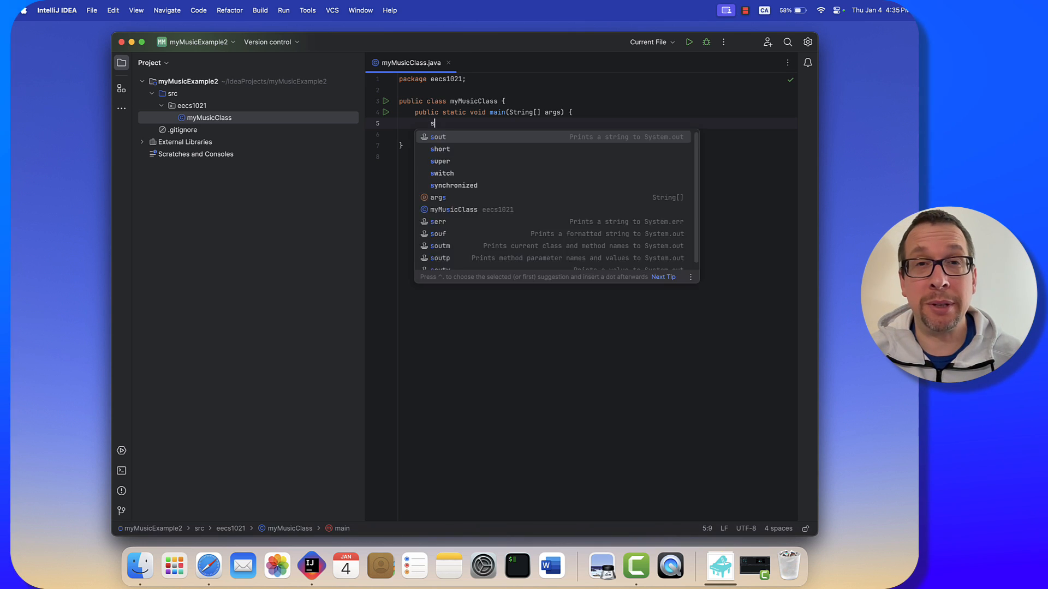
{"action": "type", "text": "out.println(\"\");"}
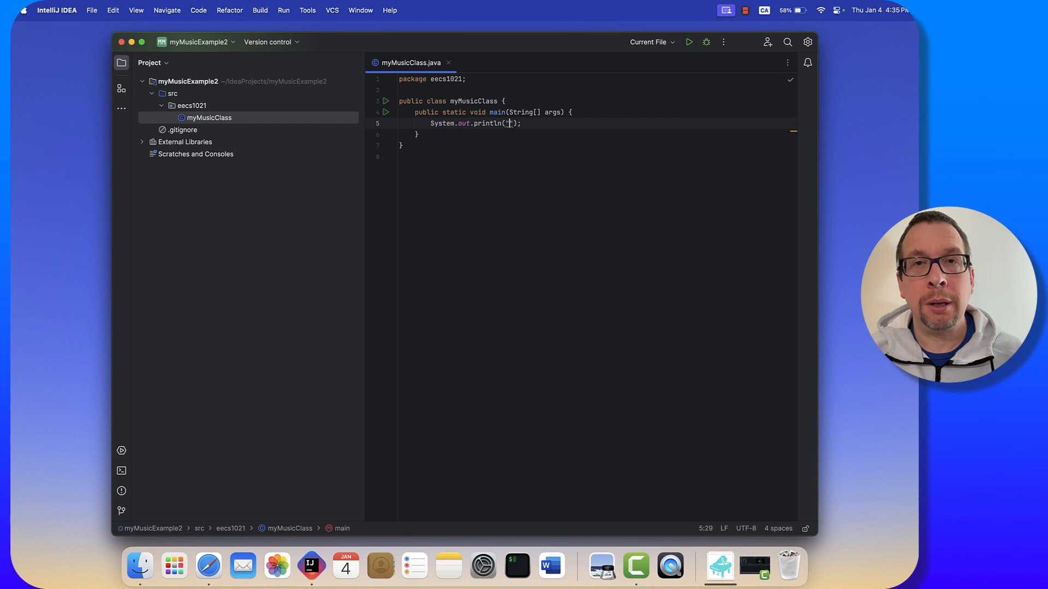
{"action": "type", "text": "An exzample print s"}
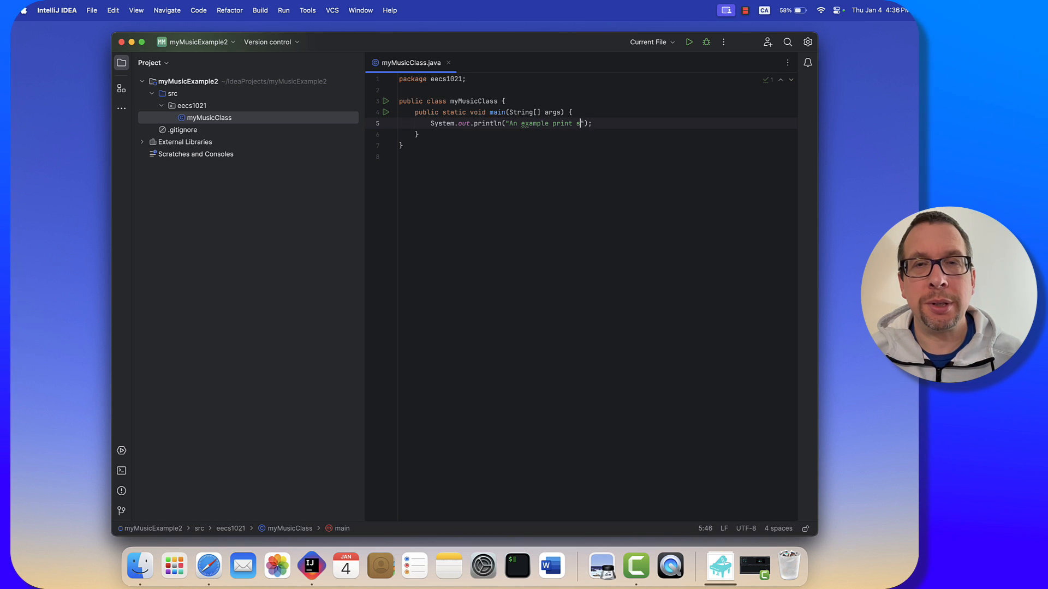
{"action": "type", "text": "tatement."}
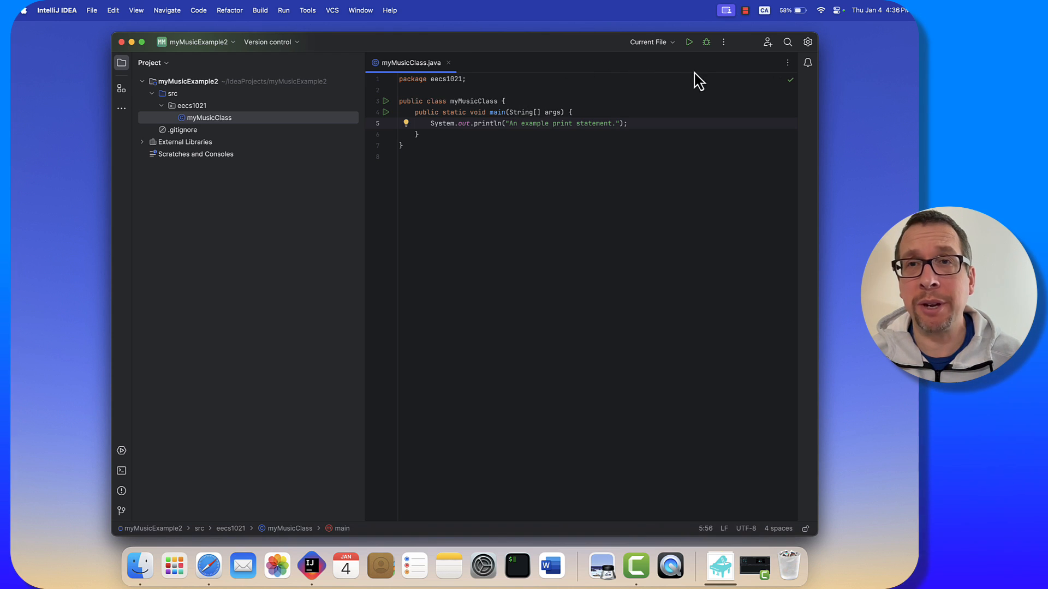
{"action": "mouse_move", "coordinate": [689, 41]}
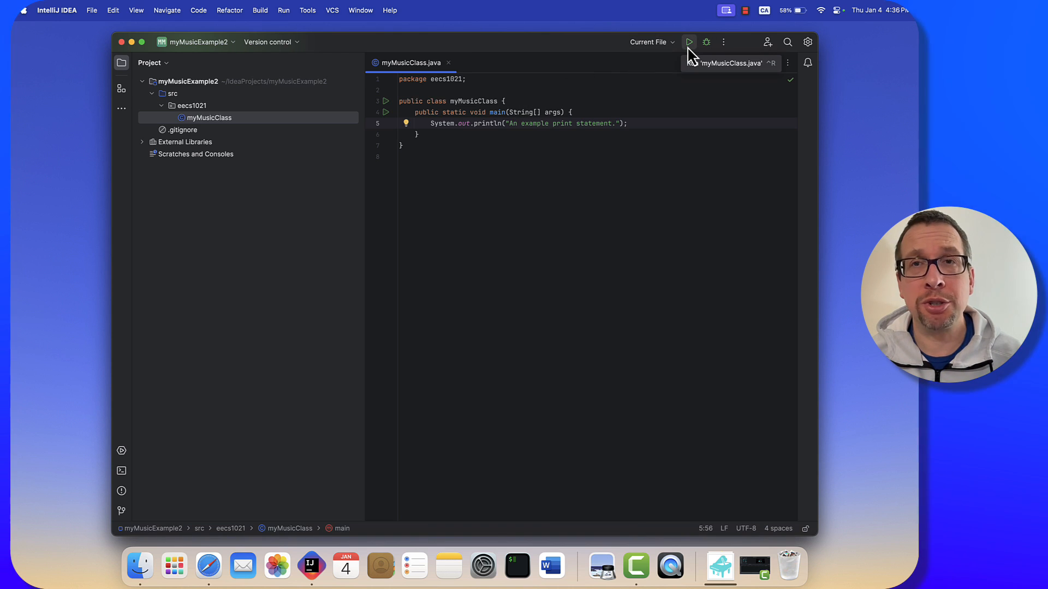
Run the program, delete the print line, and add comment '// play happy birthday in jMusic'.
{"action": "left_click", "coordinate": [689, 42]}
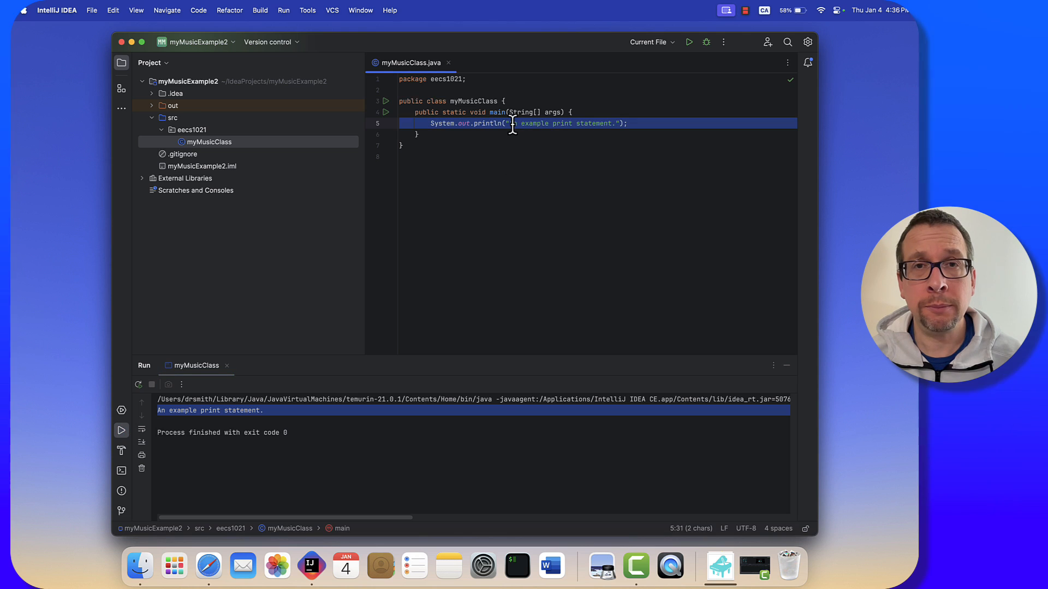
{"action": "key", "text": "Backspace"}
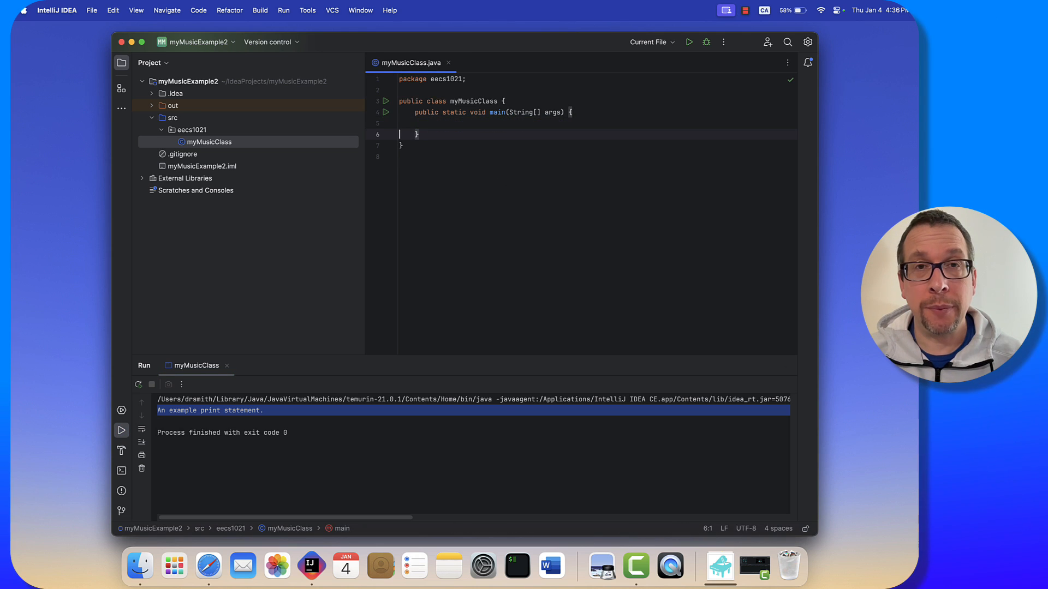
{"action": "type", "text": "//"}
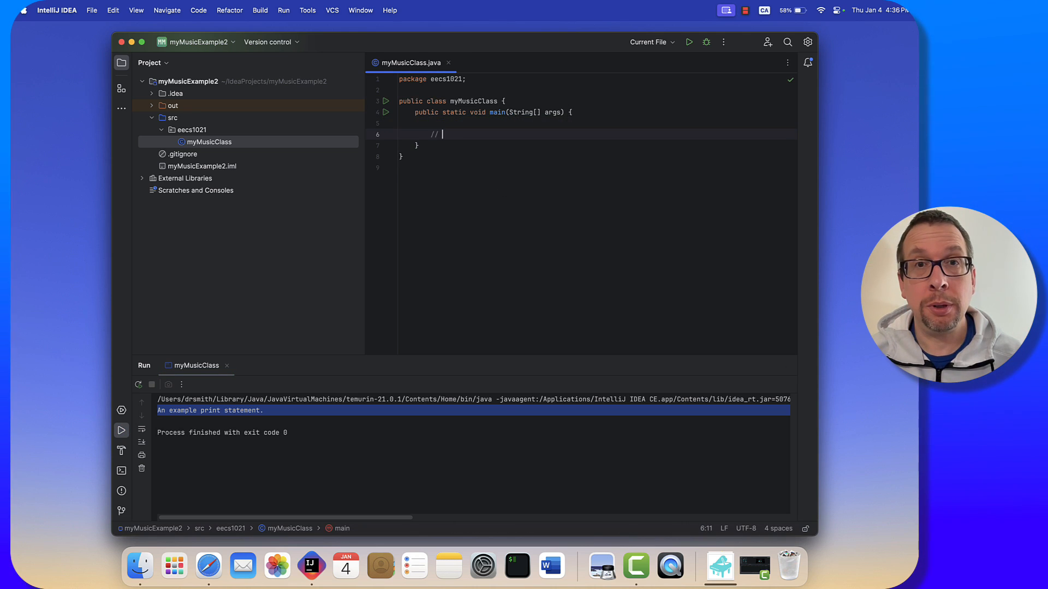
{"action": "type", "text": "play"}
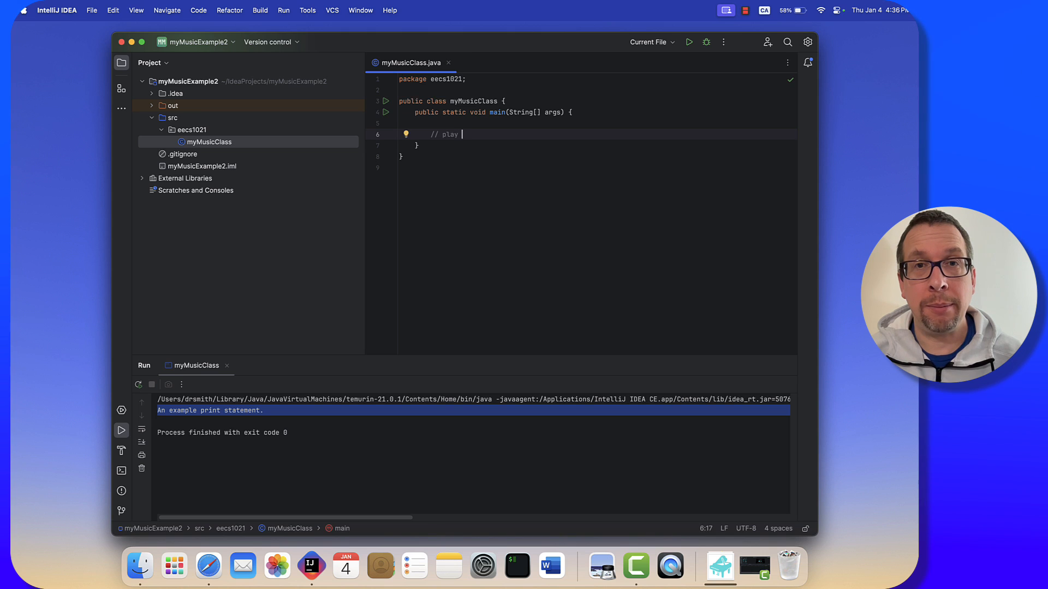
{"action": "type", "text": "happy birthday in"}
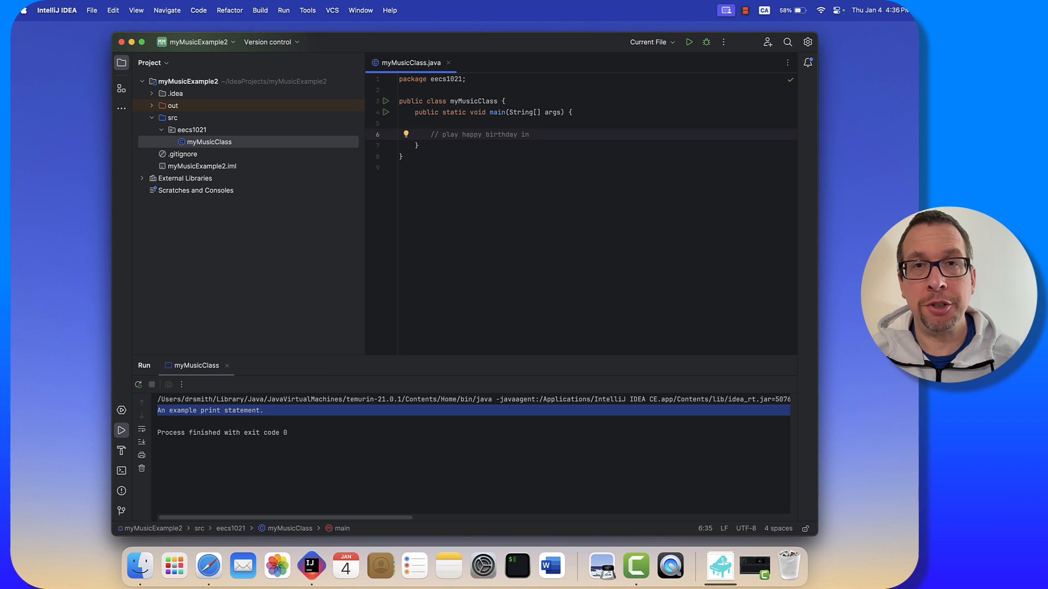
{"action": "type", "text": "jMusic"}
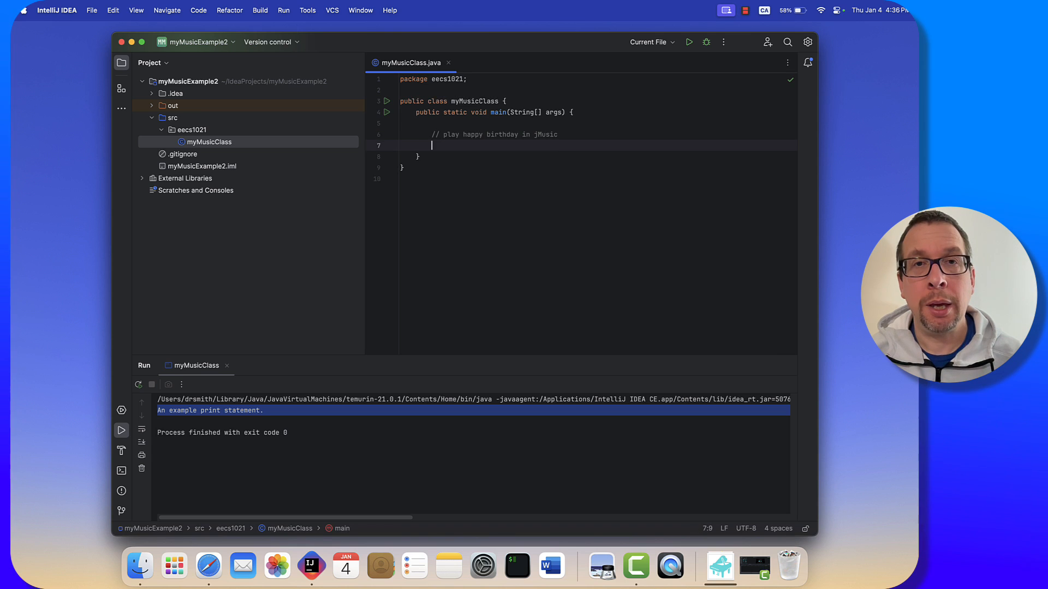
{"action": "type", "text": "/"}
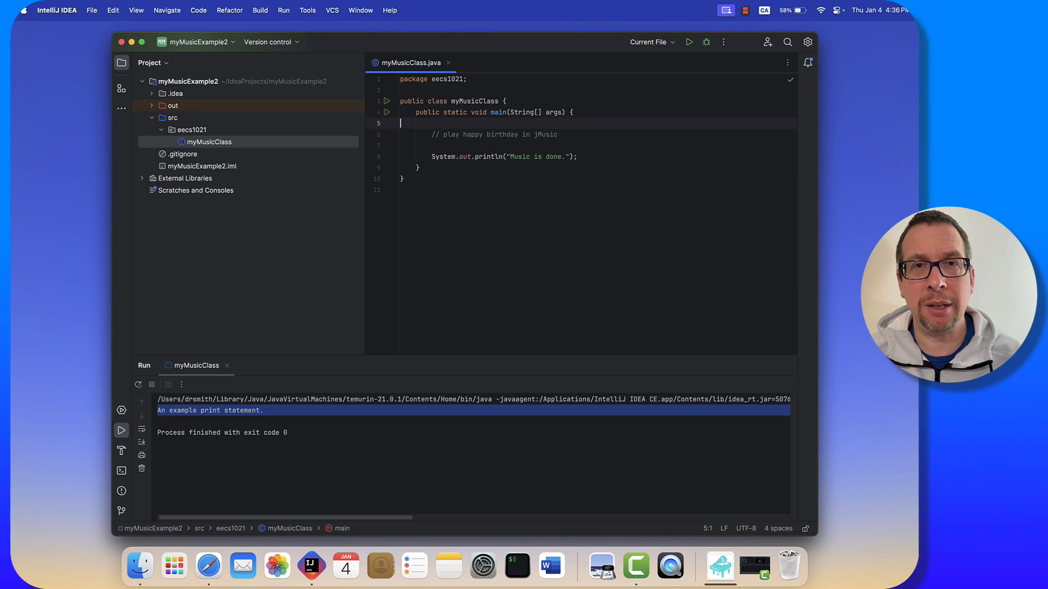
Add printlns "Music is about to play" and "Music is done." around the comment.
{"action": "type", "text": "System.out.println();"}
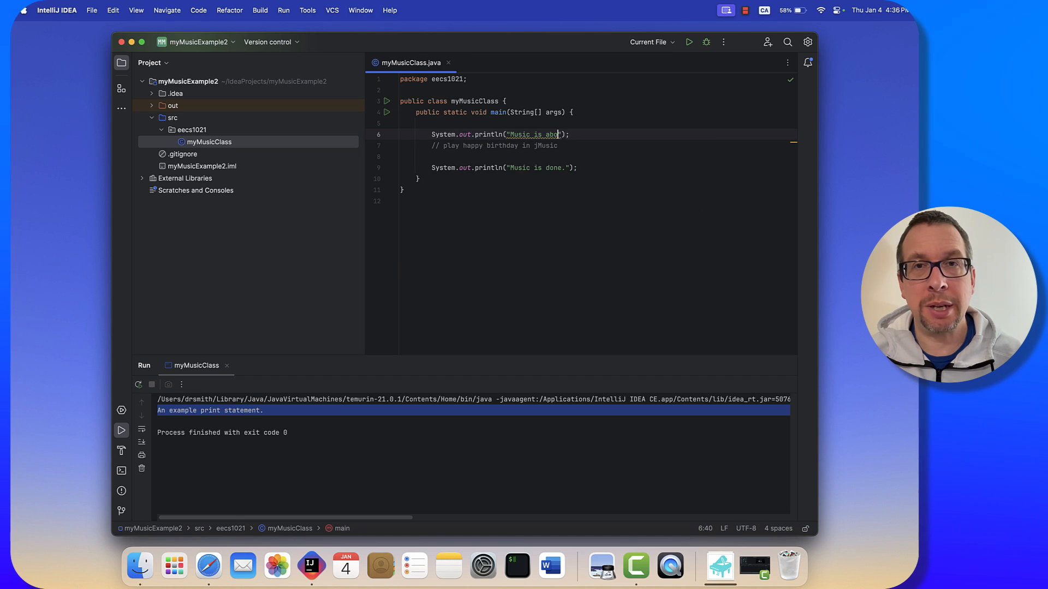
{"action": "type", "text": "ut to play"}
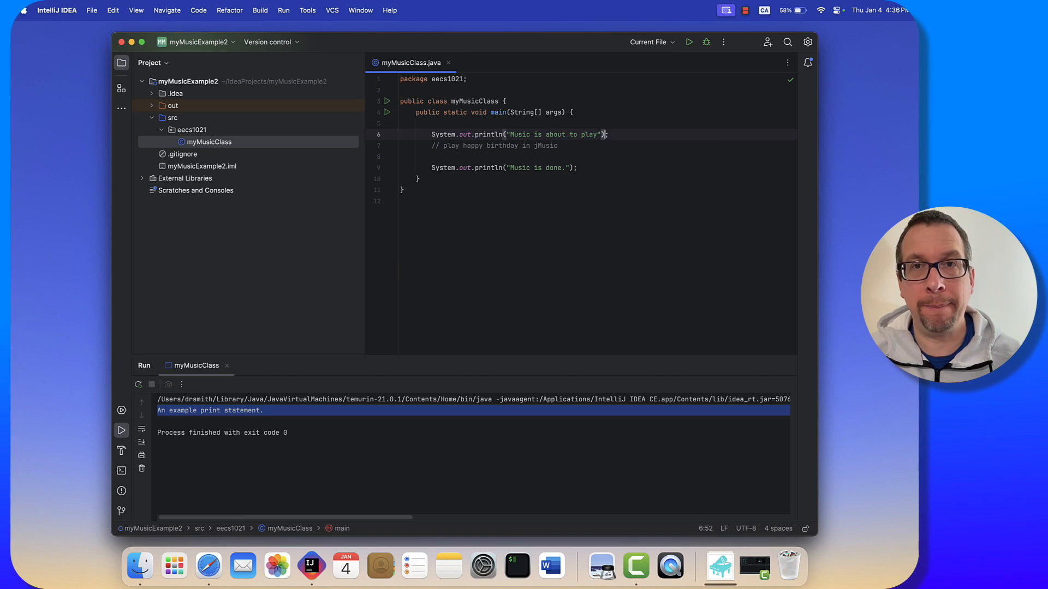
{"action": "key", "text": "enter"}
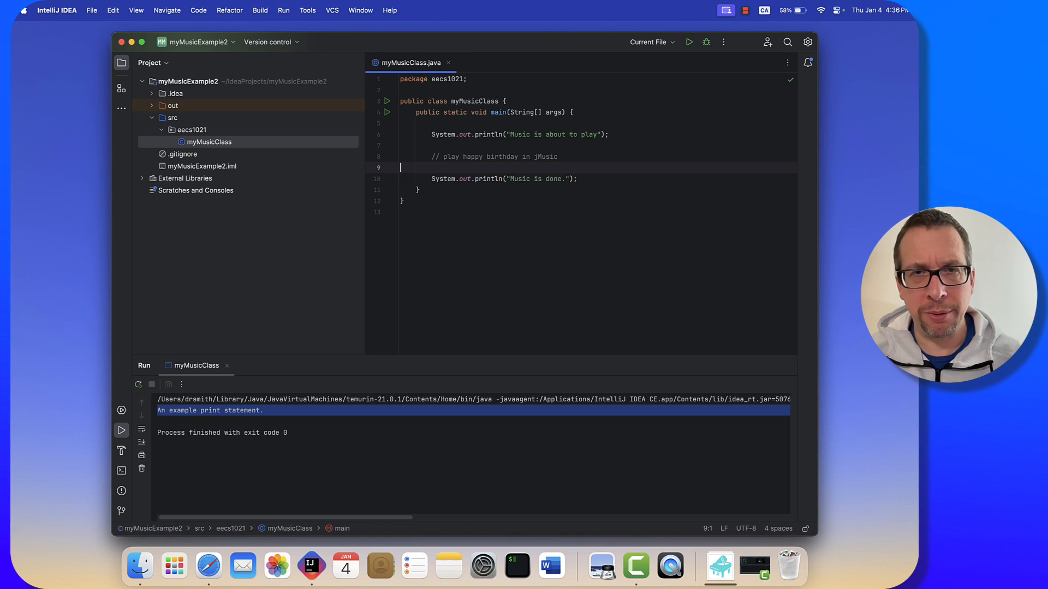
Add a Play.midi() call under the happy birthday comment and open the File menu.
{"action": "type", "text": "Play.midi"}
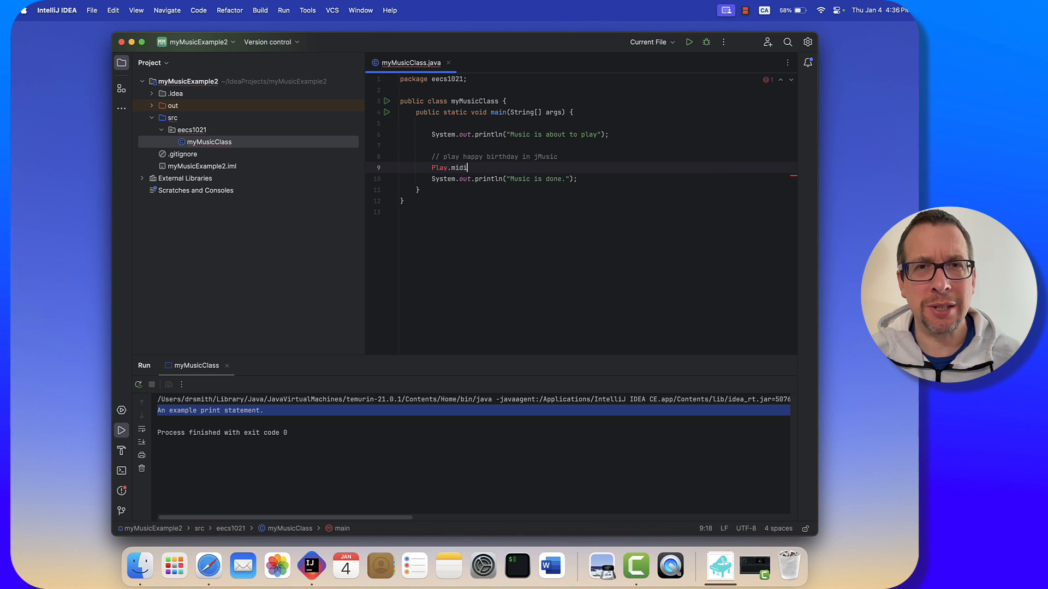
{"action": "type", "text": "();"}
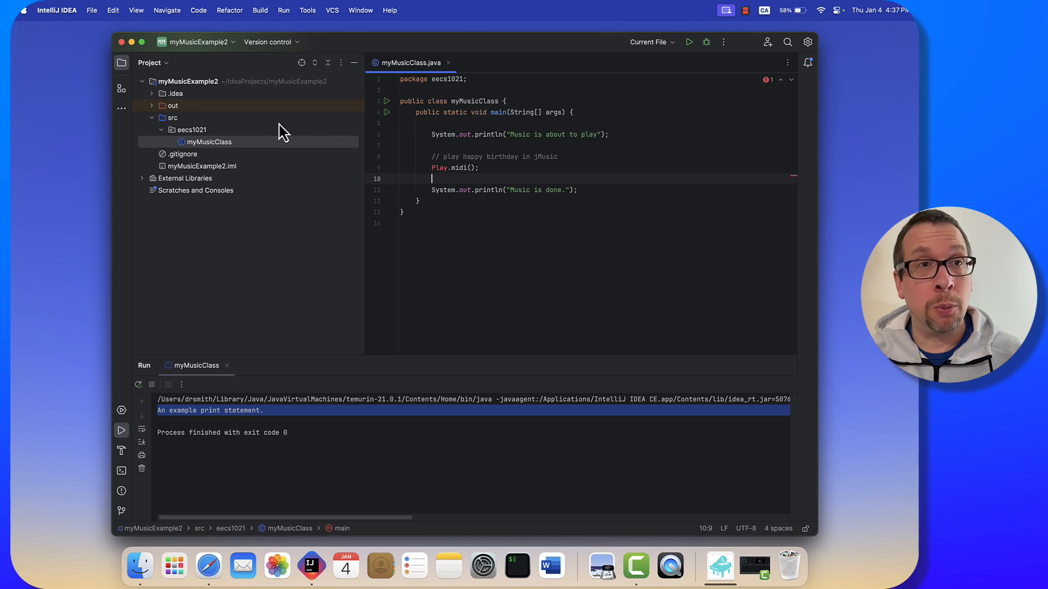
{"action": "left_click", "coordinate": [92, 10]}
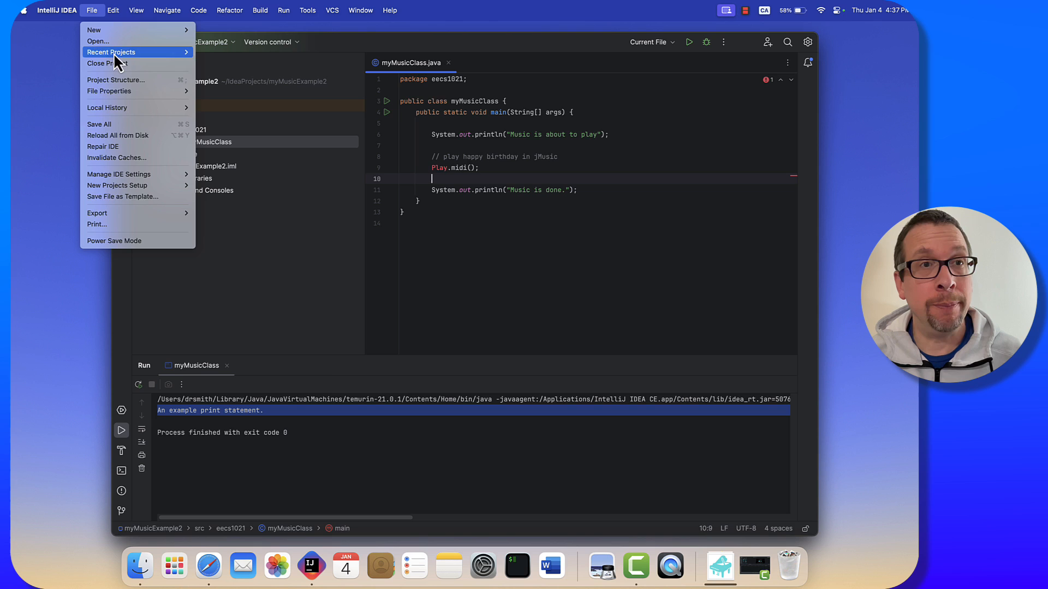
Open Project Structure on Libraries and show the New Project Library options.
{"action": "left_click", "coordinate": [115, 79]}
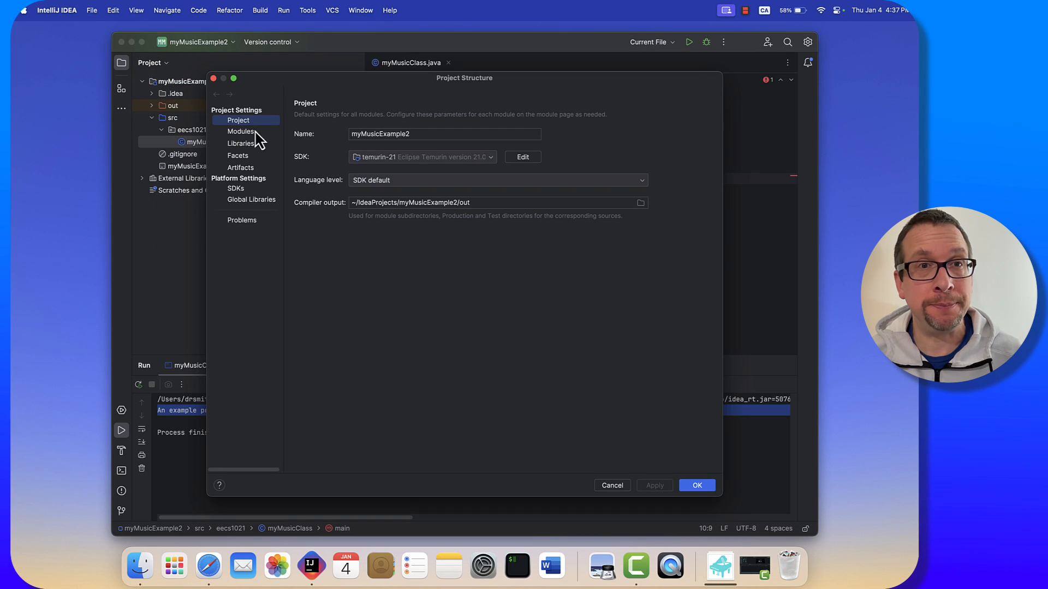
{"action": "left_click", "coordinate": [241, 143]}
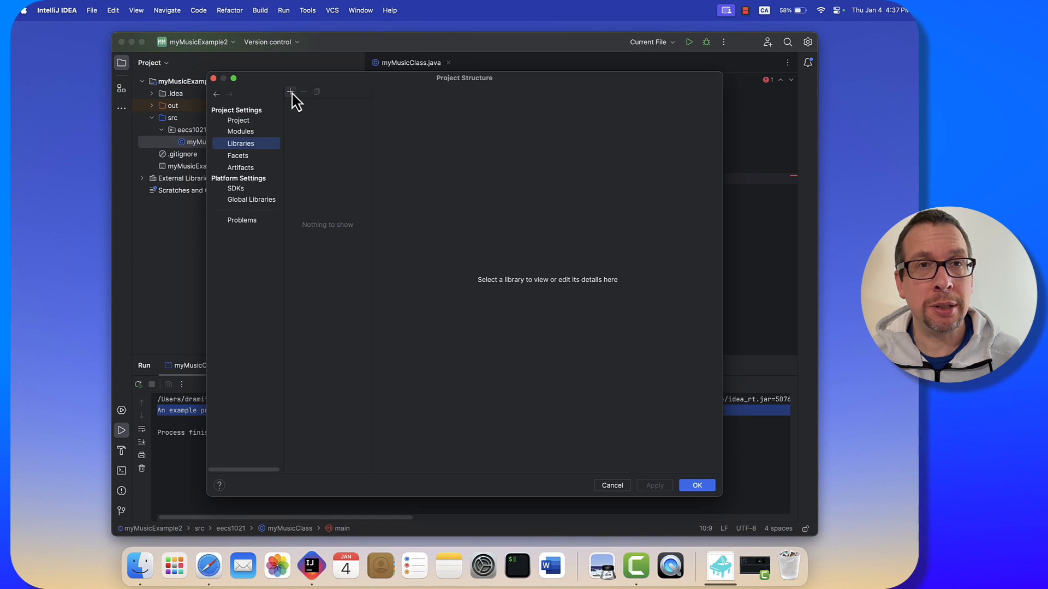
{"action": "left_click", "coordinate": [289, 92]}
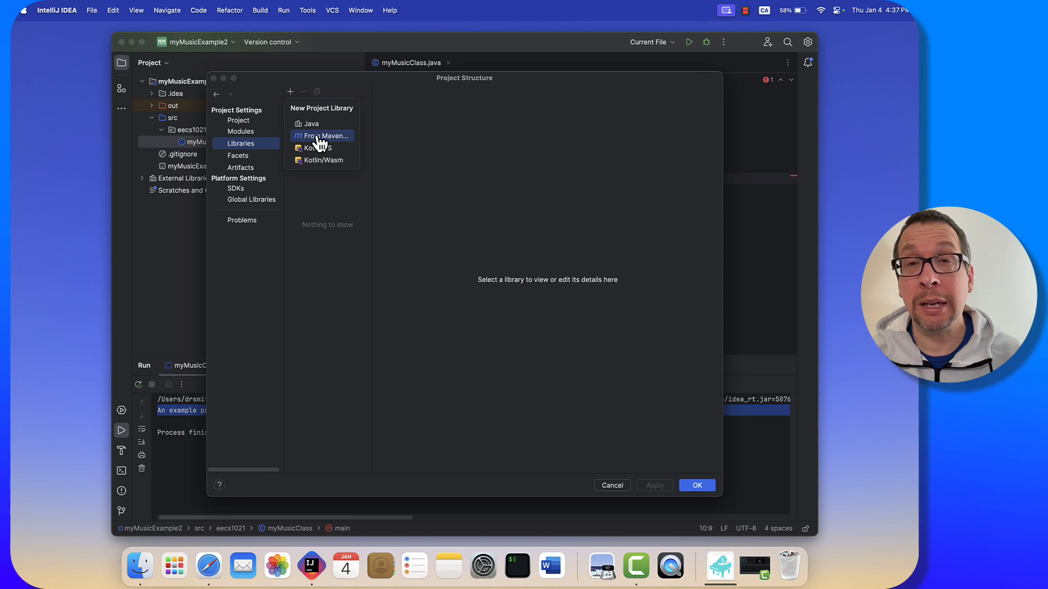
Add Maven library com.explodingart:jmusic:1.6.4.1 to the myMusicExample2 module.
{"action": "left_click", "coordinate": [327, 135]}
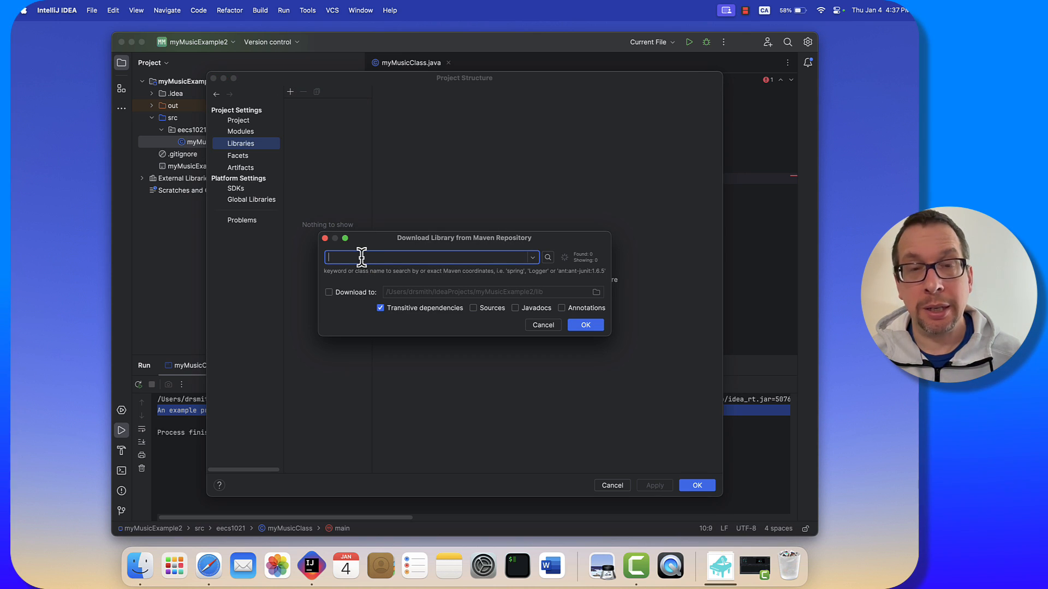
{"action": "type", "text": "jmusic"}
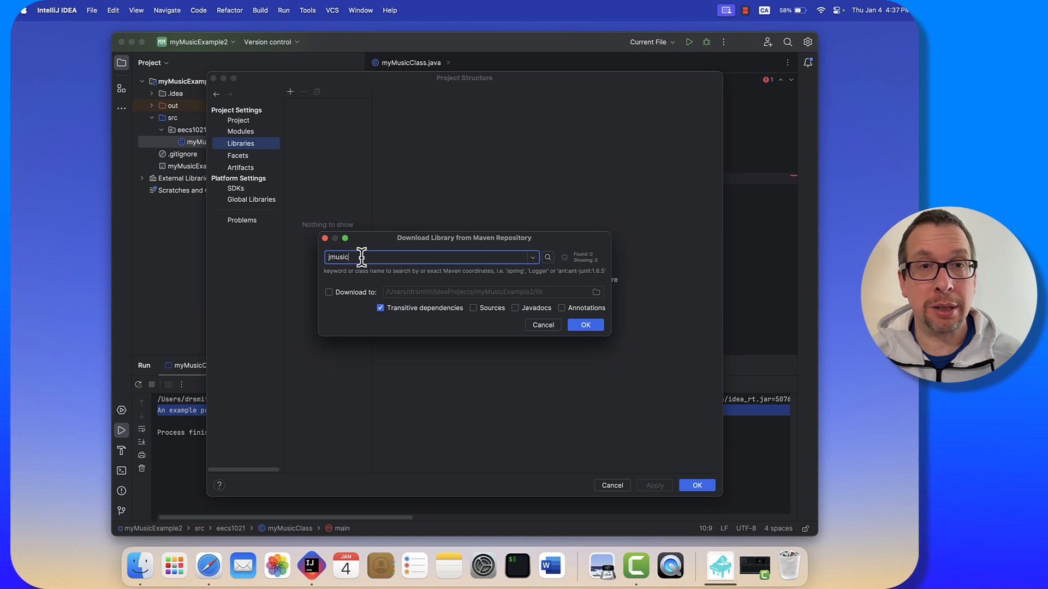
{"action": "left_click", "coordinate": [584, 324]}
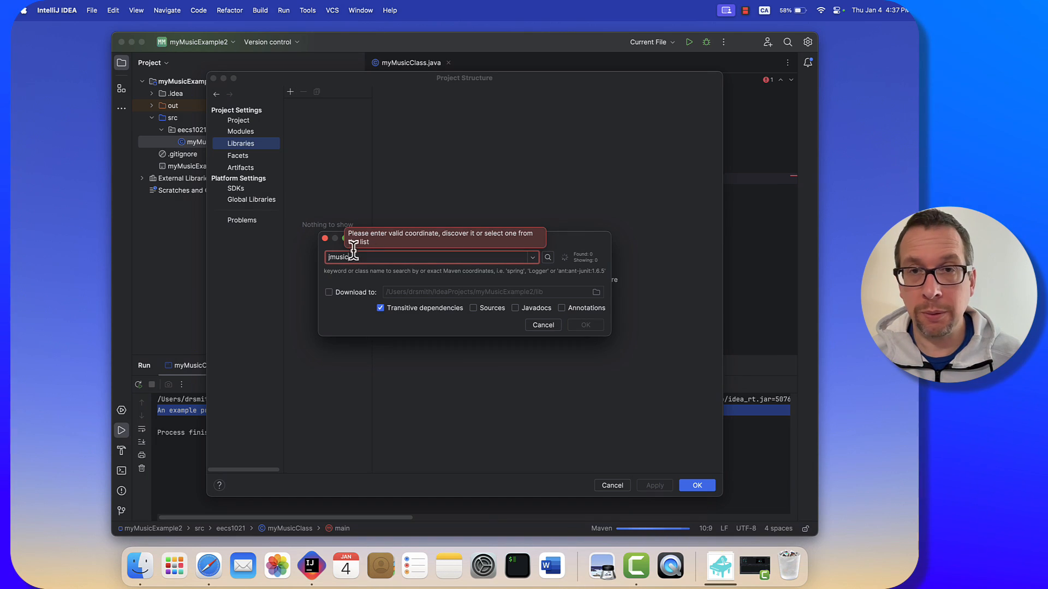
{"action": "left_click", "coordinate": [548, 257]}
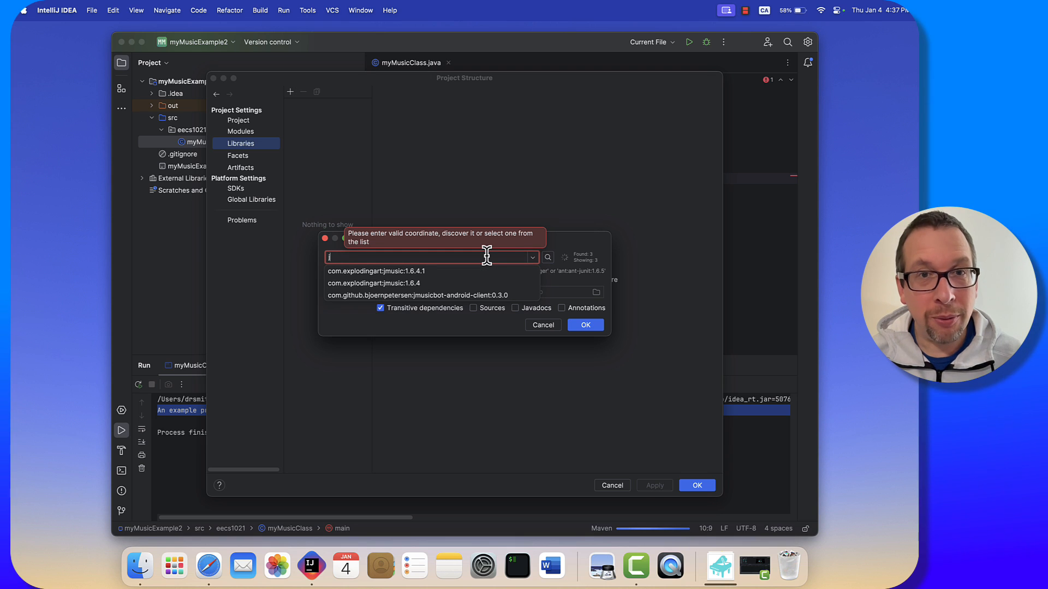
{"action": "type", "text": "jmusic"}
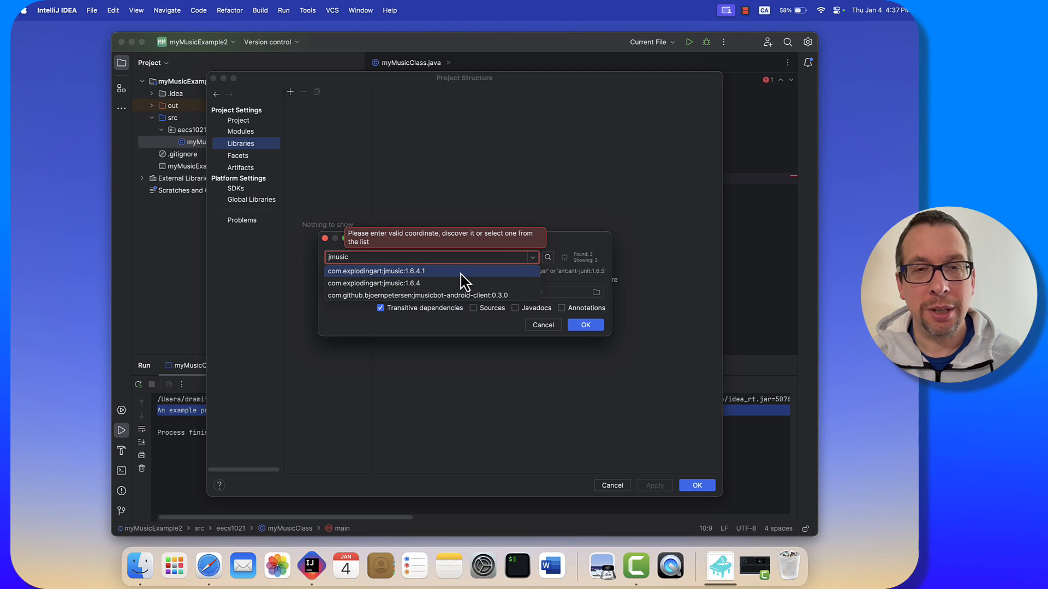
{"action": "left_click", "coordinate": [378, 271]}
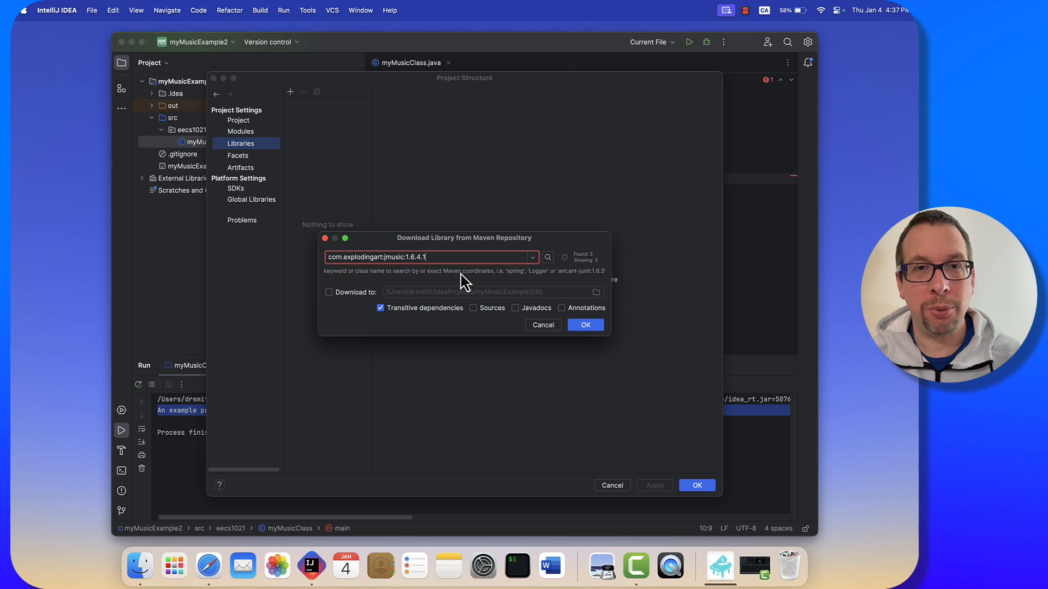
{"action": "mouse_move", "coordinate": [480, 292]}
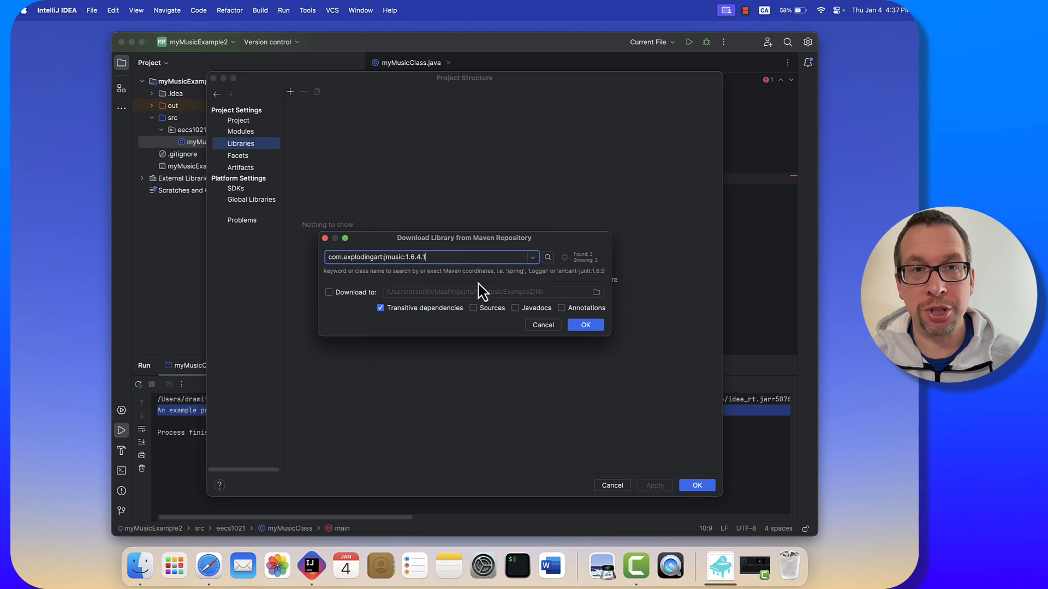
{"action": "left_click", "coordinate": [584, 325]}
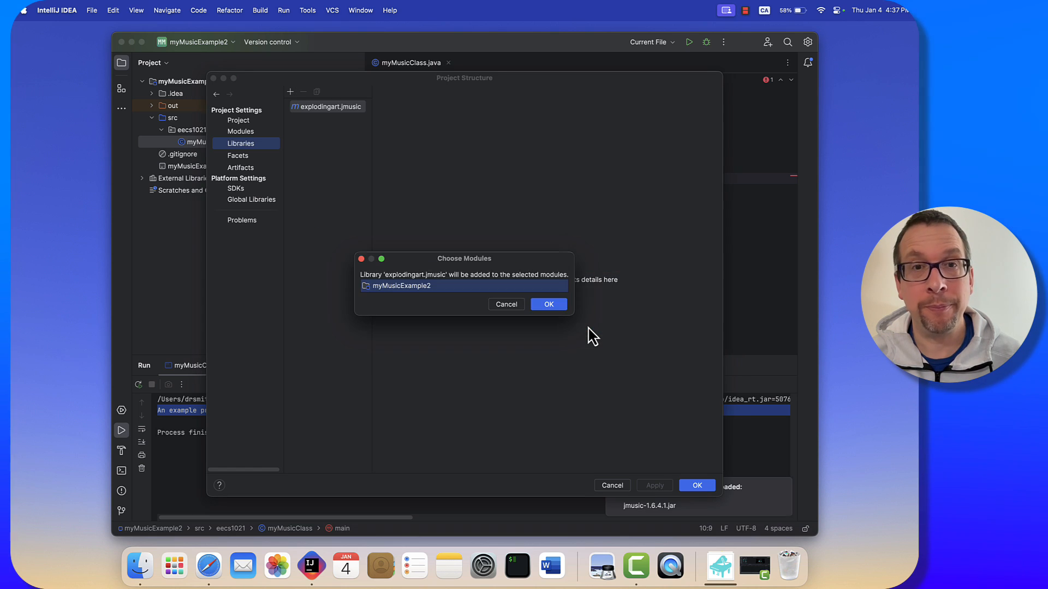
{"action": "left_click", "coordinate": [548, 304]}
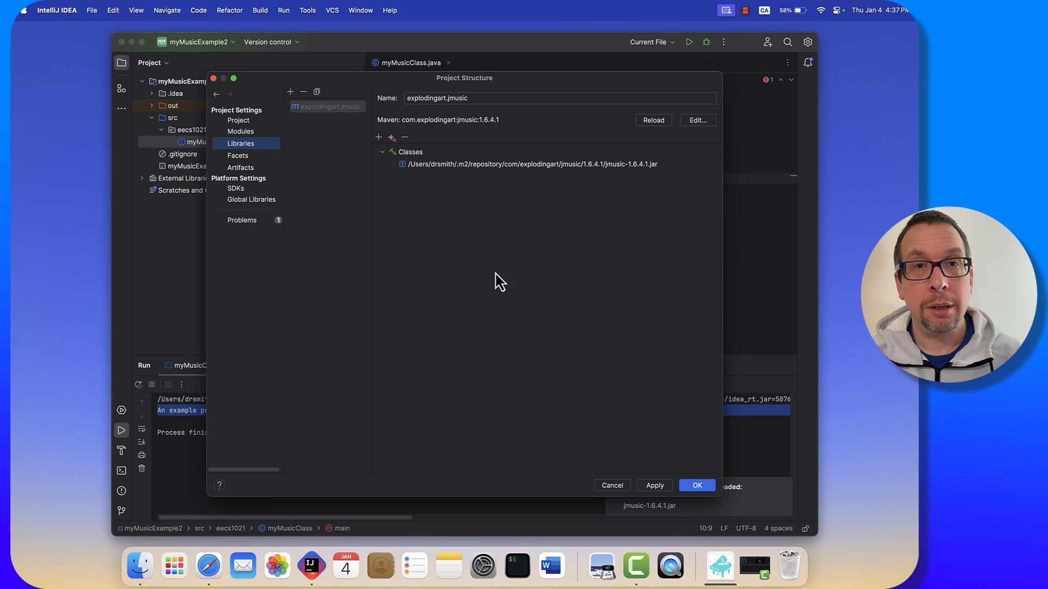
{"action": "left_click", "coordinate": [696, 485]}
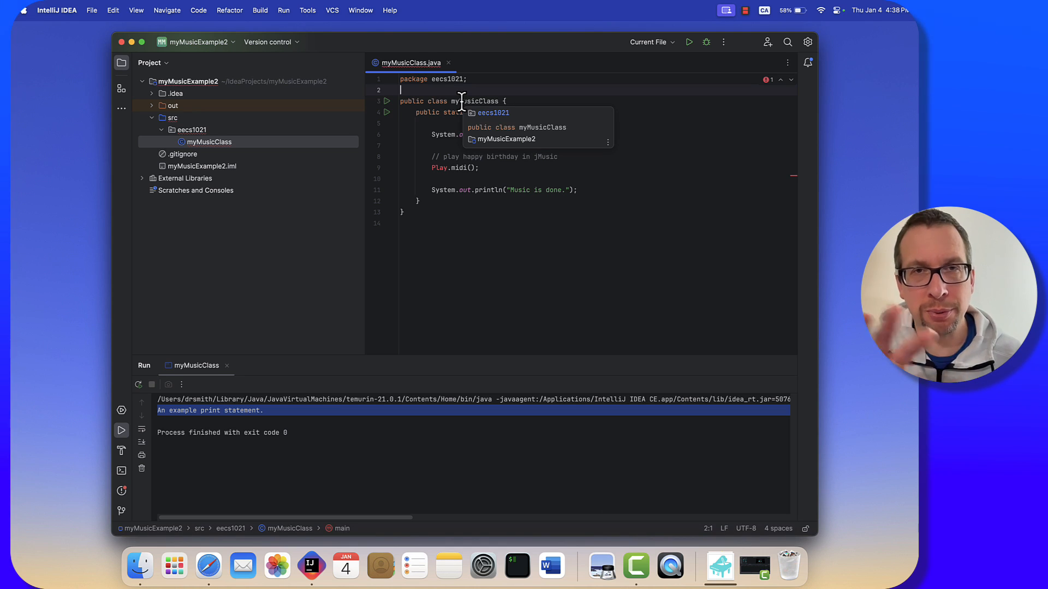
Import jm.music.data.* and jm.util.Play below the package line.
{"action": "type", "text": "import jm."}
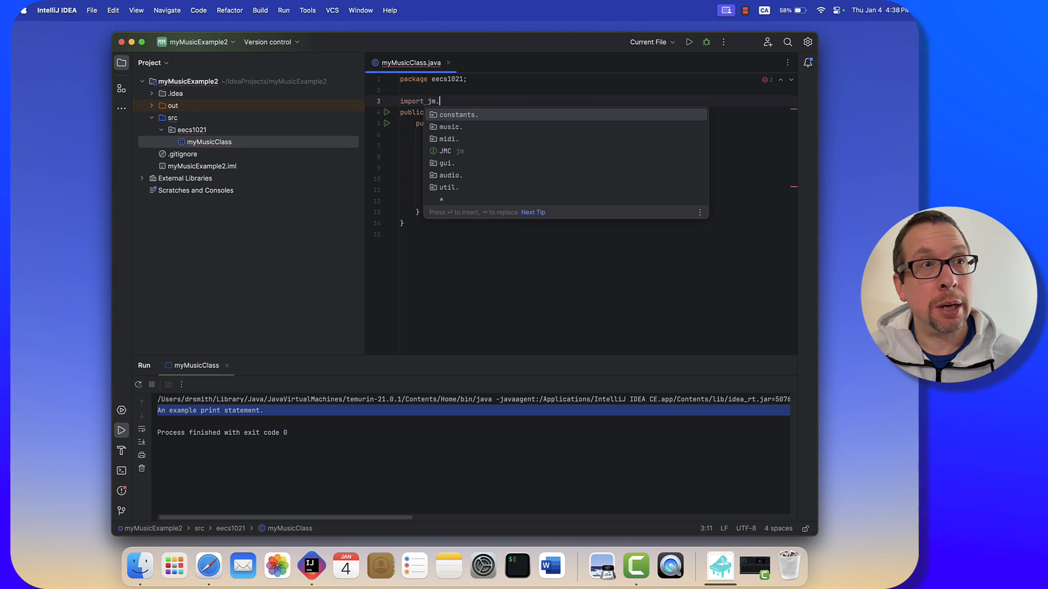
{"action": "type", "text": "music.data"}
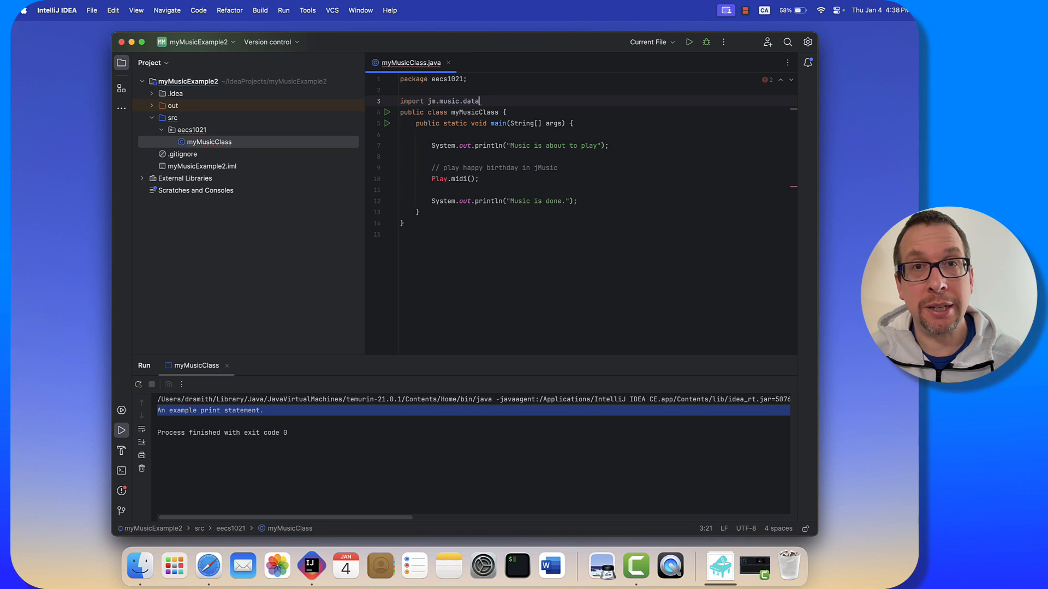
{"action": "type", "text": ".*;"}
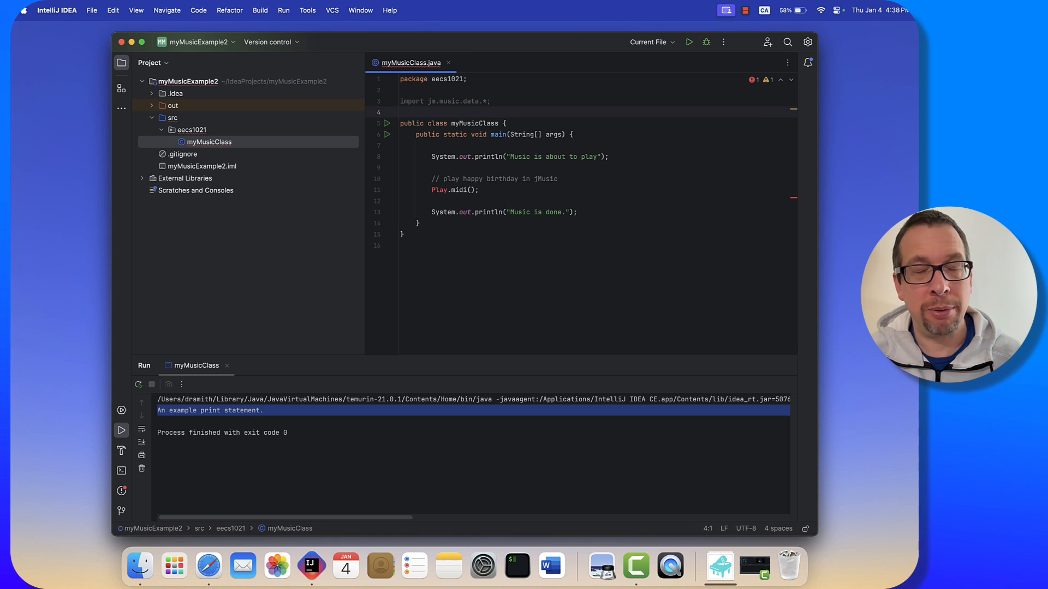
{"action": "type", "text": "import jm.util"}
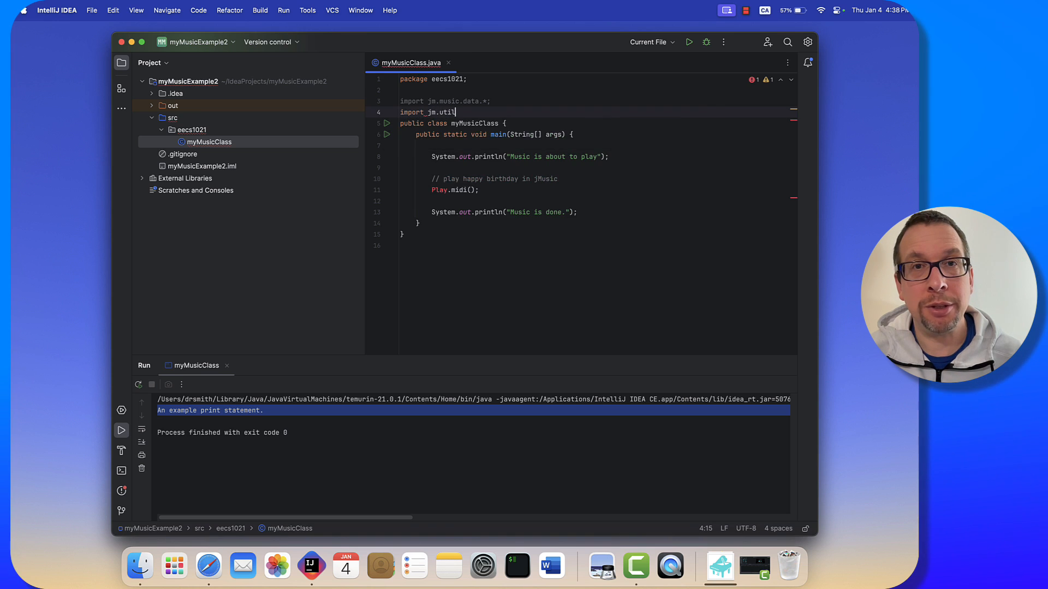
{"action": "type", "text": ".Play;"}
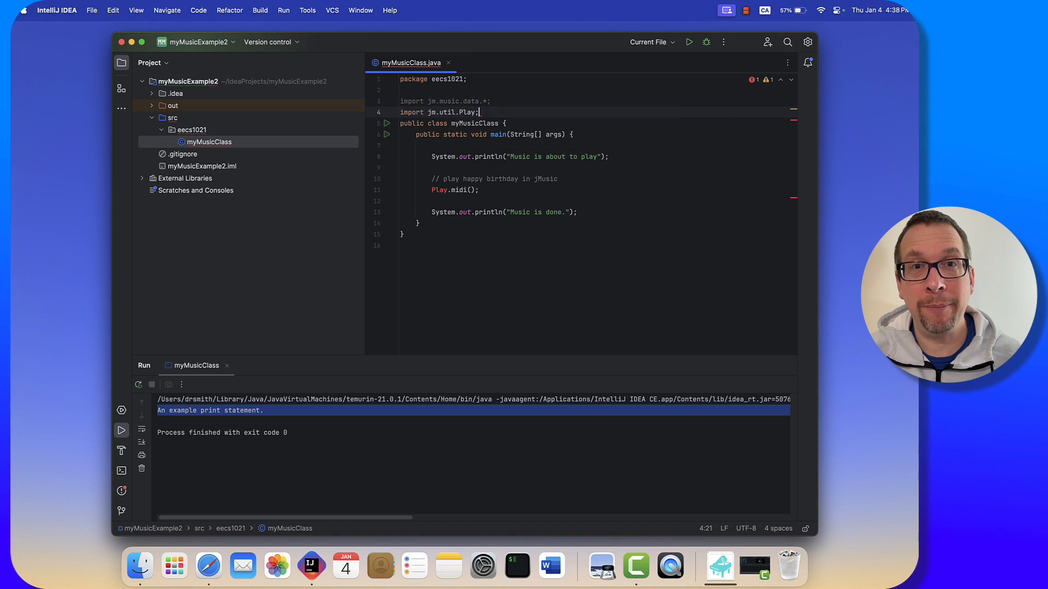
{"action": "key", "text": "enter"}
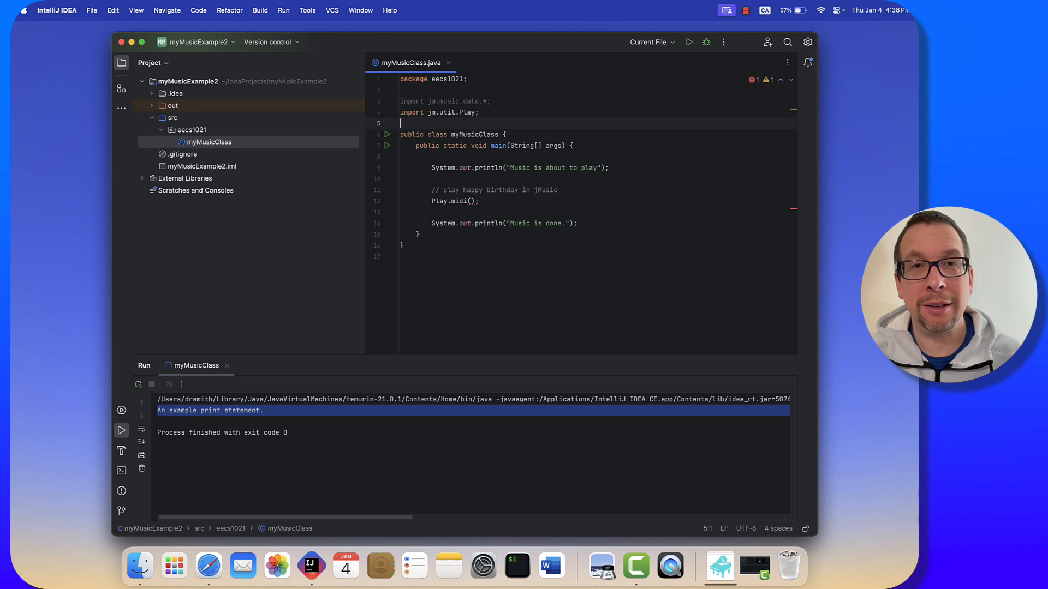
Add a third import for jm.constants.*.
{"action": "double_click", "coordinate": [439, 200]}
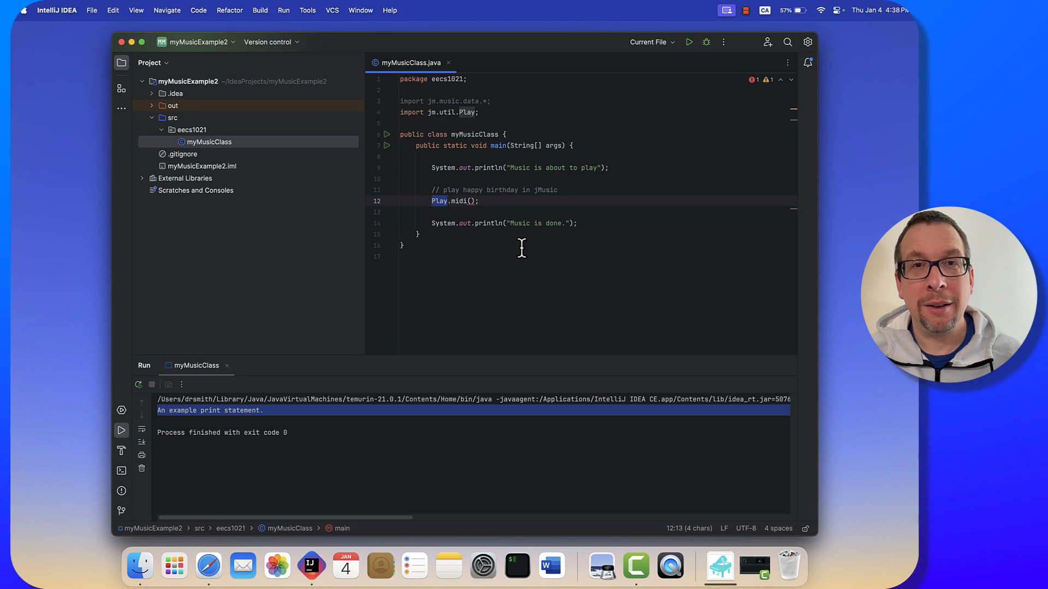
{"action": "left_click", "coordinate": [431, 112]}
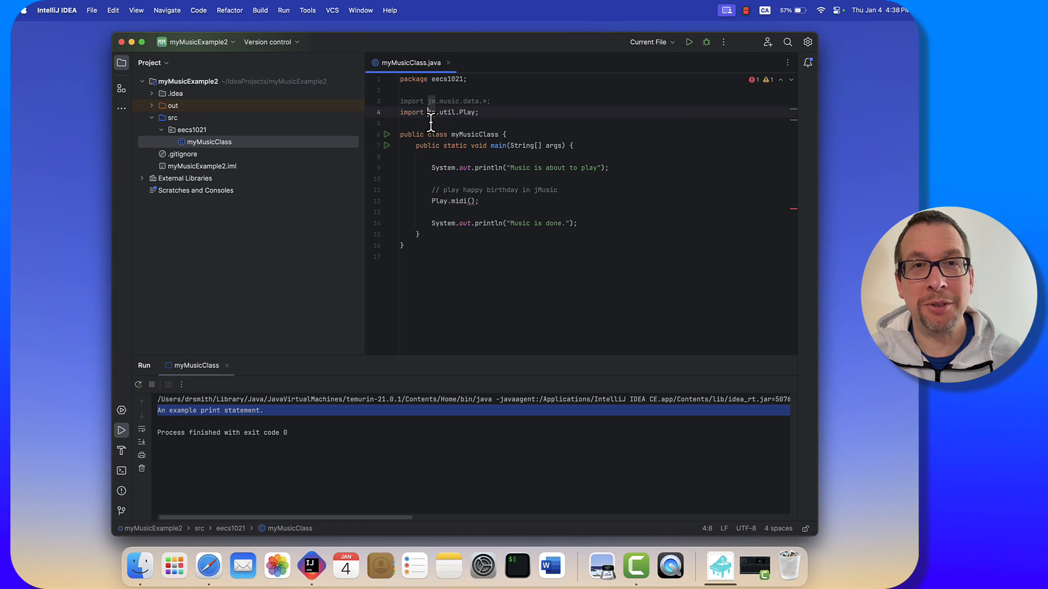
{"action": "type", "text": "jm"}
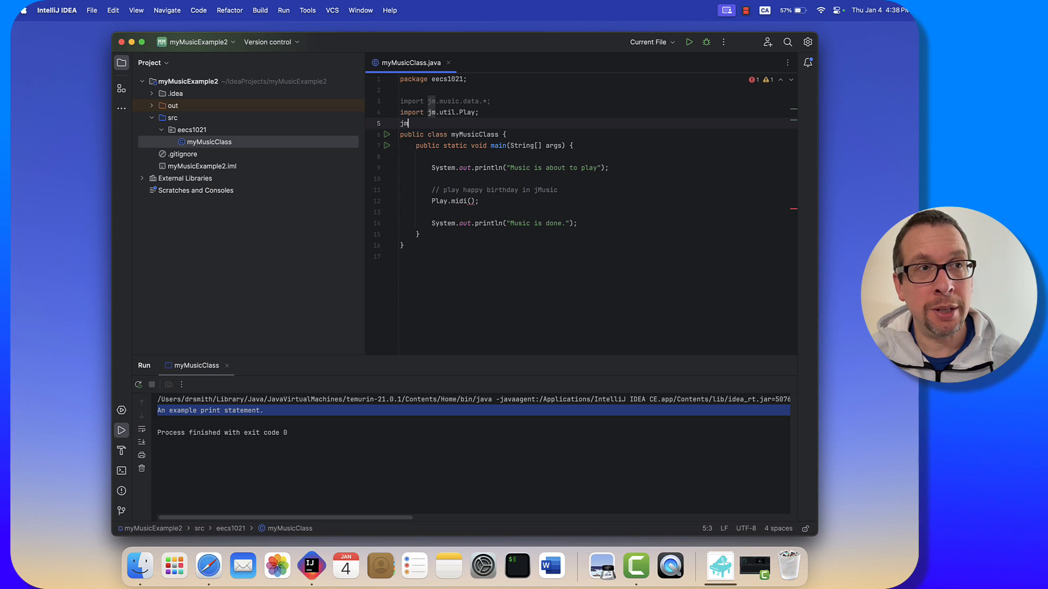
{"action": "type", "text": ".u"}
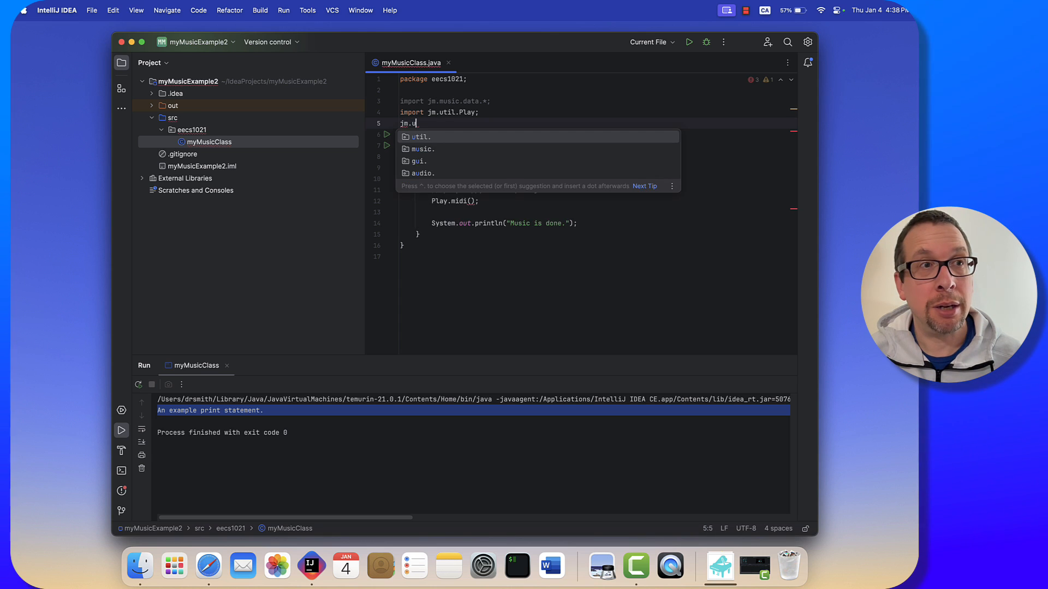
{"action": "type", "text": "const"}
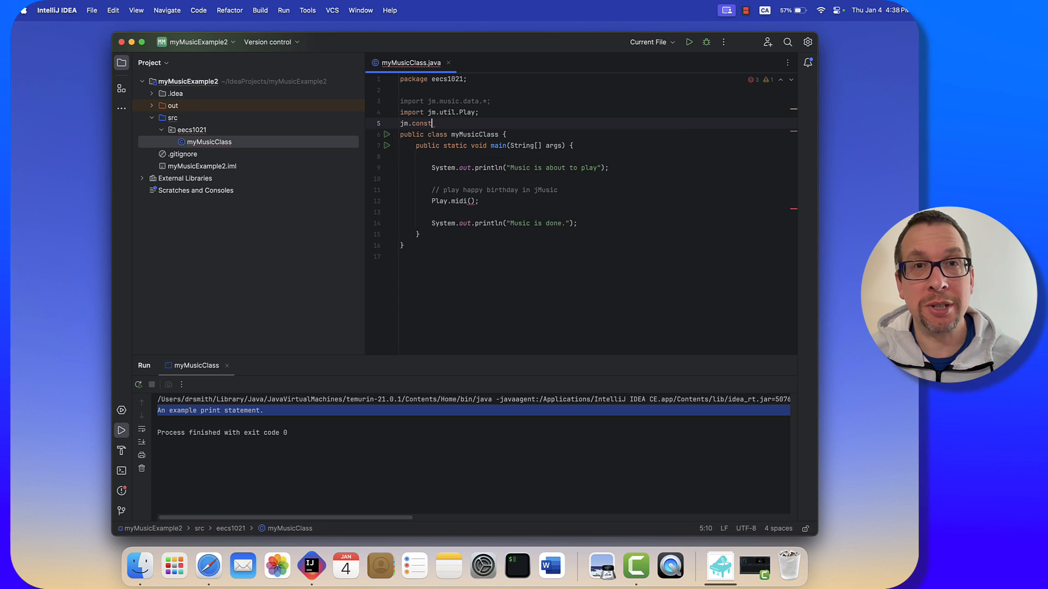
{"action": "type", "text": "constants."}
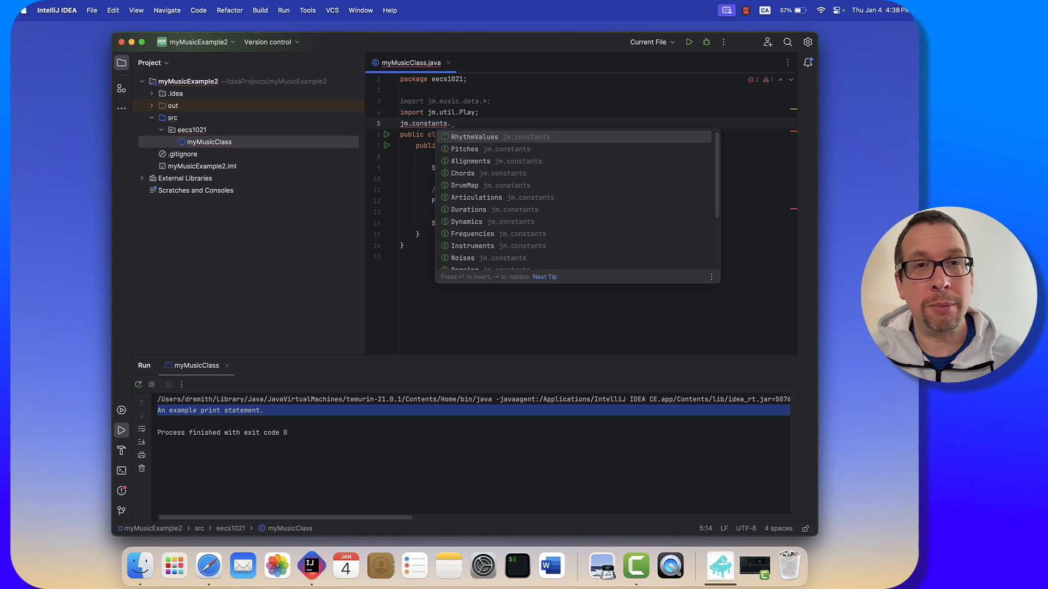
{"action": "type", "text": "*;"}
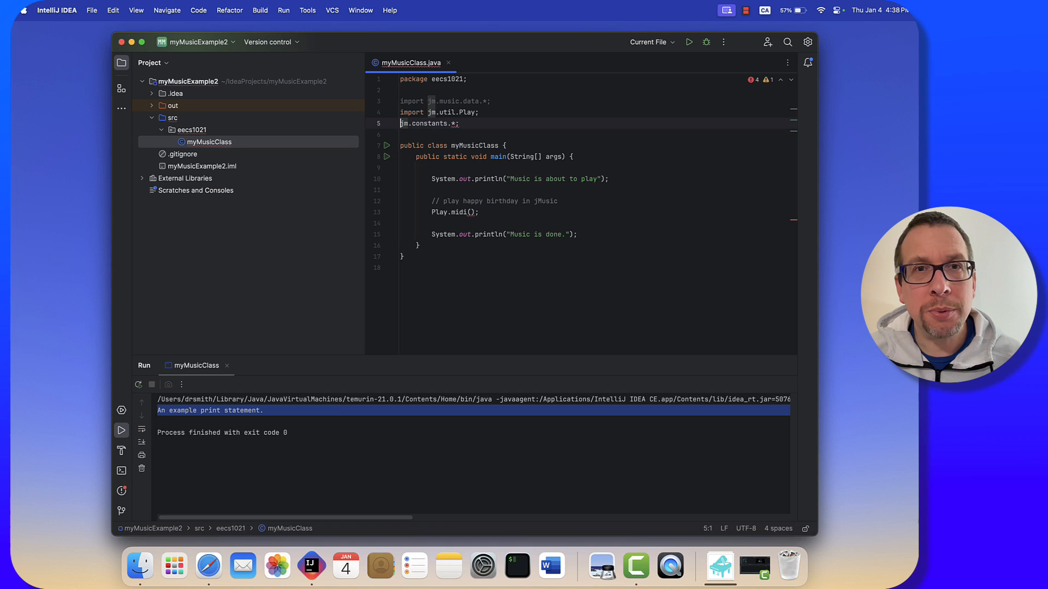
{"action": "type", "text": "mport"}
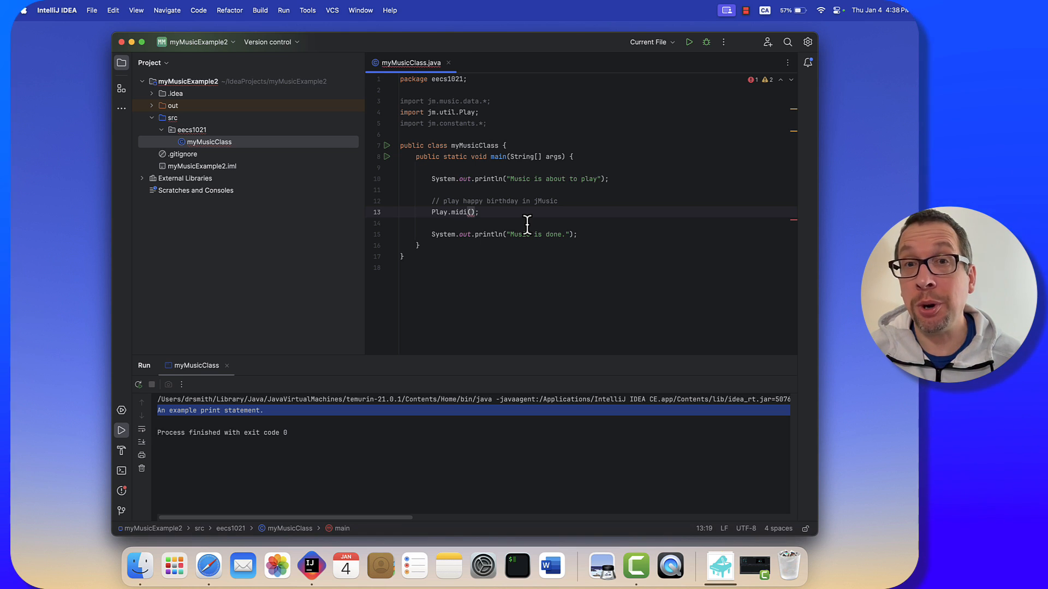
Complete the call as Play.midi(new Note(Pitches.G3, RhythmValues.EIGHTH_NOTE)) with comment '// G3 for 1/8 note'.
{"action": "type", "text": "new Note(Pitches."}
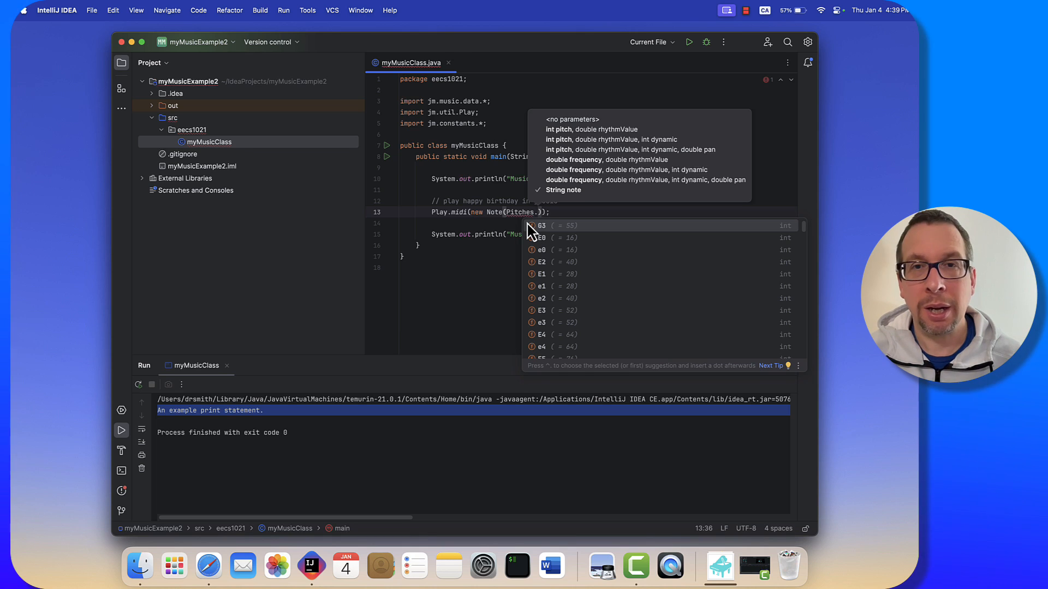
{"action": "type", "text": "G3"}
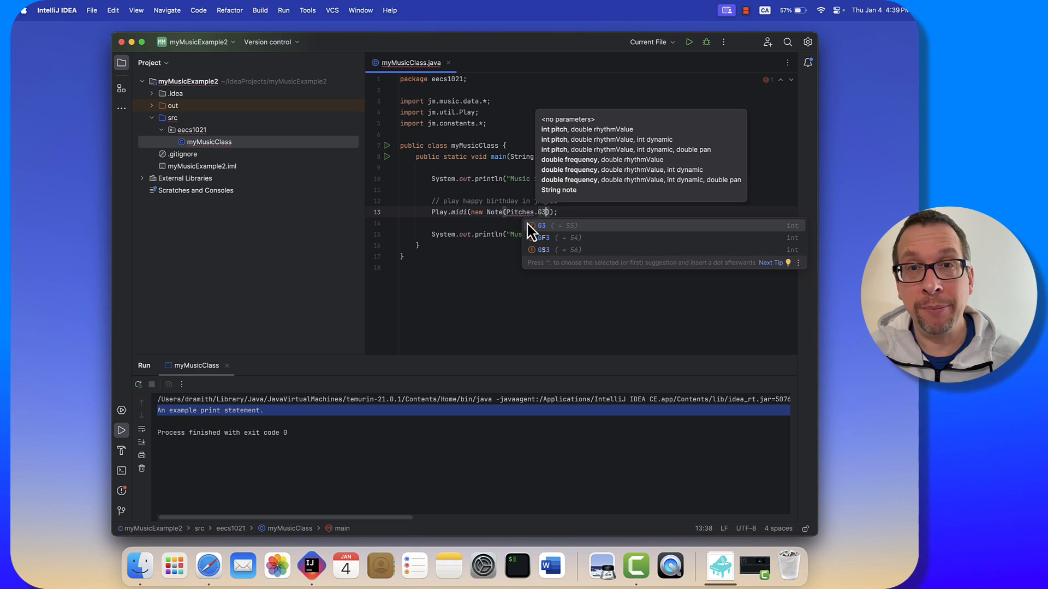
{"action": "type", "text": ","}
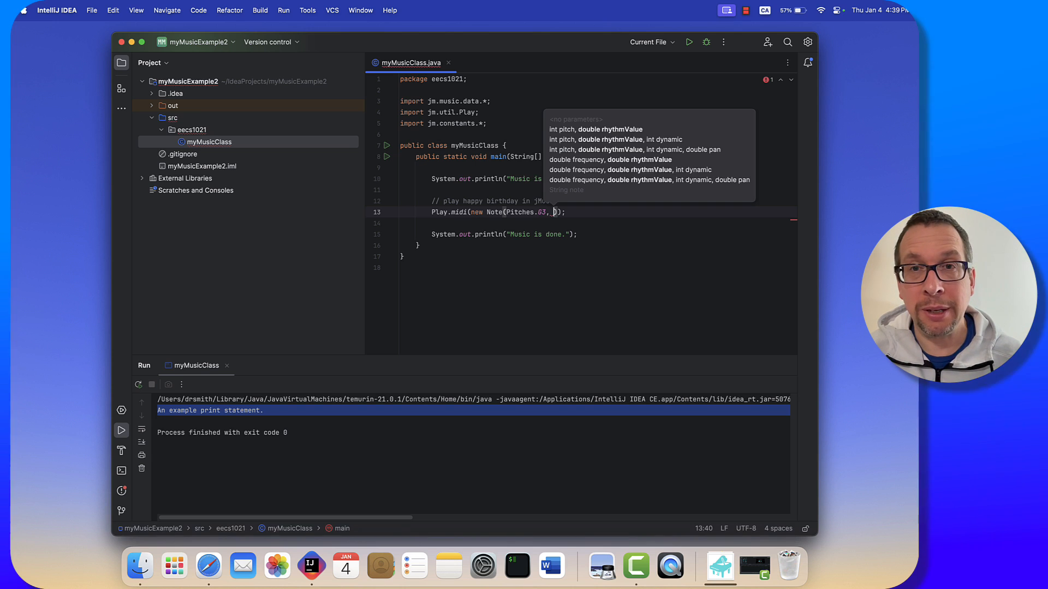
{"action": "type", "text": "RhythmValues"}
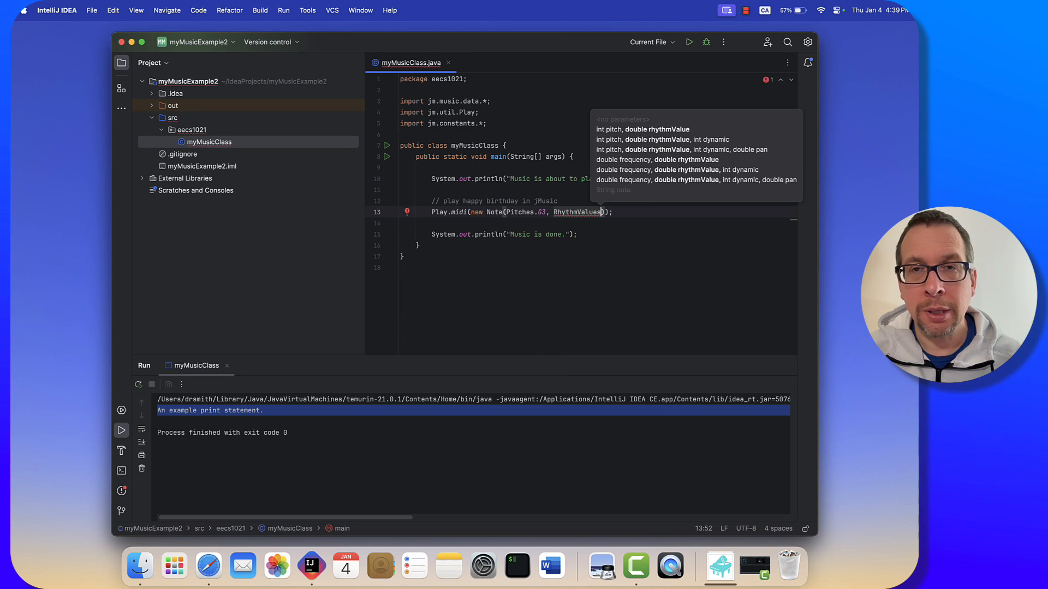
{"action": "type", "text": ".EIGHTH_NOTE"}
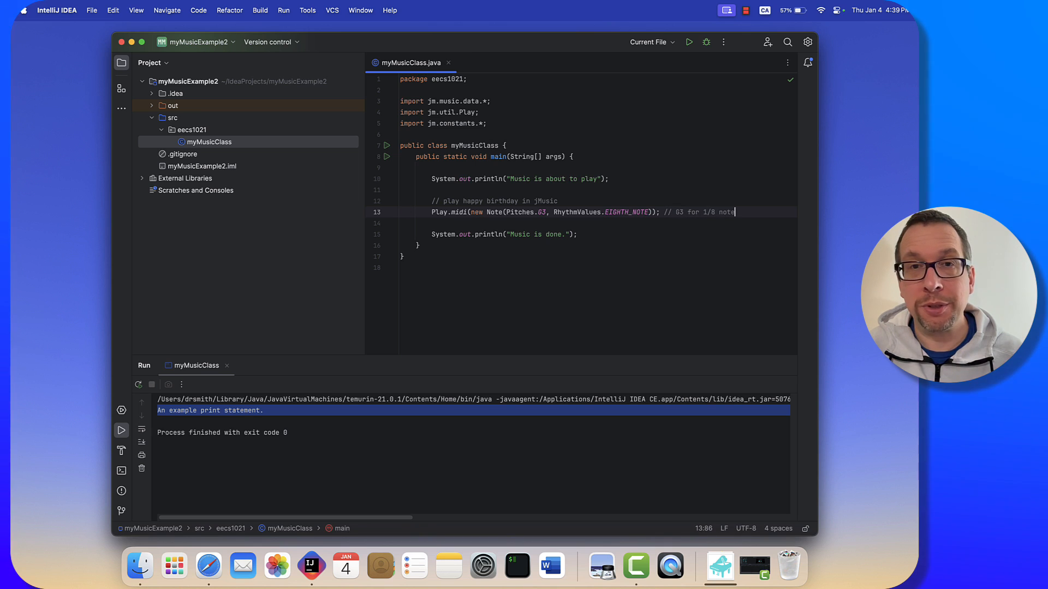
Add a Play.midi eighth-note G3 line commented '// G3'.
{"action": "type", "text": "Play.midi"}
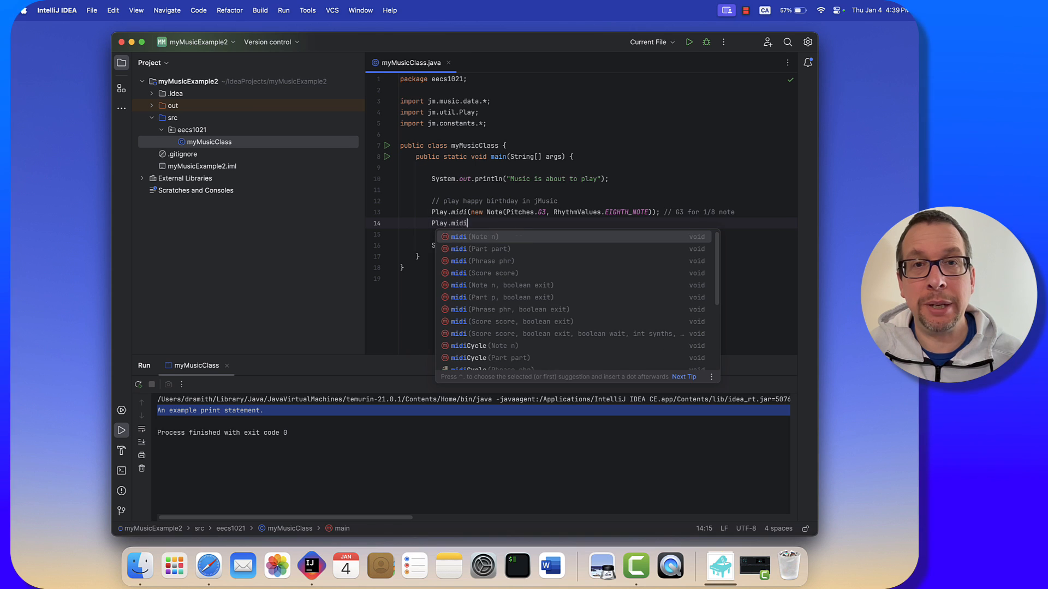
{"action": "type", "text": "(new Note(Pitches.G3"}
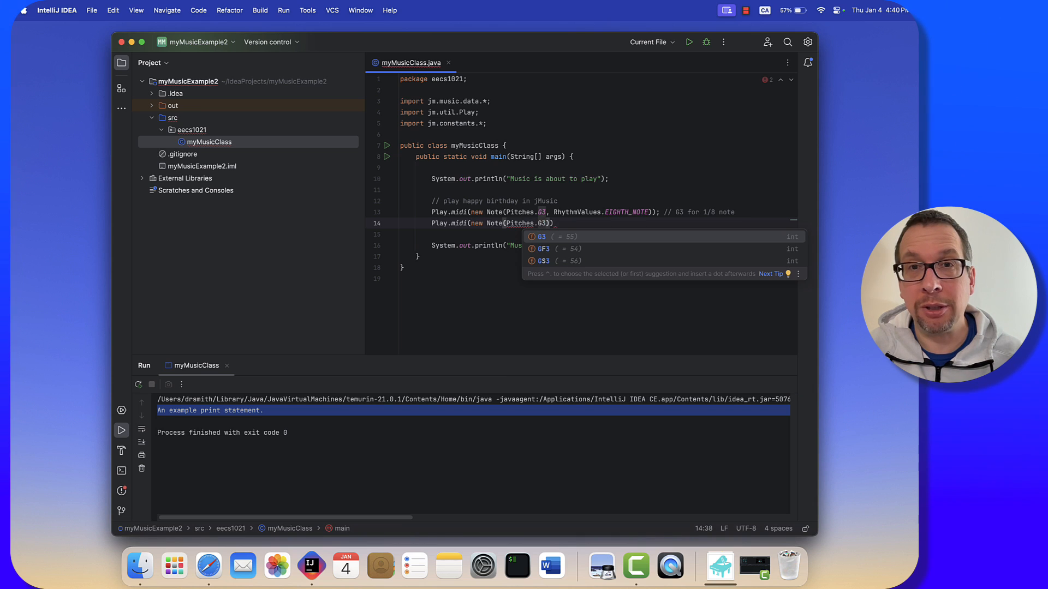
{"action": "type", "text": ", RhythmValues.EIGHTH_NOTE"}
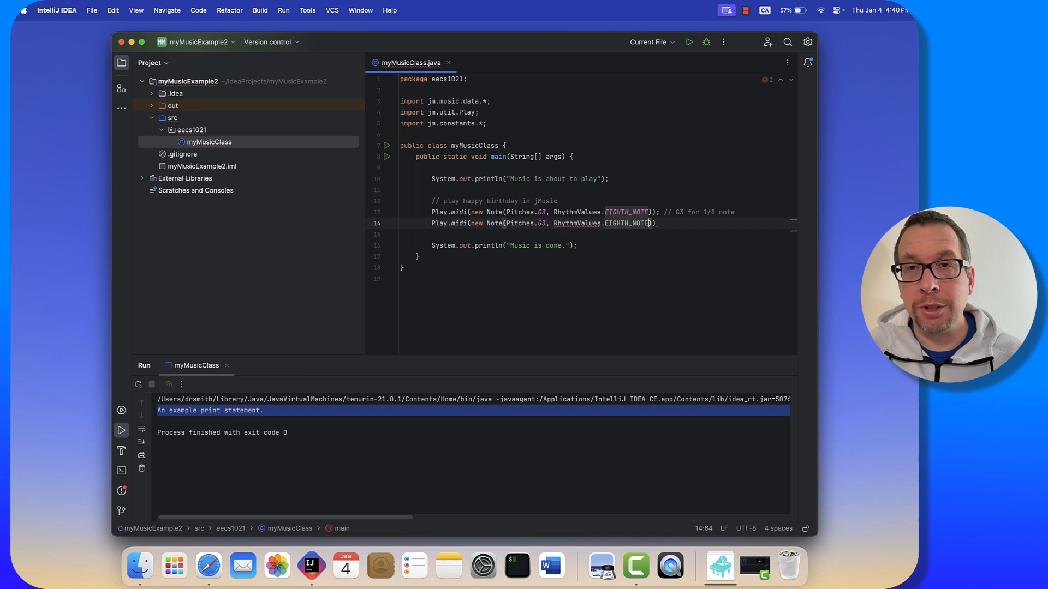
{"action": "type", "text": ");"}
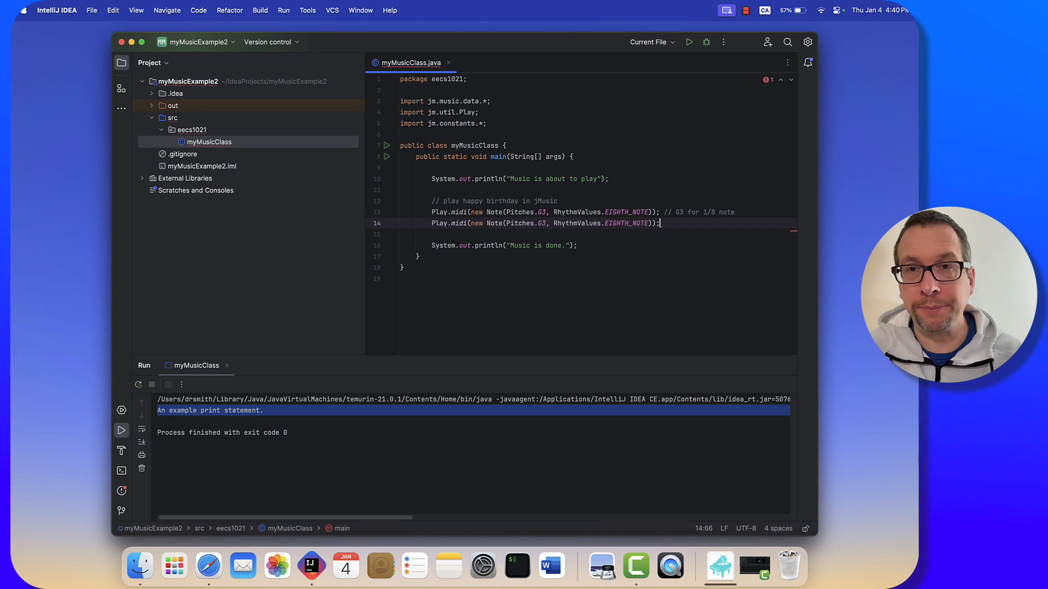
{"action": "type", "text": "// G3 for 1/8th"}
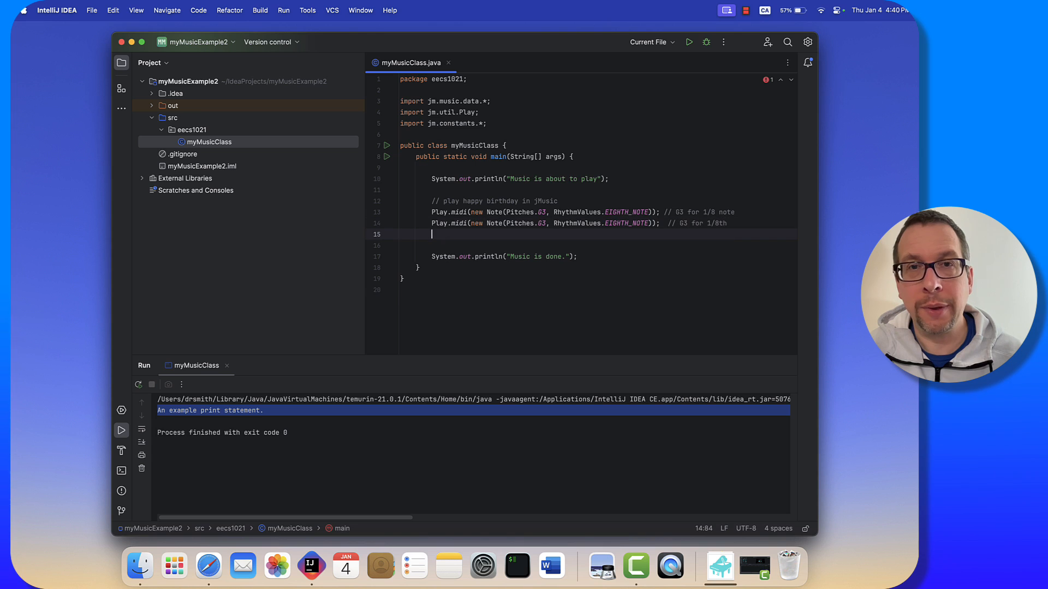
Add a Play.midi line for Pitches.A3 as an eighth note, commented '// A3 for 1/8'.
{"action": "type", "text": "Play.midi"}
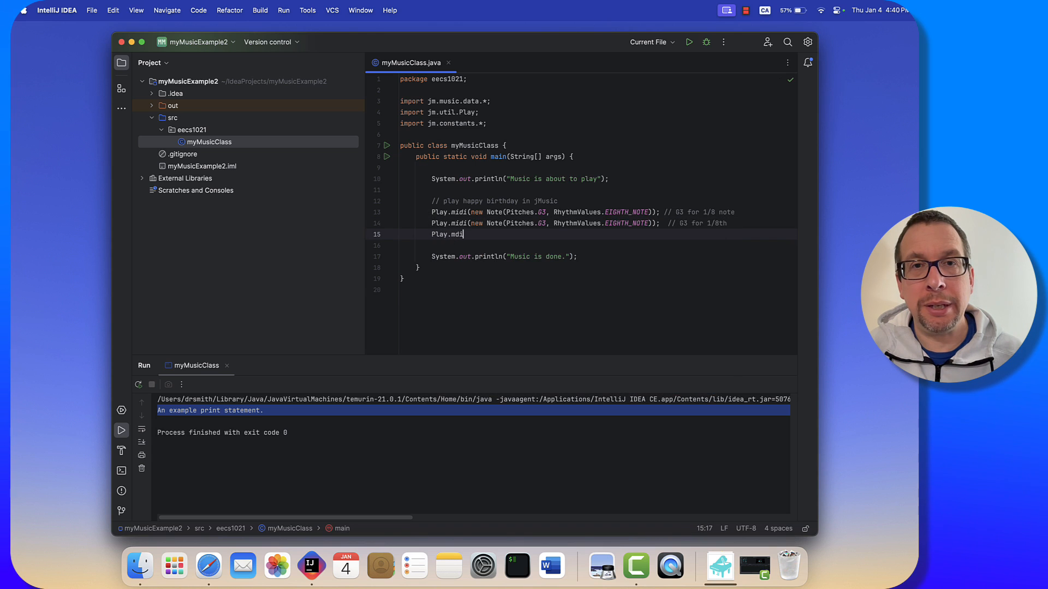
{"action": "type", "text": "();"}
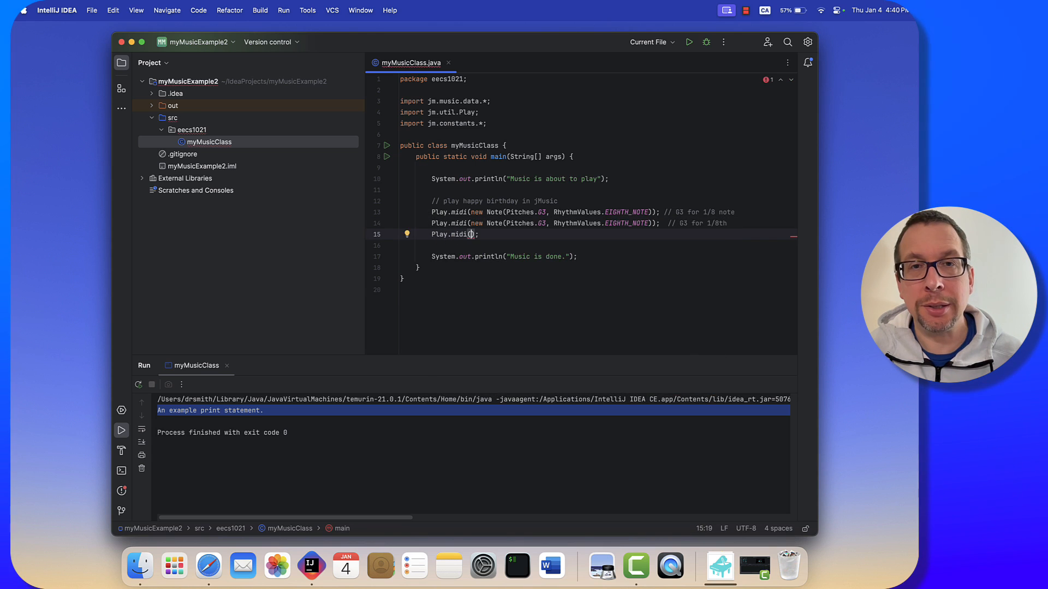
{"action": "type", "text": "new_Note"}
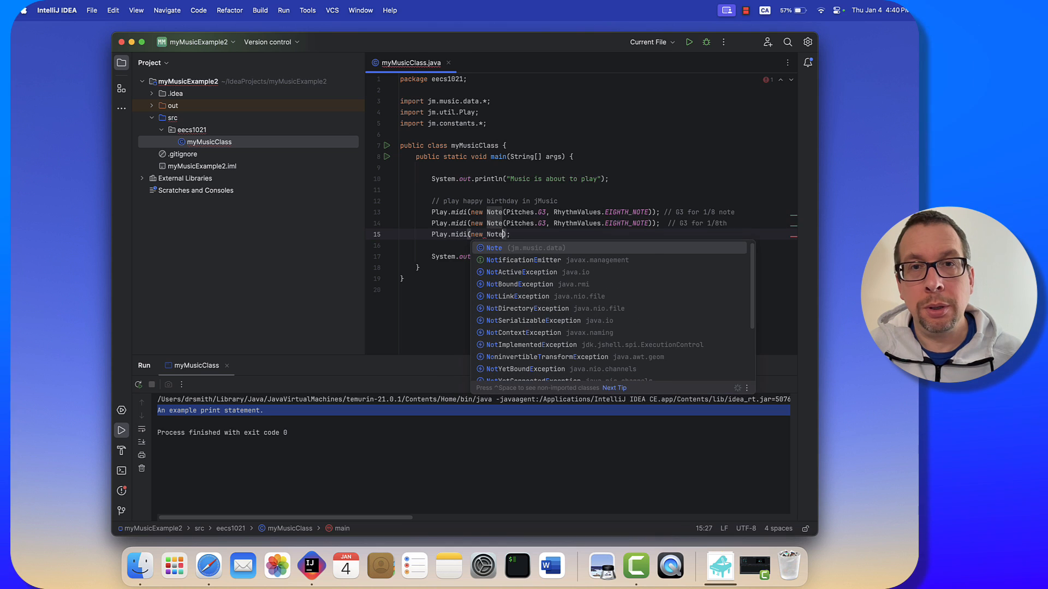
{"action": "type", "text": "Pitches)"}
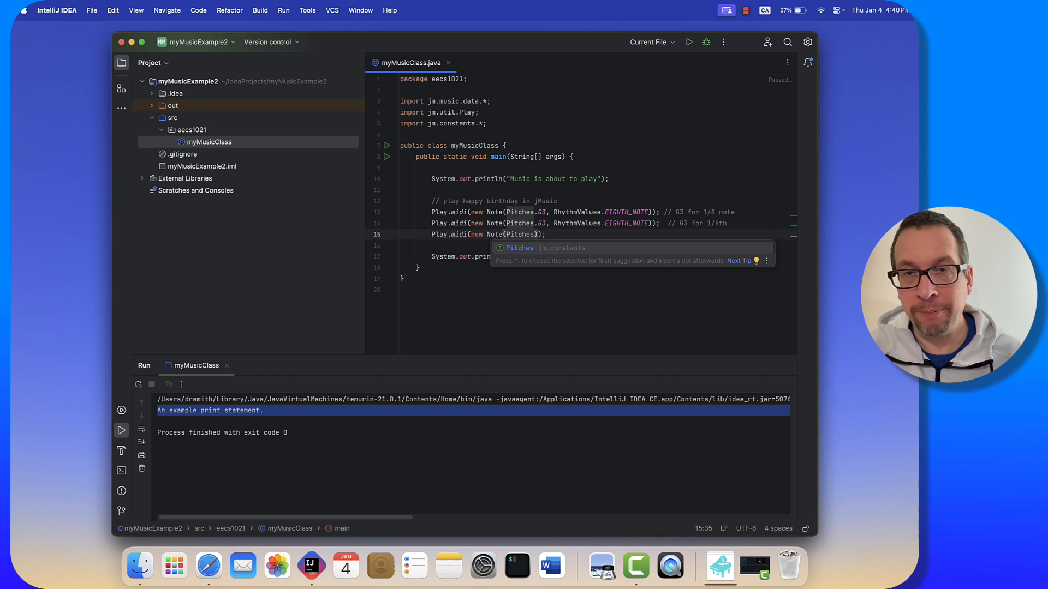
{"action": "type", "text": "."}
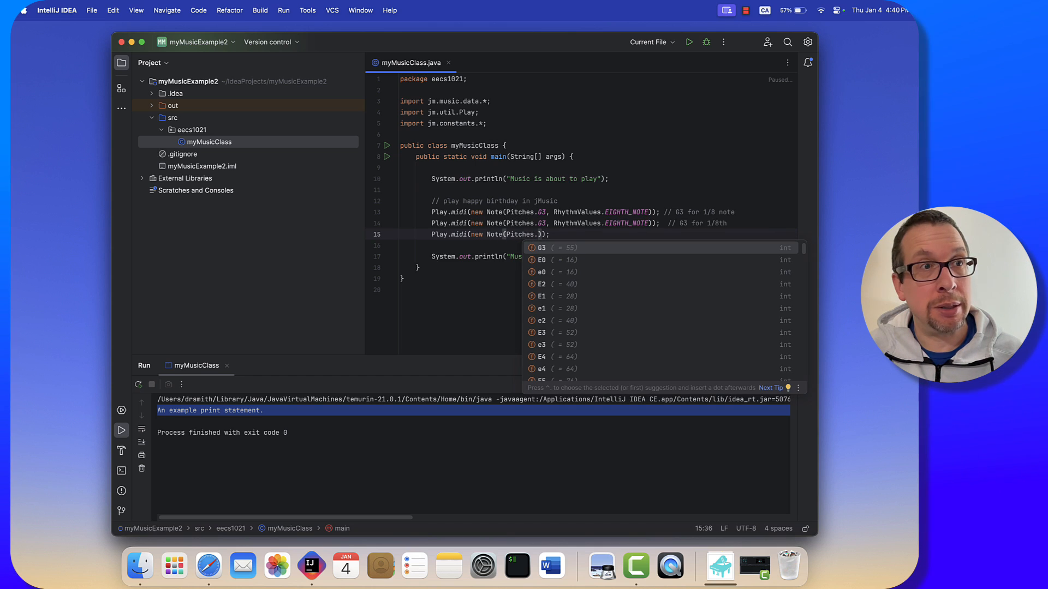
{"action": "type", "text": "A3,"}
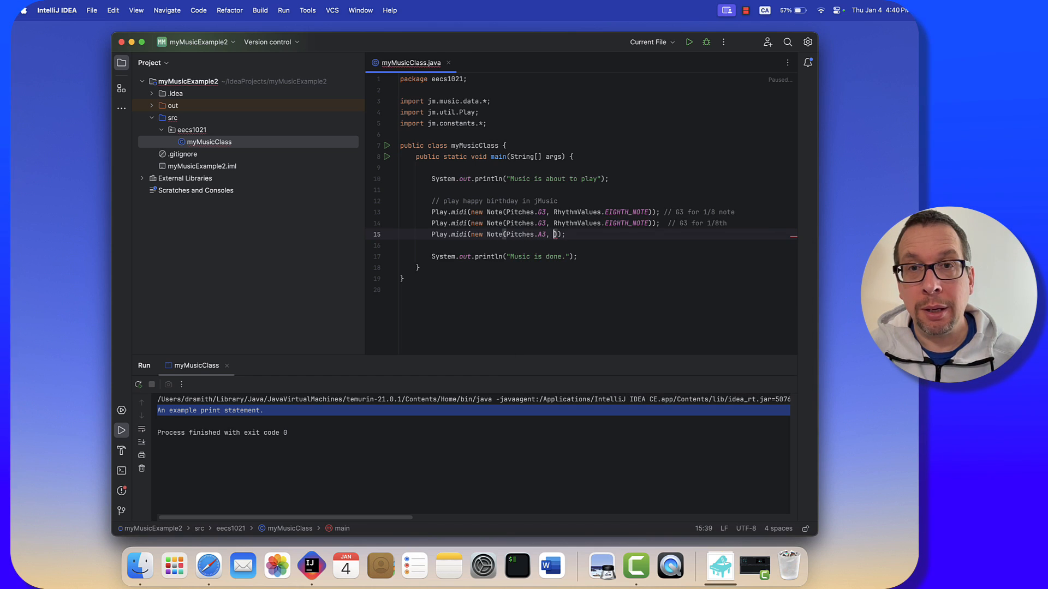
{"action": "type", "text": "RecordedThread"}
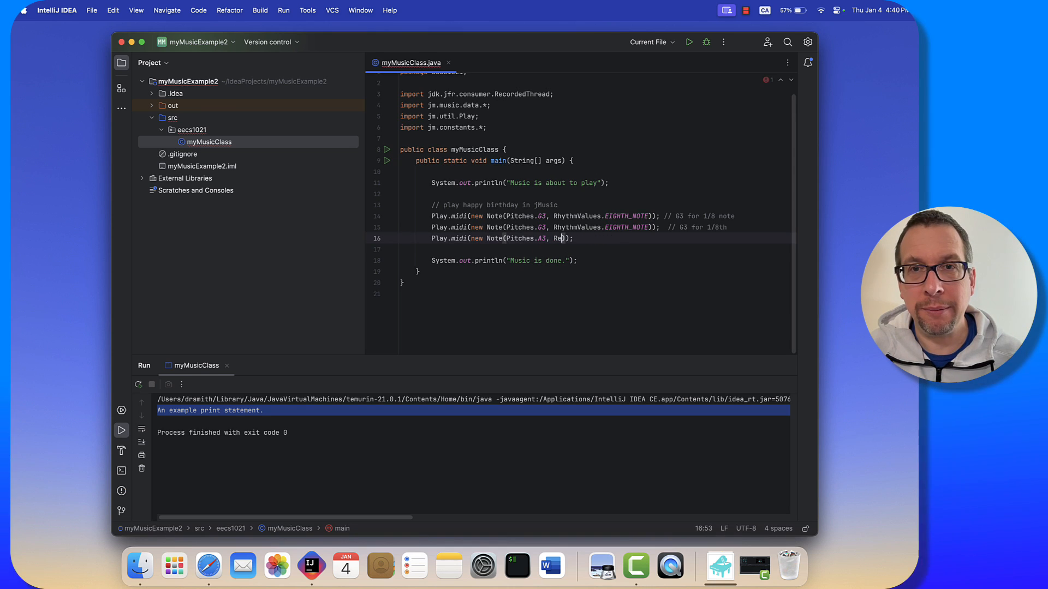
{"action": "type", "text": "hythmValues"}
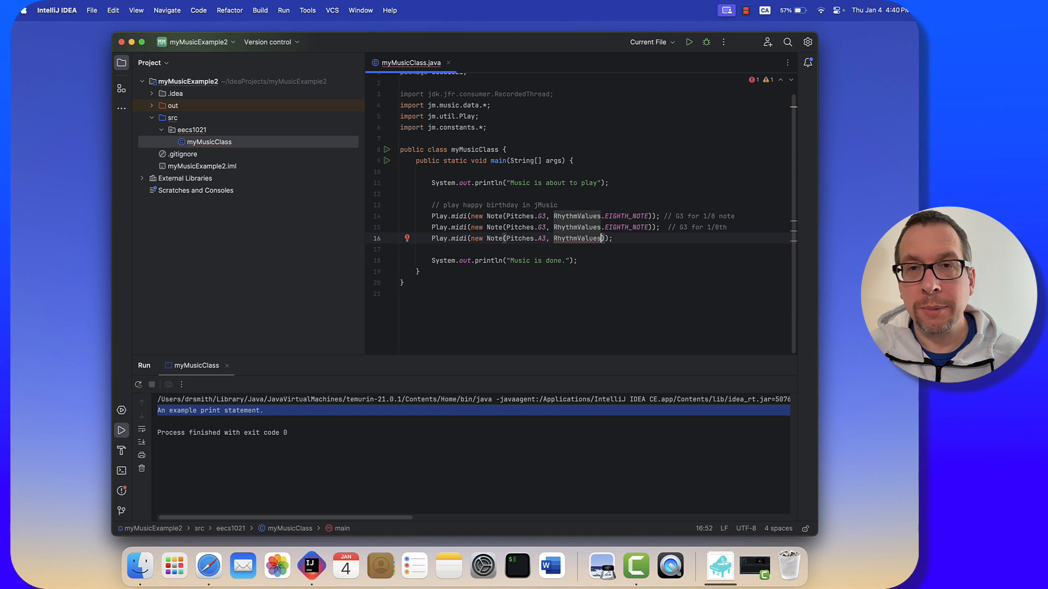
{"action": "type", "text": ".EIGHTH_NOTE"}
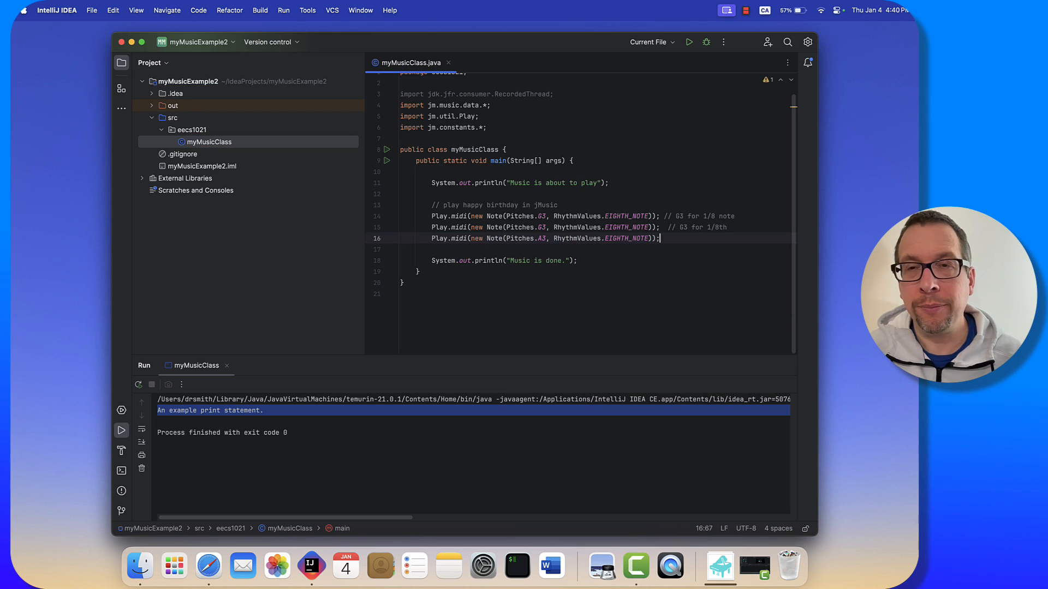
{"action": "type", "text": "// A3"}
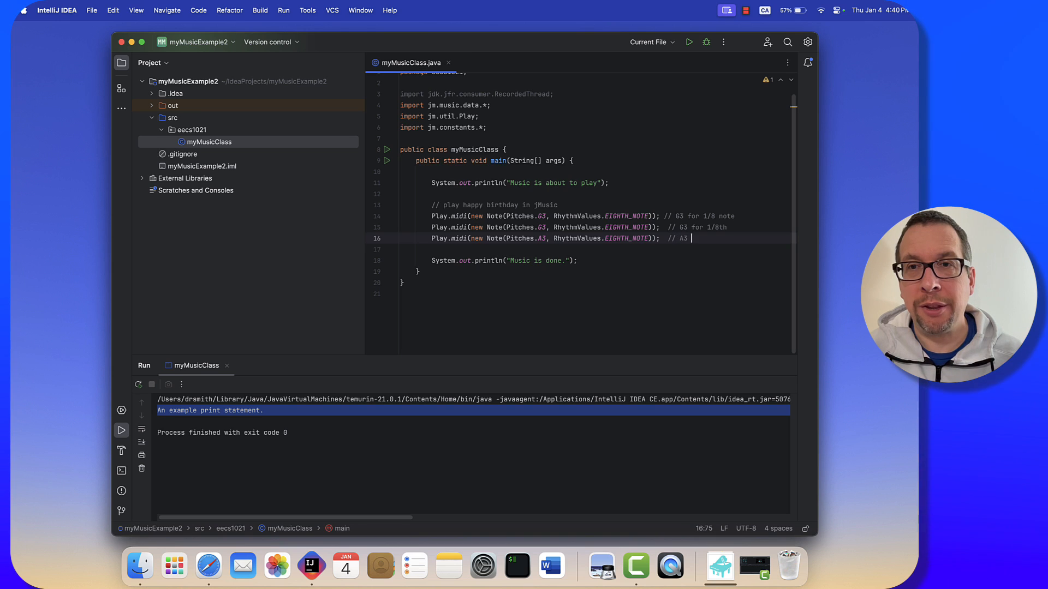
{"action": "type", "text": "for 1/8"}
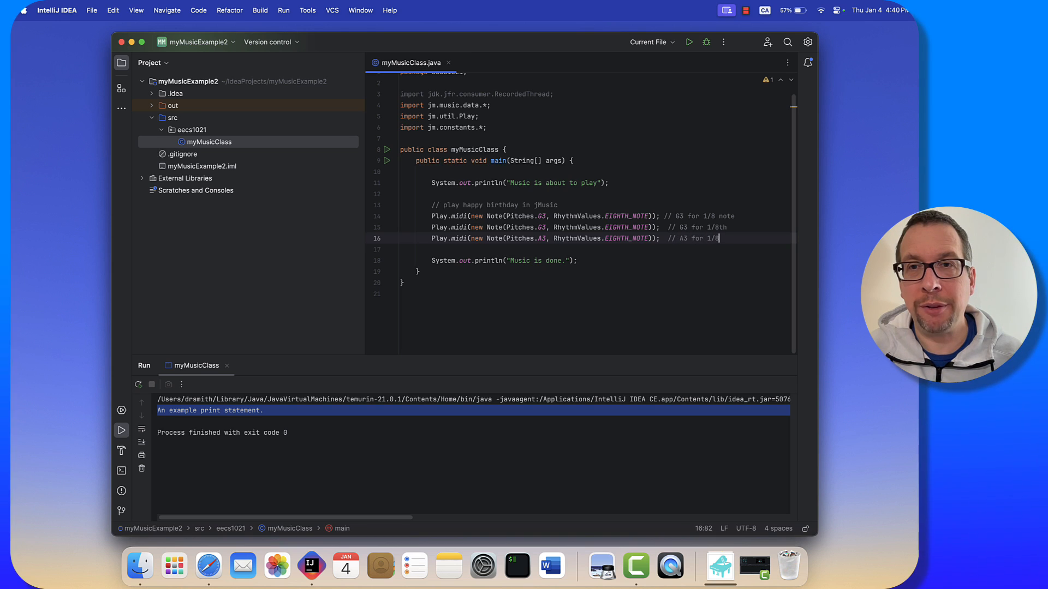
Add another eighth-note line playing G3 again, with a comment.
{"action": "type", "text": "Play.mdi"}
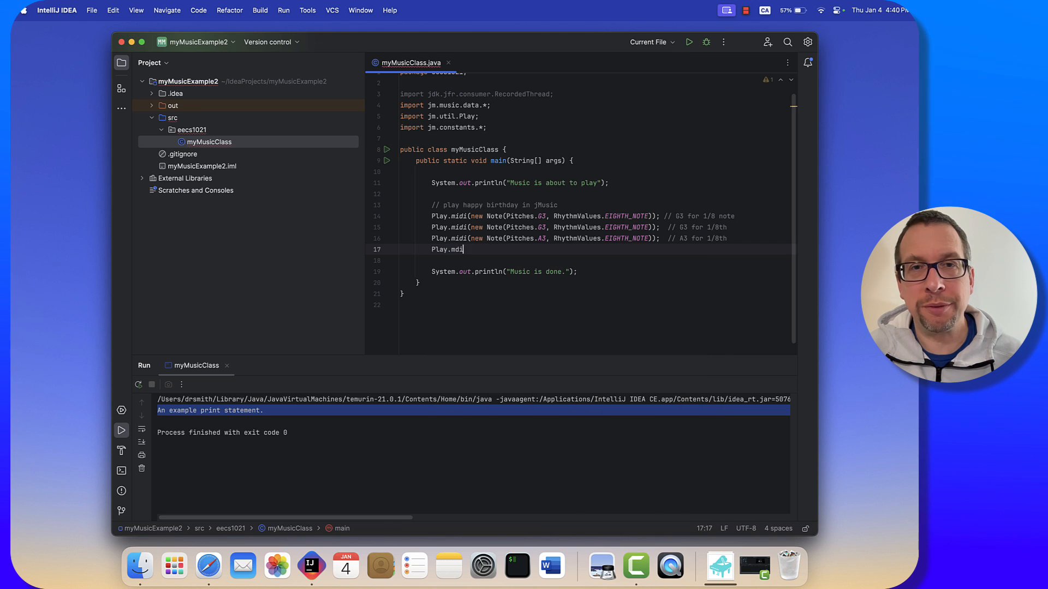
{"action": "type", "text": "(n);"}
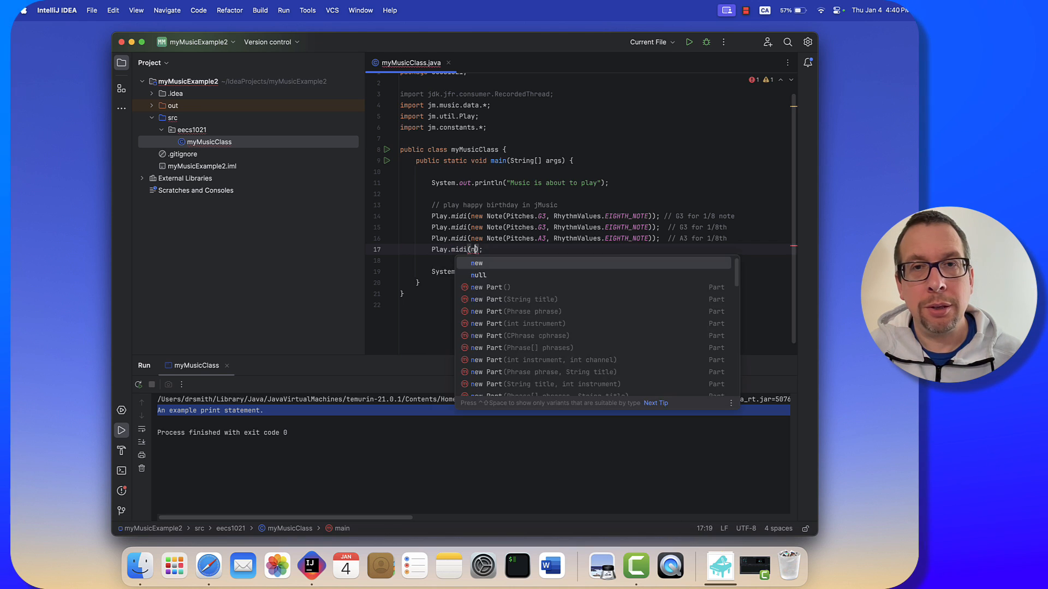
{"action": "type", "text": "new Note(Pitches.G3, R"}
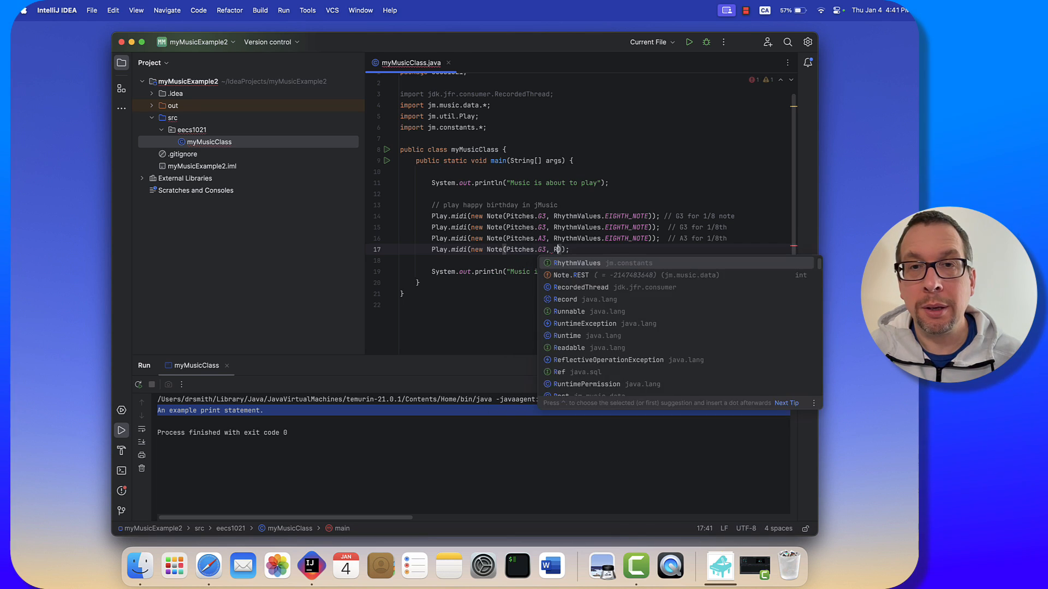
{"action": "type", "text": "RhythmValues.EIGHTH_NOTE"}
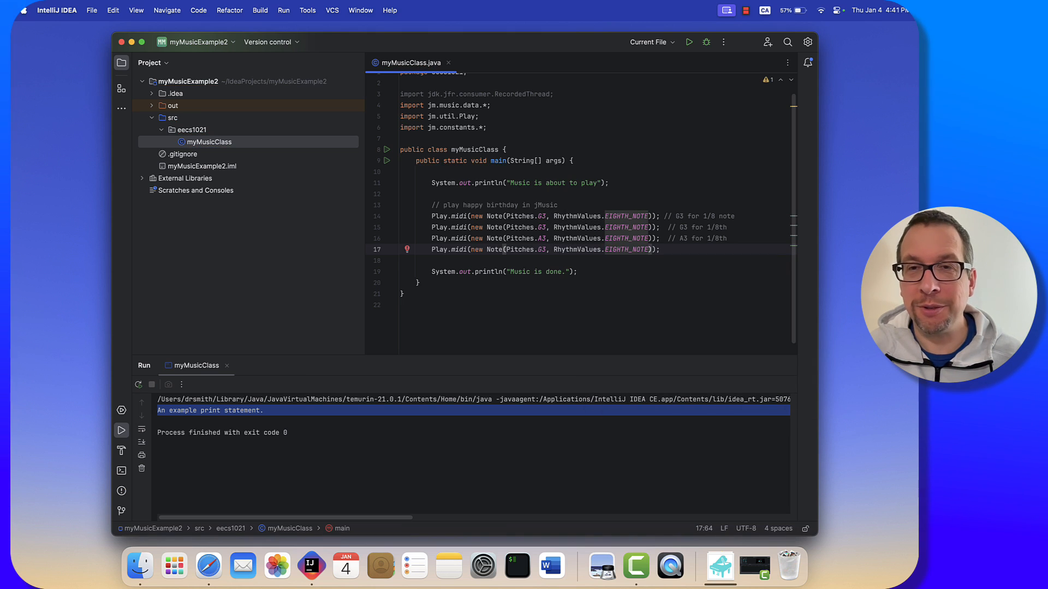
{"action": "type", "text": "// G3 again"}
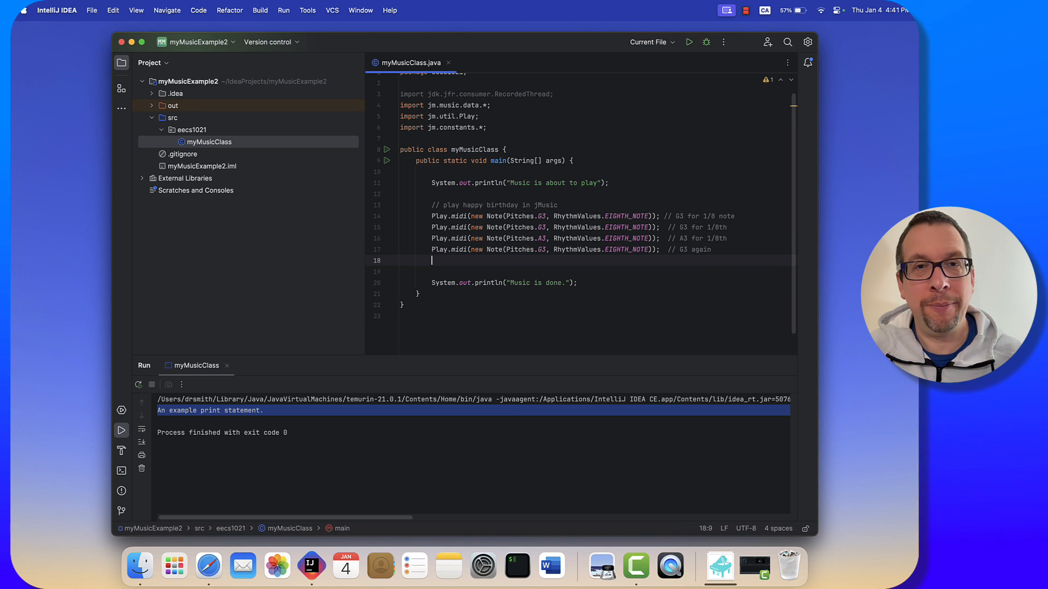
Add a Play.midi line for Pitches.C4 as an eighth note, with a comment.
{"action": "type", "text": "Play.midi();"}
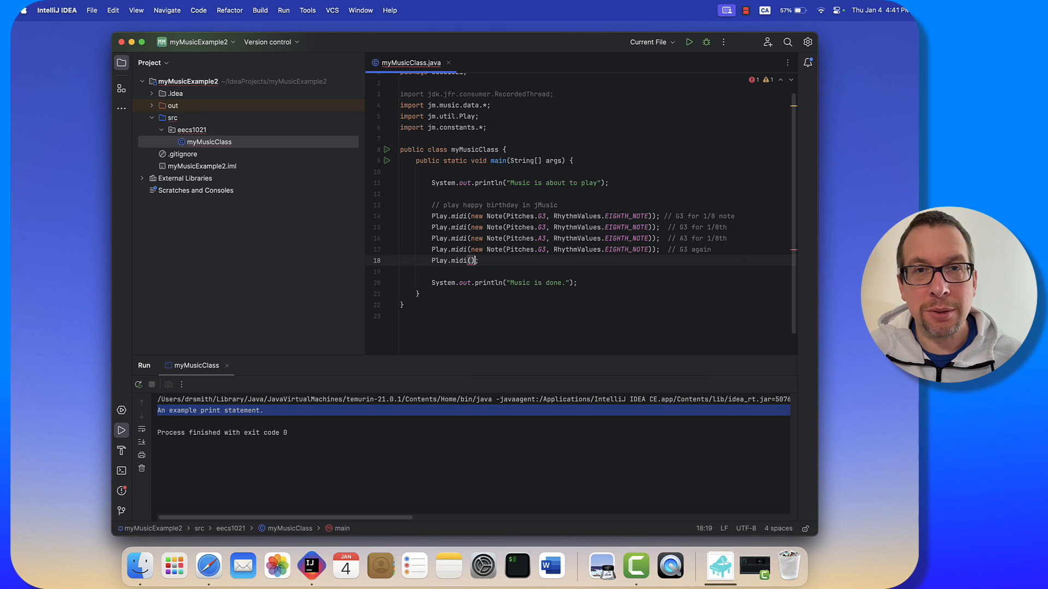
{"action": "type", "text": "new"}
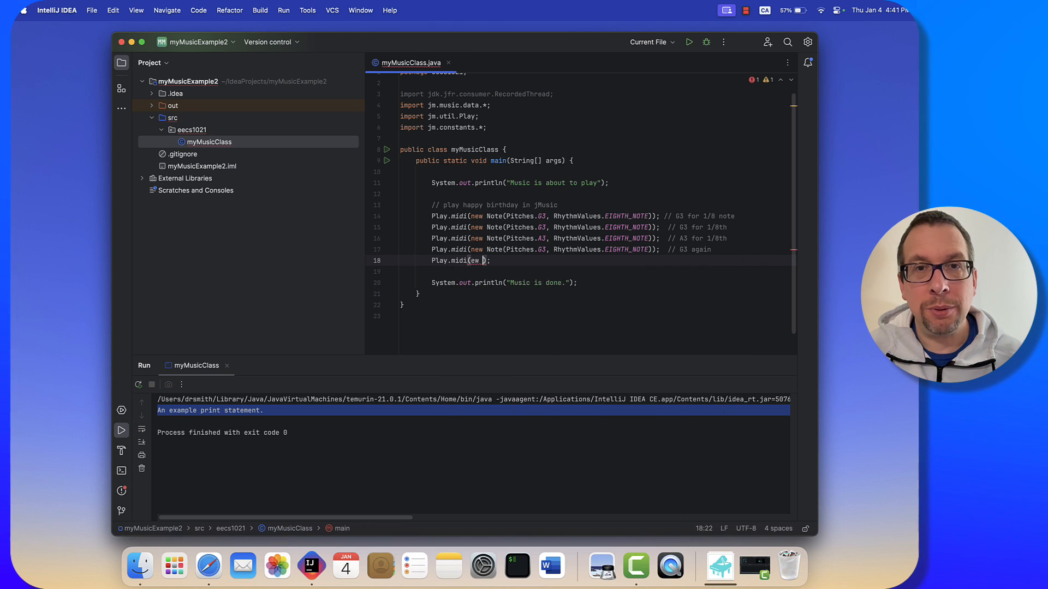
{"action": "type", "text": "Note("}
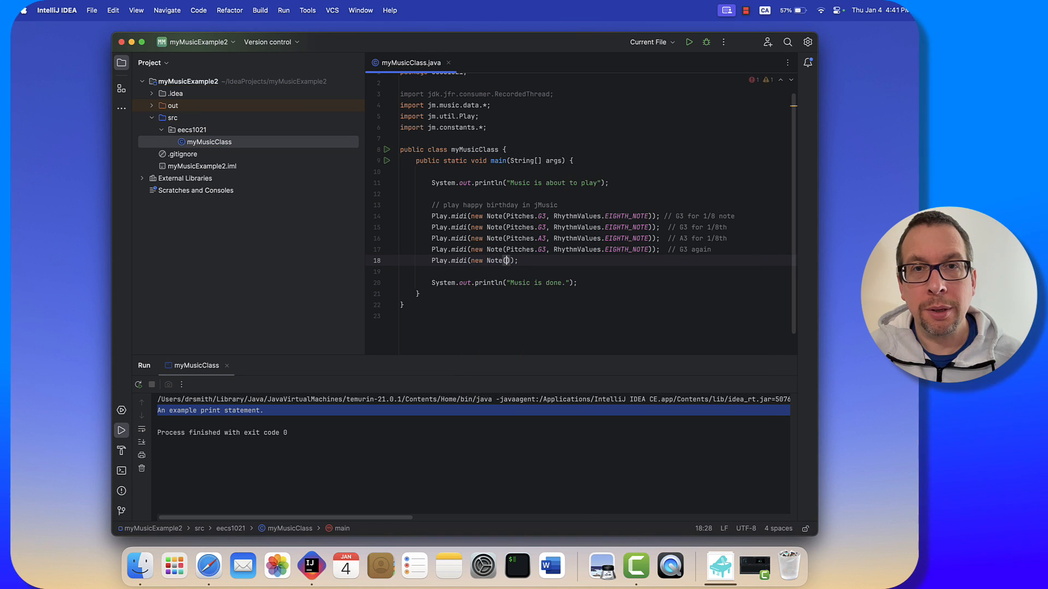
{"action": "type", "text": "Pitches."}
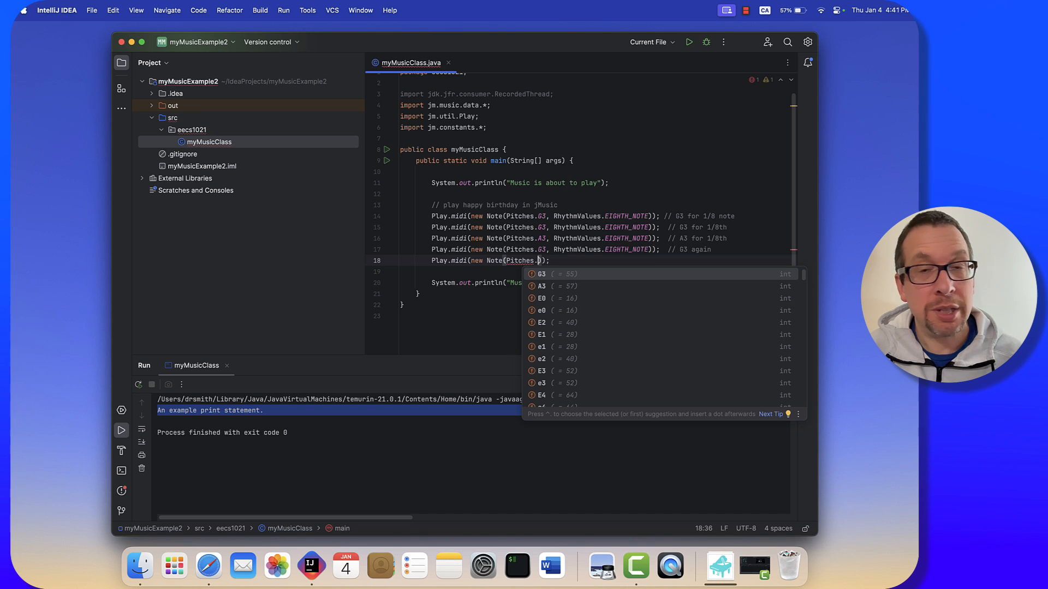
{"action": "type", "text": "C4,"}
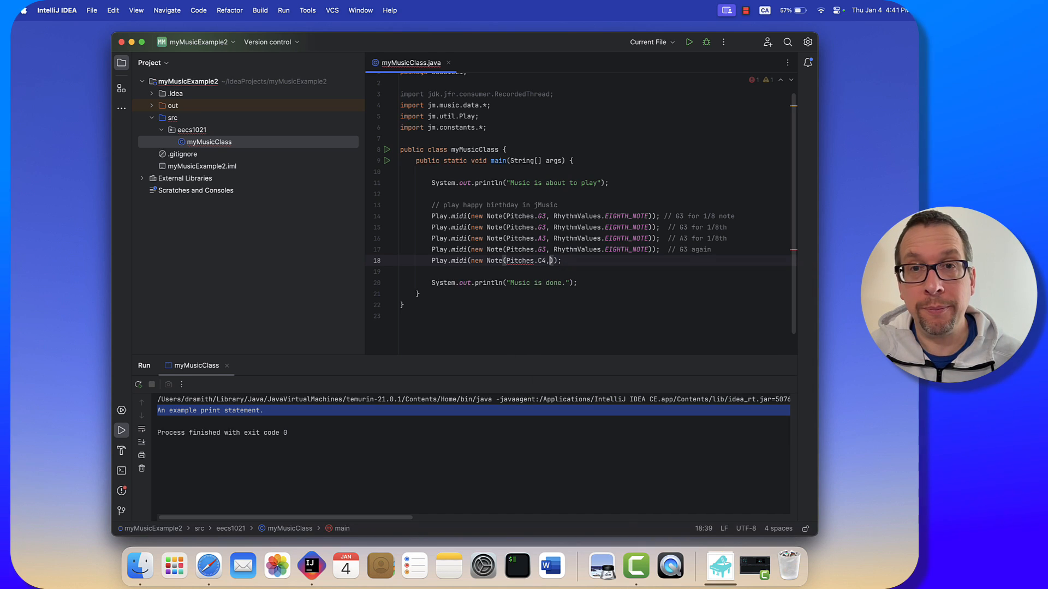
{"action": "type", "text": "R"}
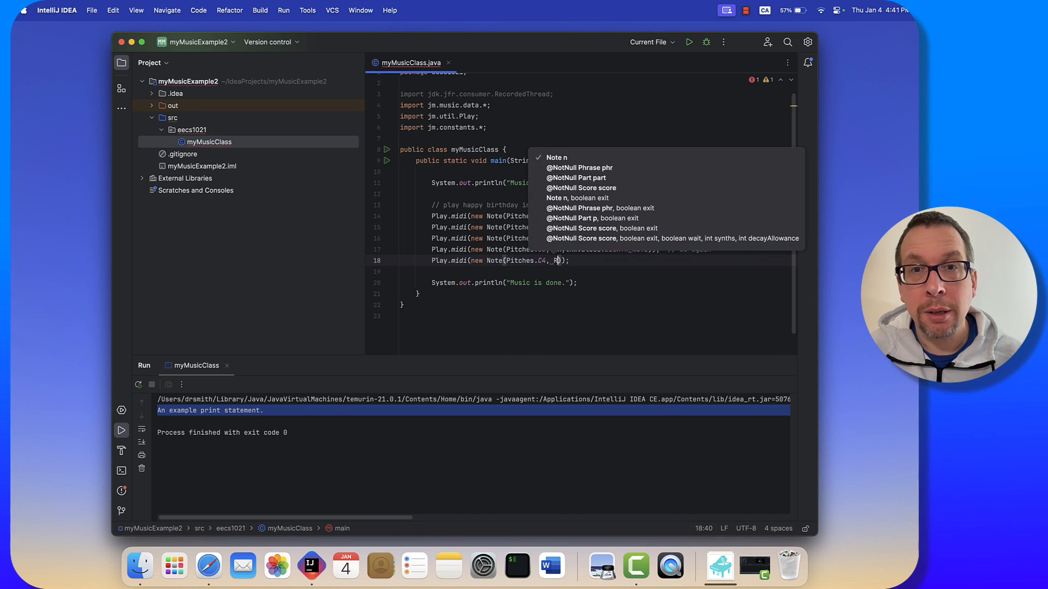
{"action": "type", "text": "RhythmValues.EIGHTH_NOTE"}
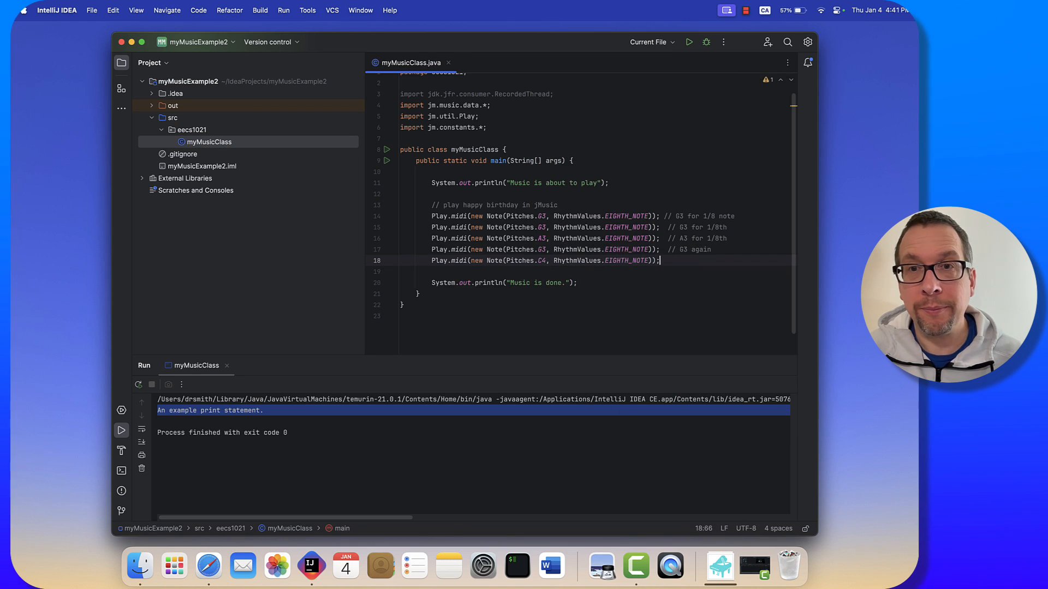
{"action": "type", "text": "// C4"}
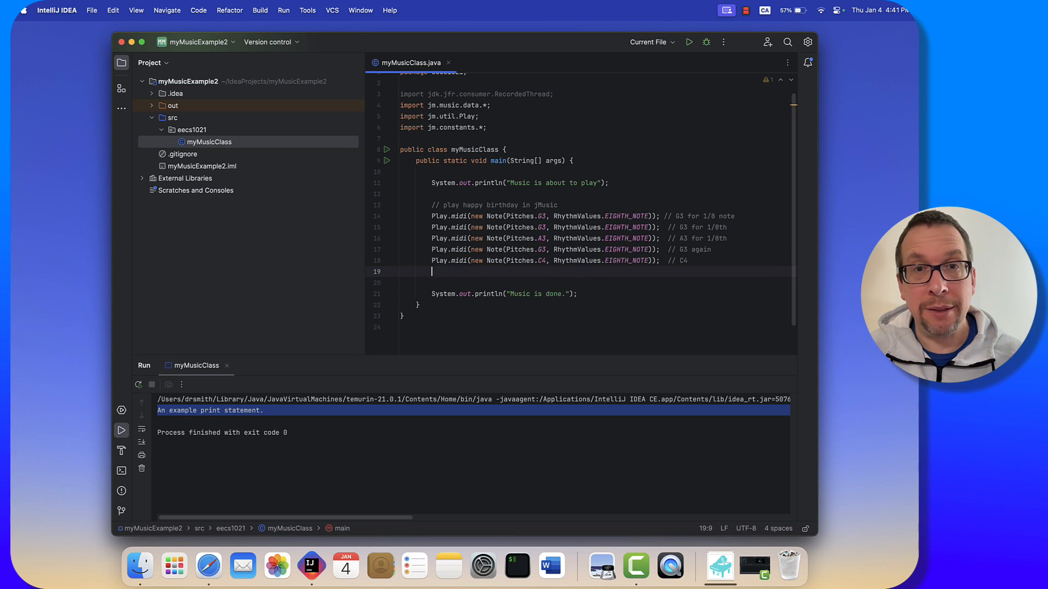
Add a Play.midi line for Pitches.B3 as an eighth note, commented '// B3'.
{"action": "type", "text": "Play.midi(new N);"}
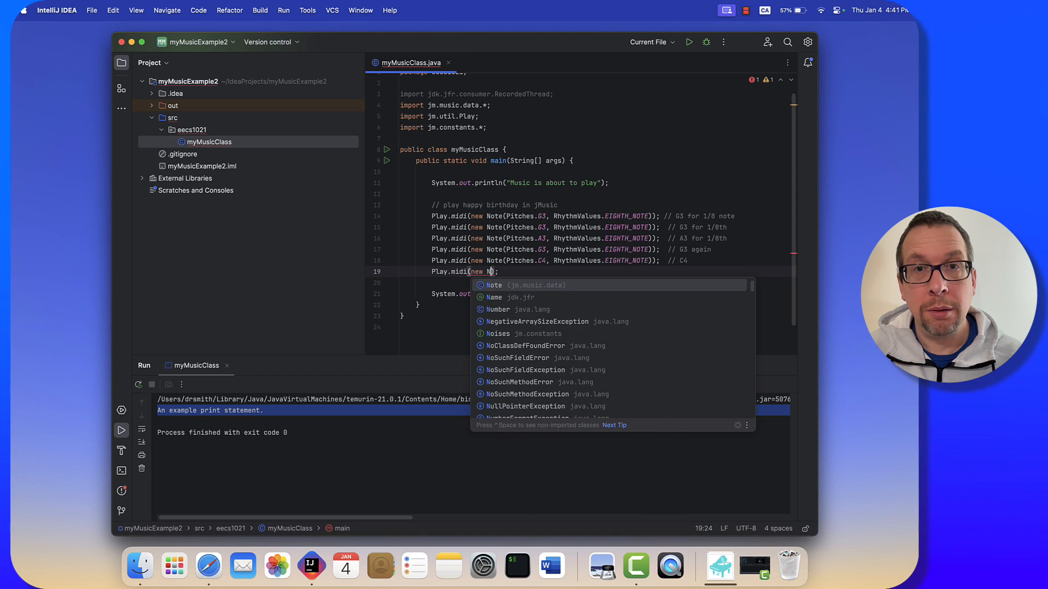
{"action": "type", "text": "P"}
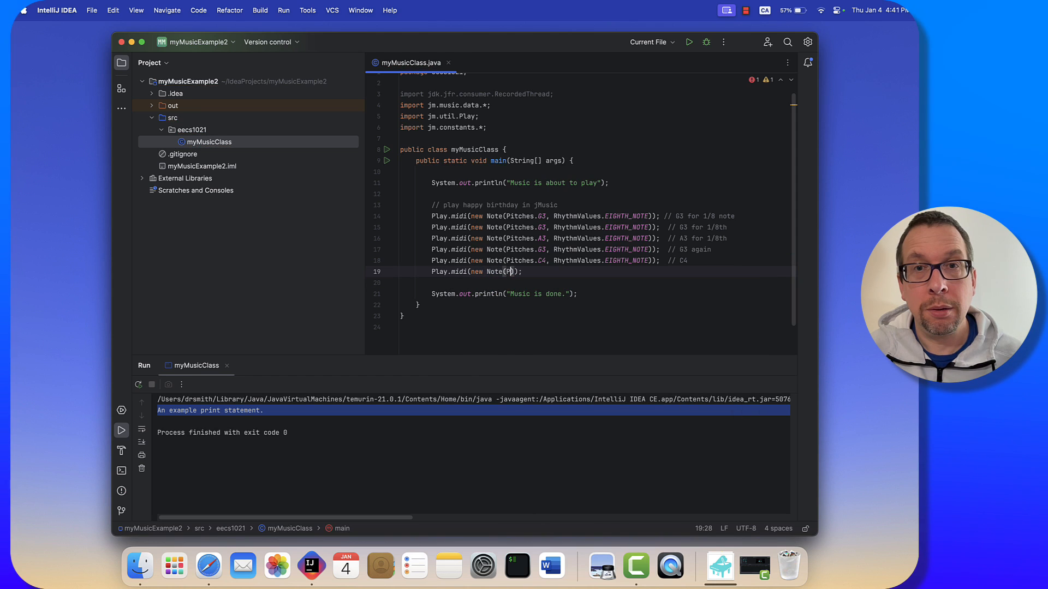
{"action": "type", "text": "Pitches.B"}
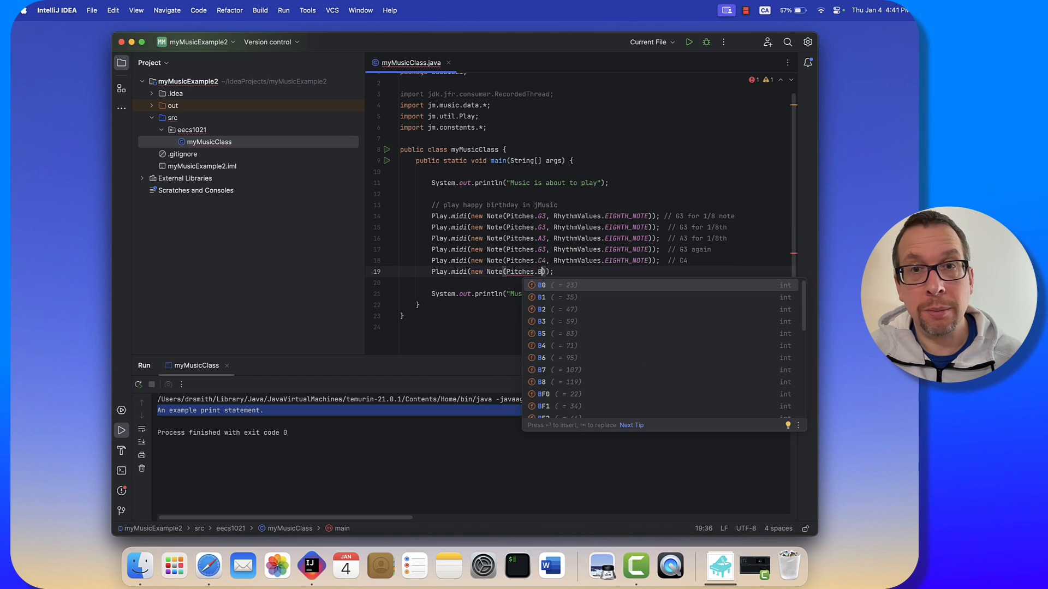
{"action": "type", "text": "3, RhythmValues.EIGHTH_NOTE"}
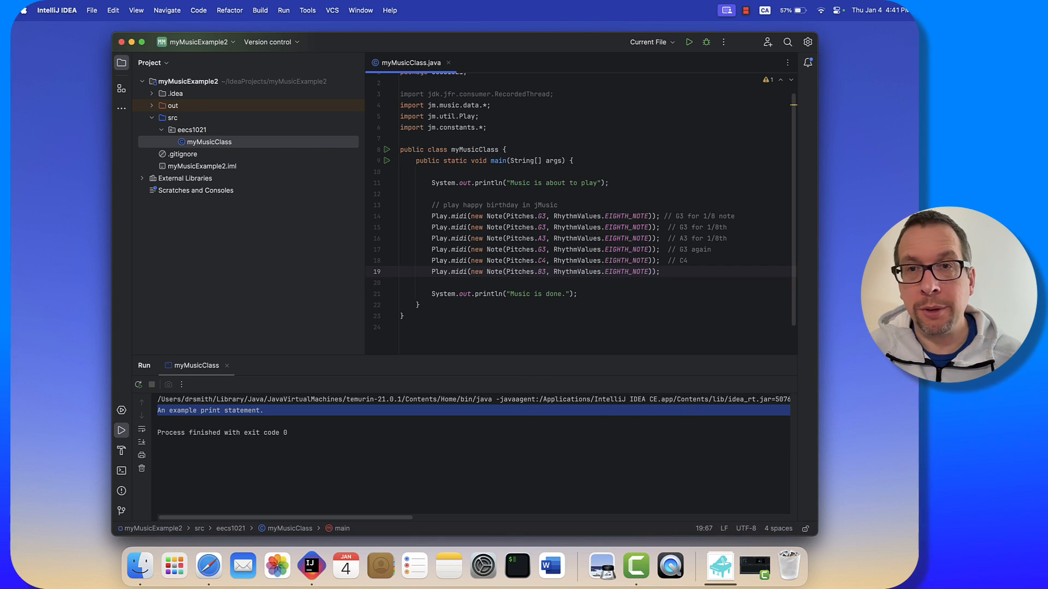
{"action": "type", "text": "//"}
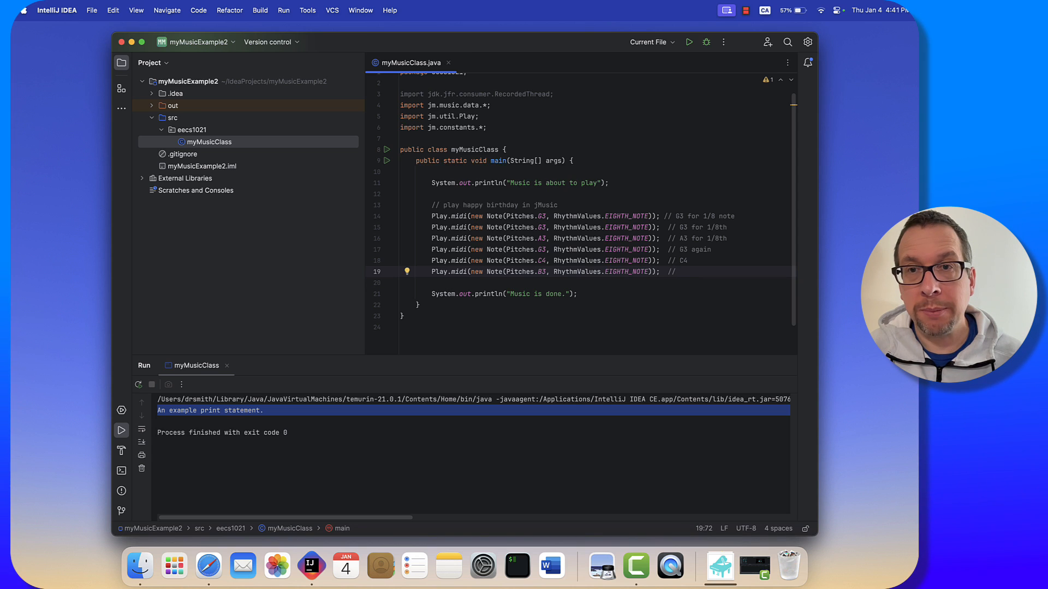
{"action": "type", "text": "B3"}
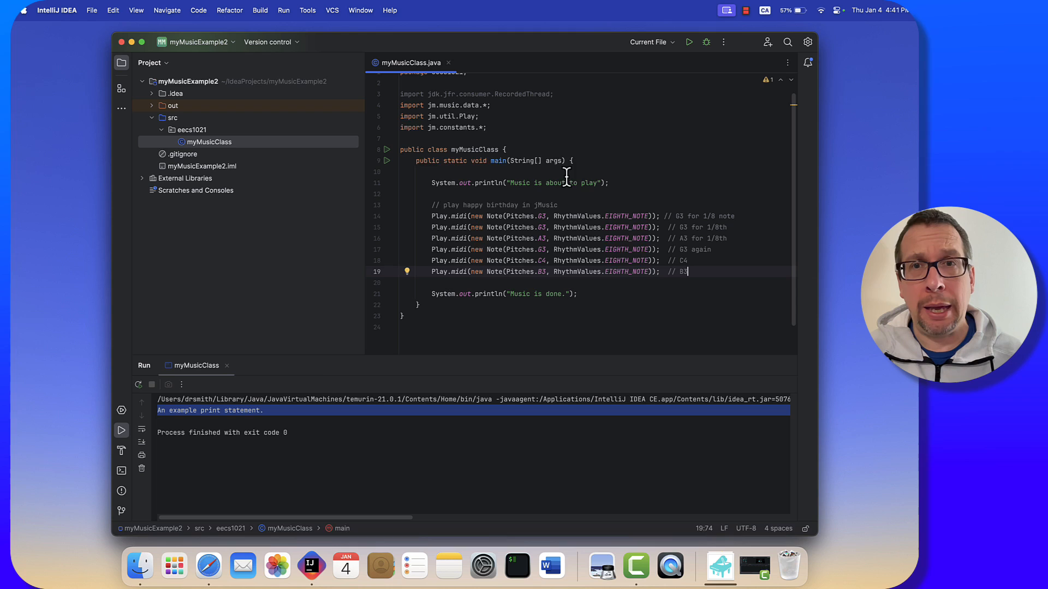
{"action": "mouse_move", "coordinate": [688, 42]}
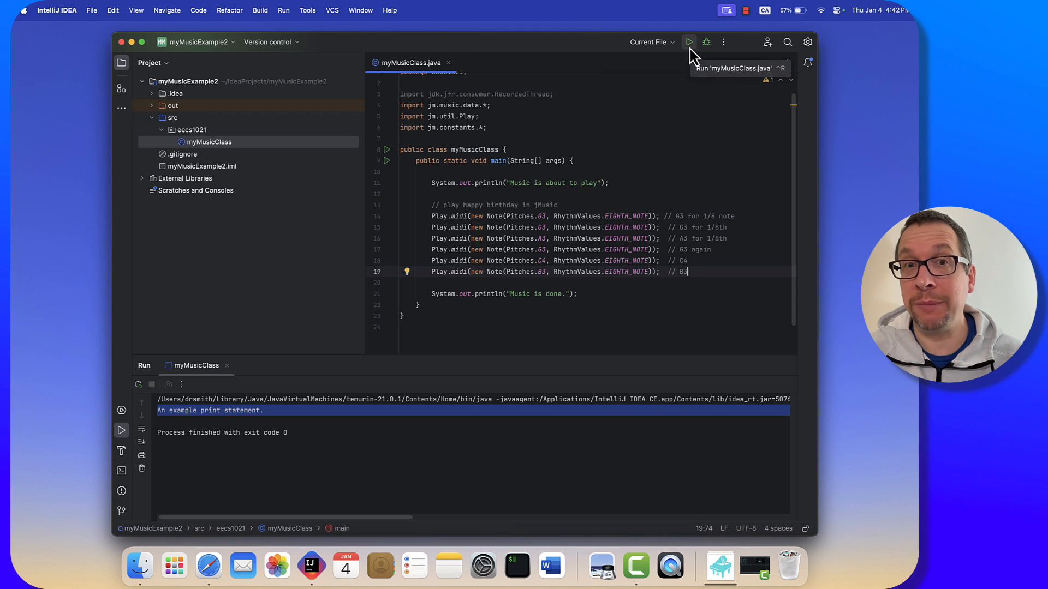
Run the duplicated melody twice, ending with 'Music is done.' and exit code 0.
{"action": "left_click", "coordinate": [689, 42]}
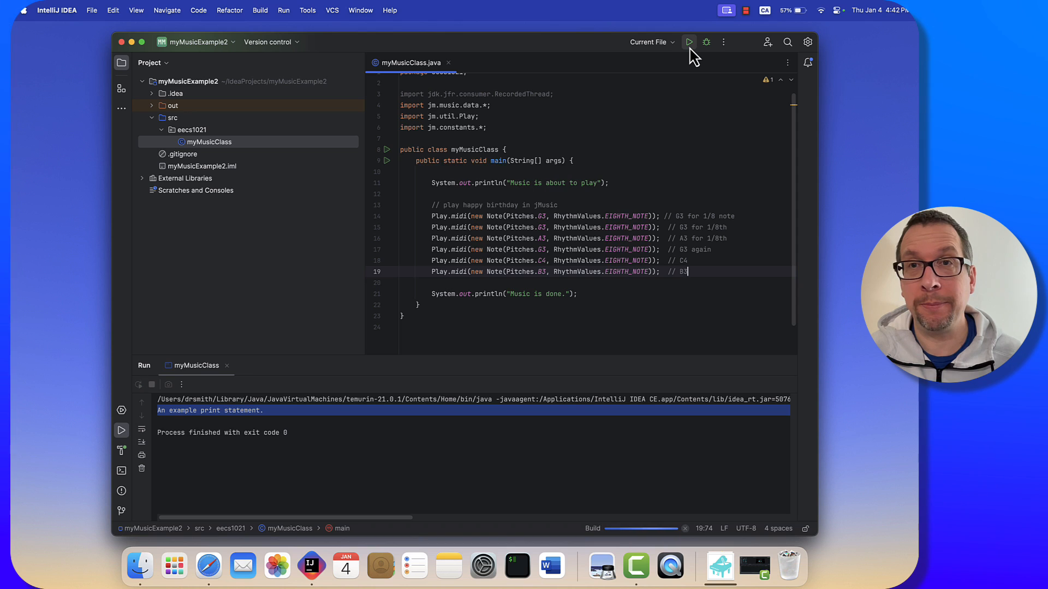
{"action": "left_click", "coordinate": [689, 41]}
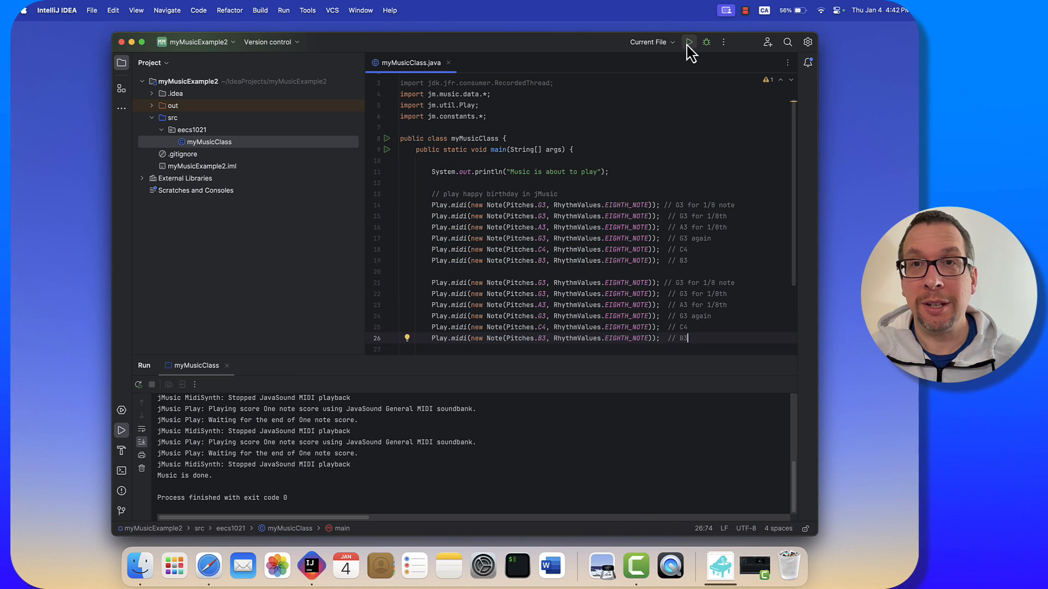
{"action": "left_click", "coordinate": [689, 42]}
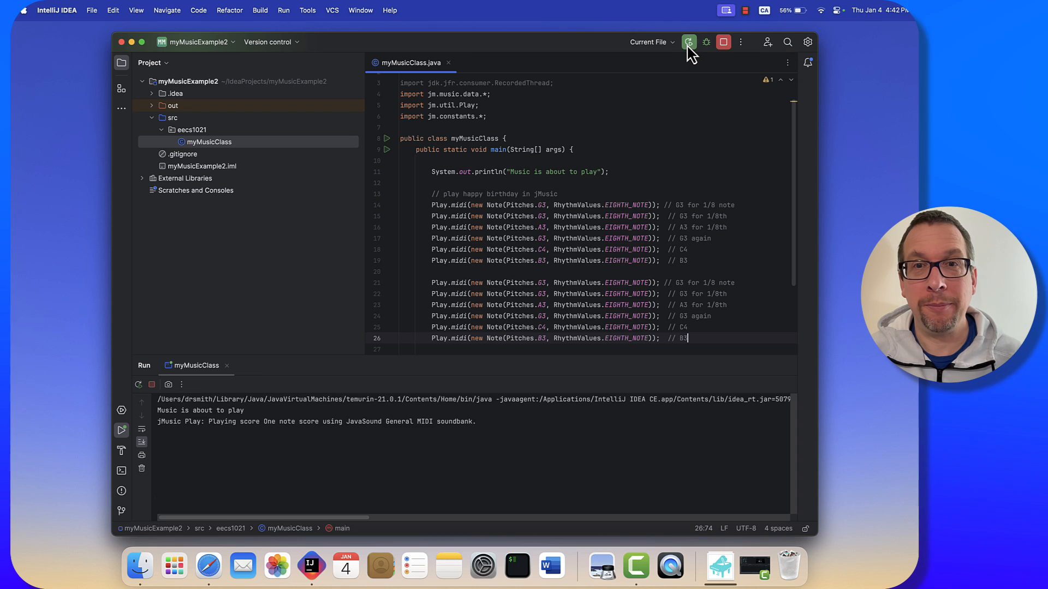
{"action": "left_click", "coordinate": [689, 42]}
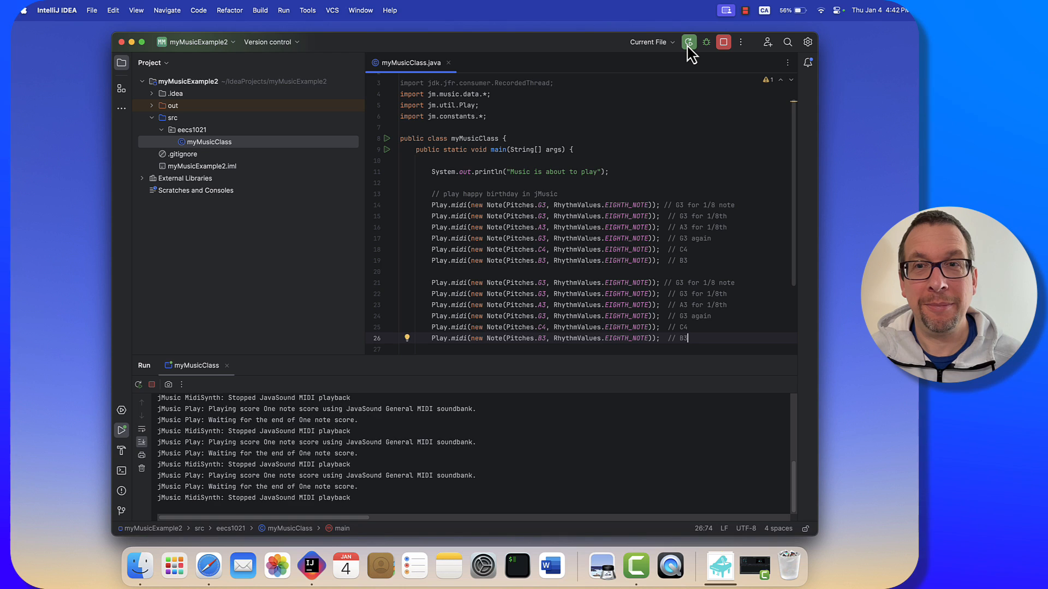
{"action": "scroll", "scroll_direction": "down", "scroll_amount": 3}
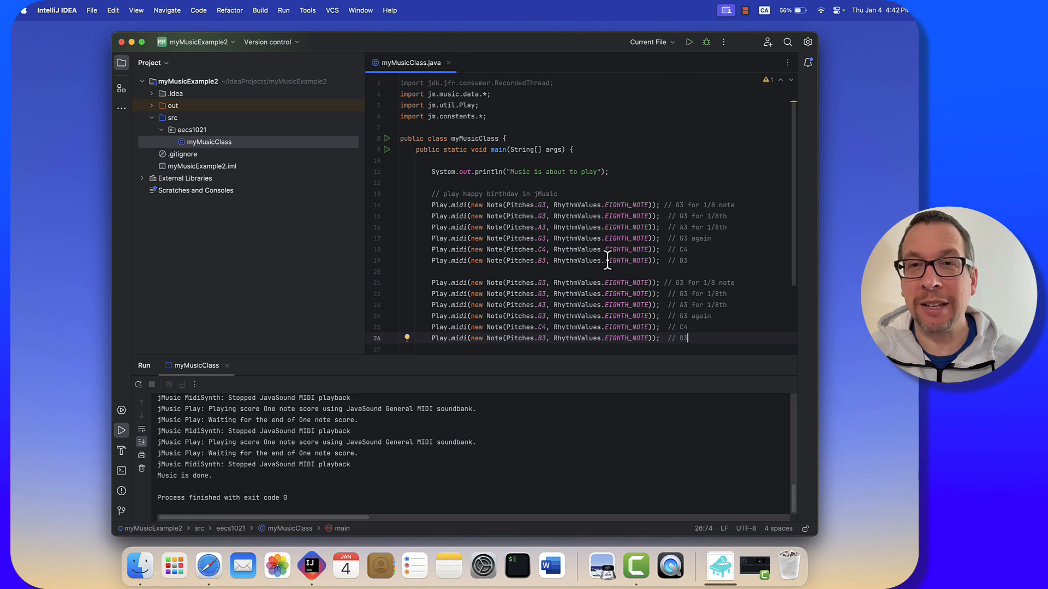
Set lines 14 and 15 to QUARTER_NOTE and HALF_NOTE, then rerun the melody.
{"action": "left_click", "coordinate": [634, 216]}
{"action": "type", "text": "QUARTER"}
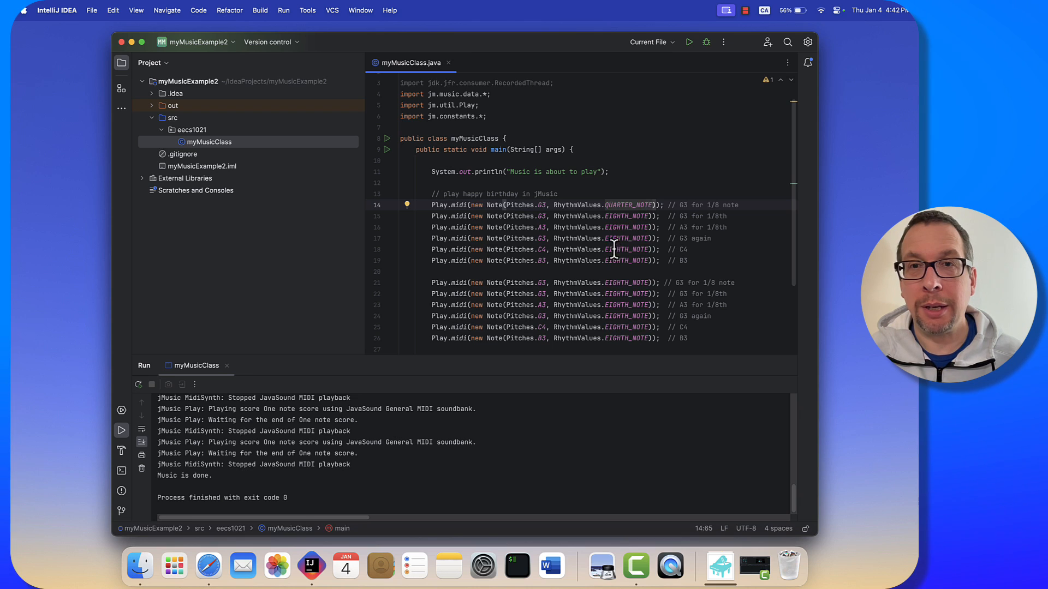
{"action": "double_click", "coordinate": [626, 216]}
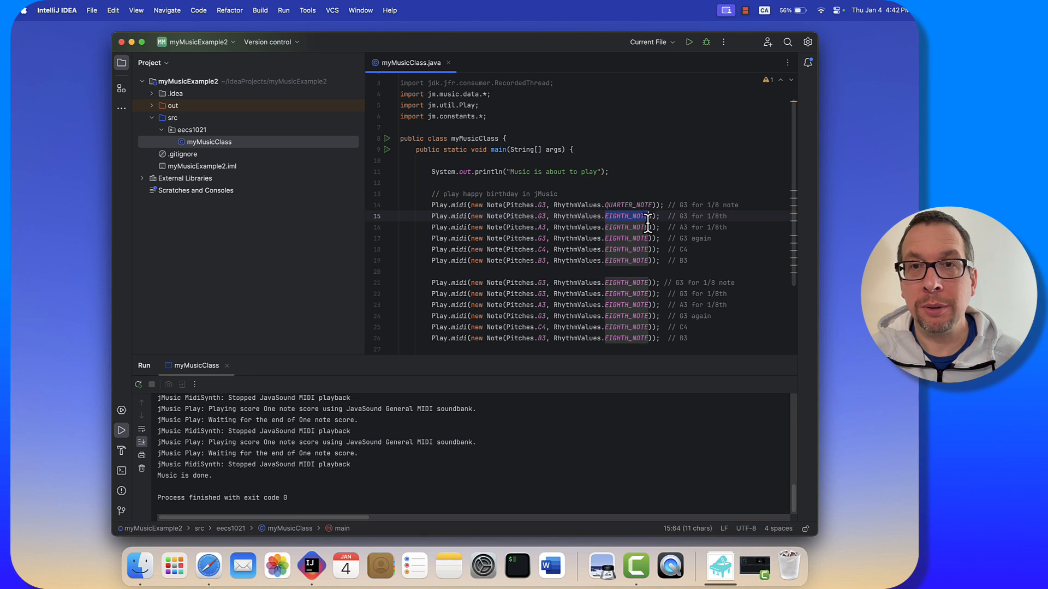
{"action": "type", "text": "HALF_NOTE"}
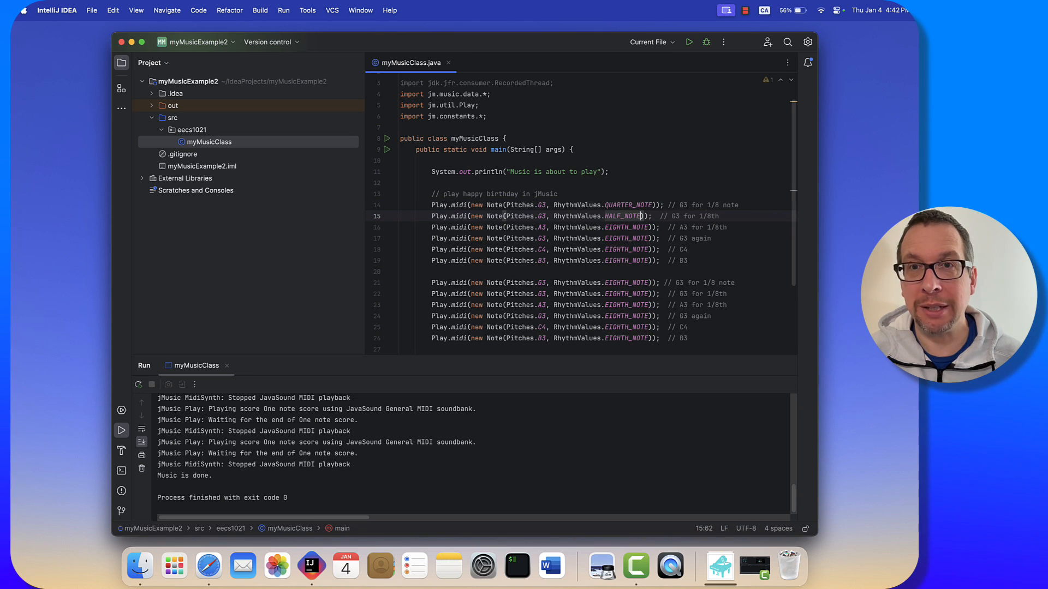
{"action": "mouse_move", "coordinate": [689, 42]}
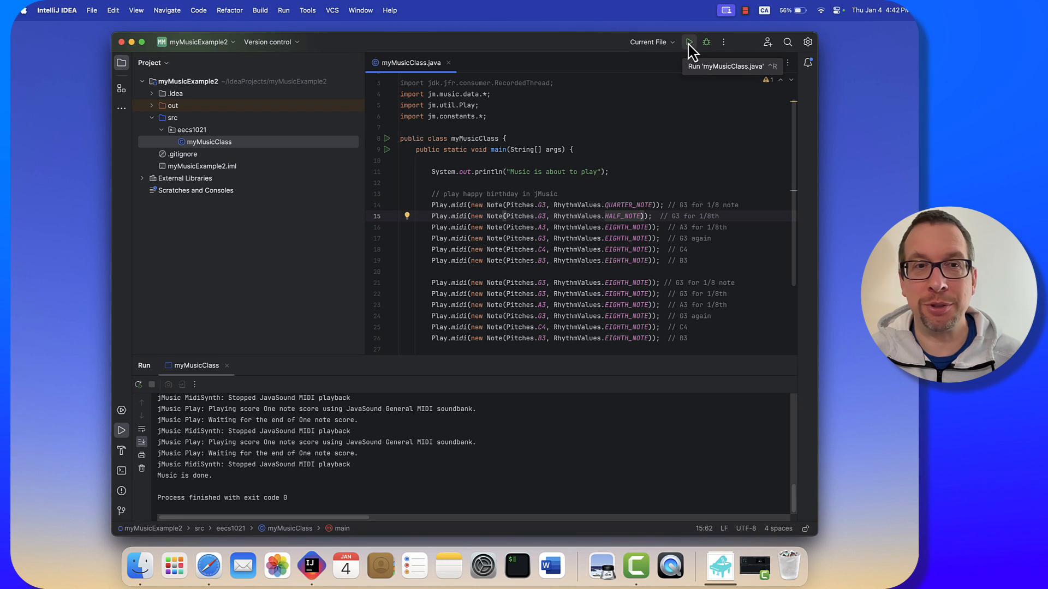
{"action": "left_click", "coordinate": [689, 42]}
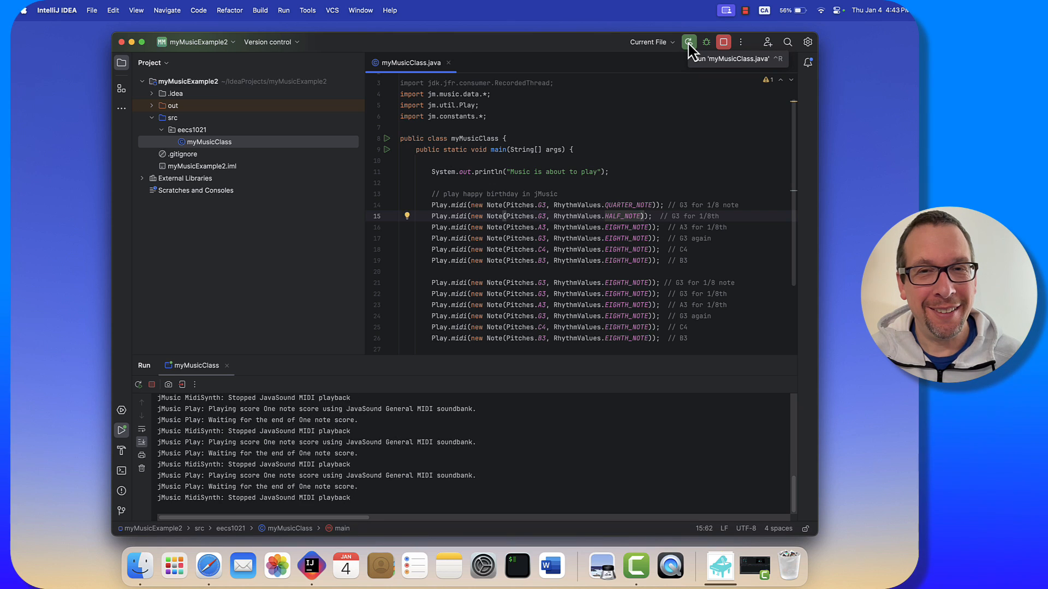
{"action": "left_click", "coordinate": [688, 41]}
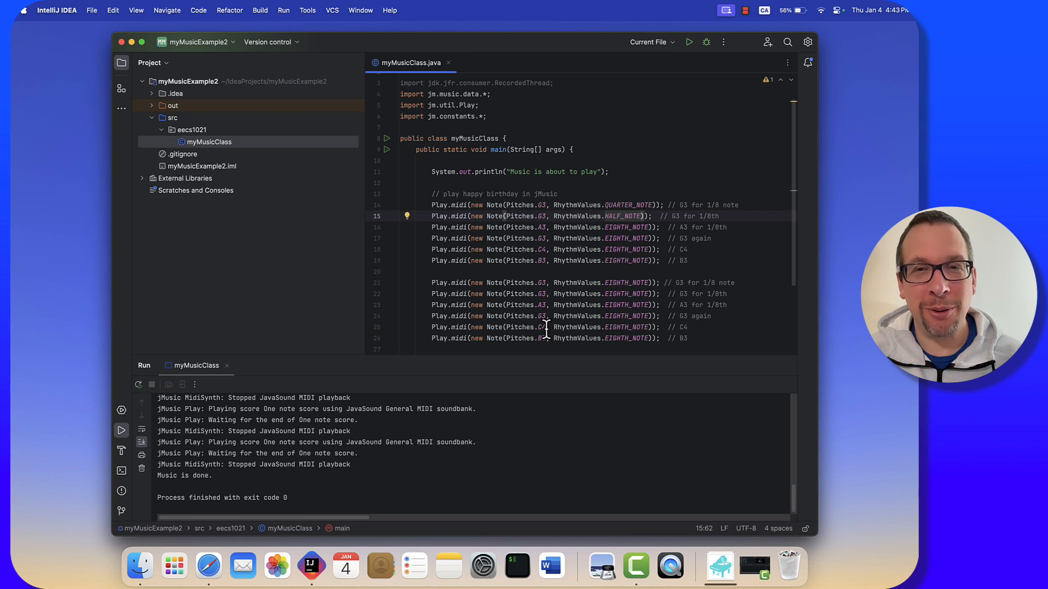
Change Pitches.C4 on line 25 to C5 and rerun the melody.
{"action": "left_click", "coordinate": [543, 327]}
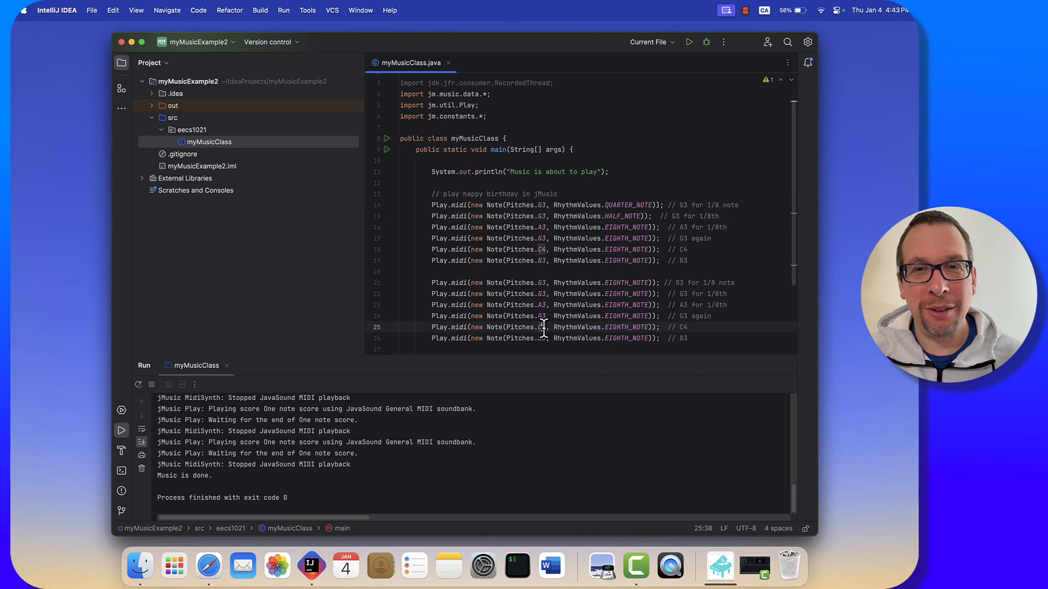
{"action": "type", "text": "C5"}
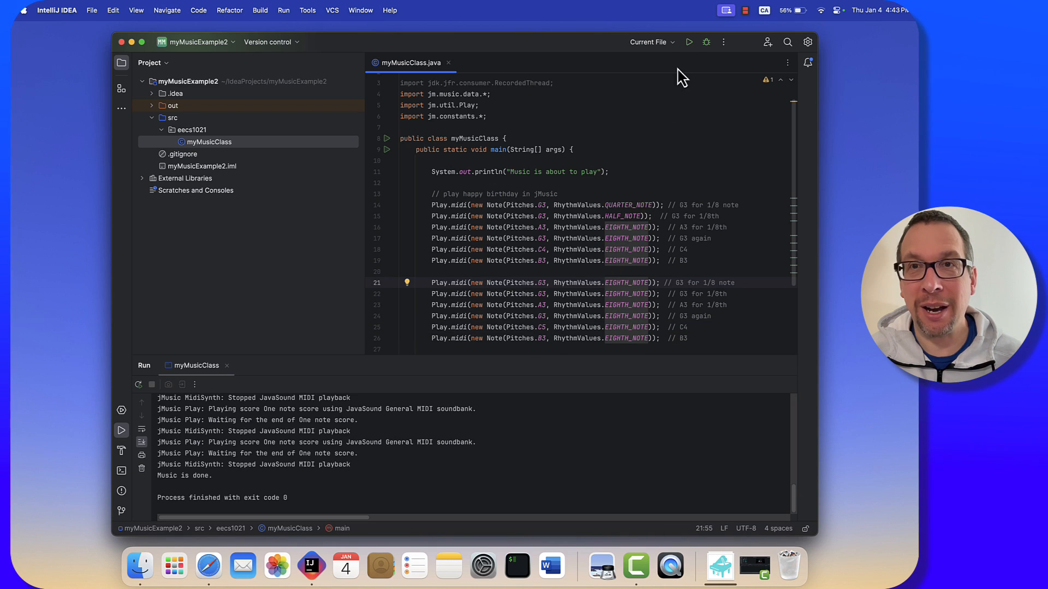
{"action": "left_click", "coordinate": [688, 41]}
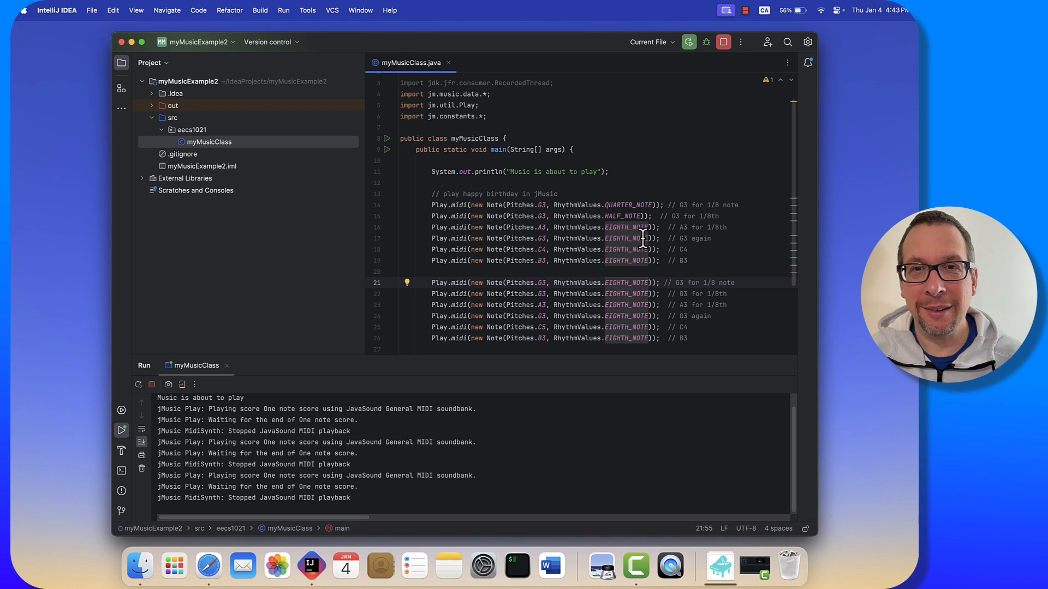
{"action": "mouse_move", "coordinate": [628, 250]}
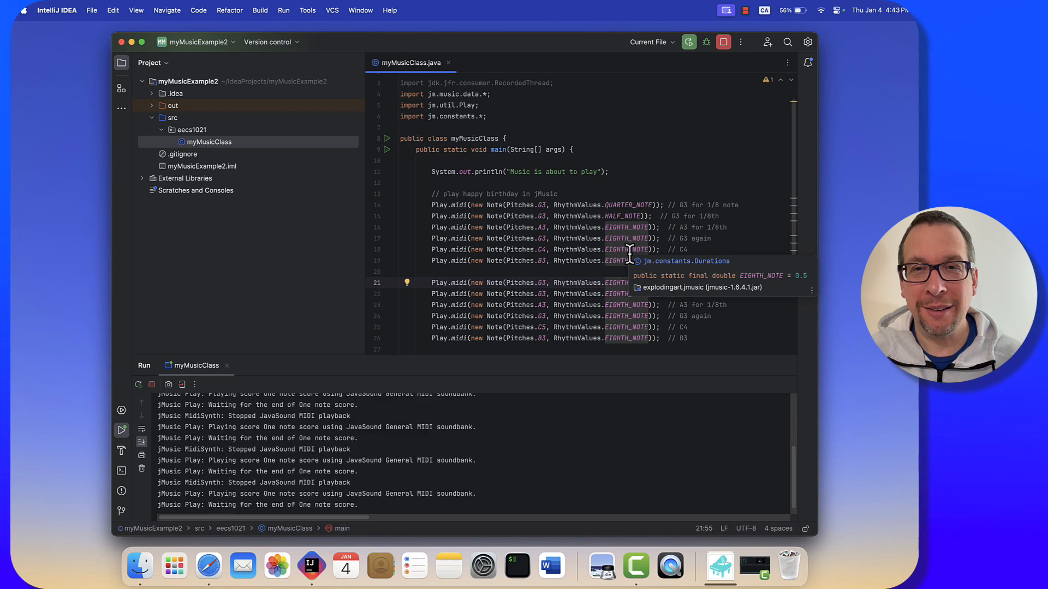